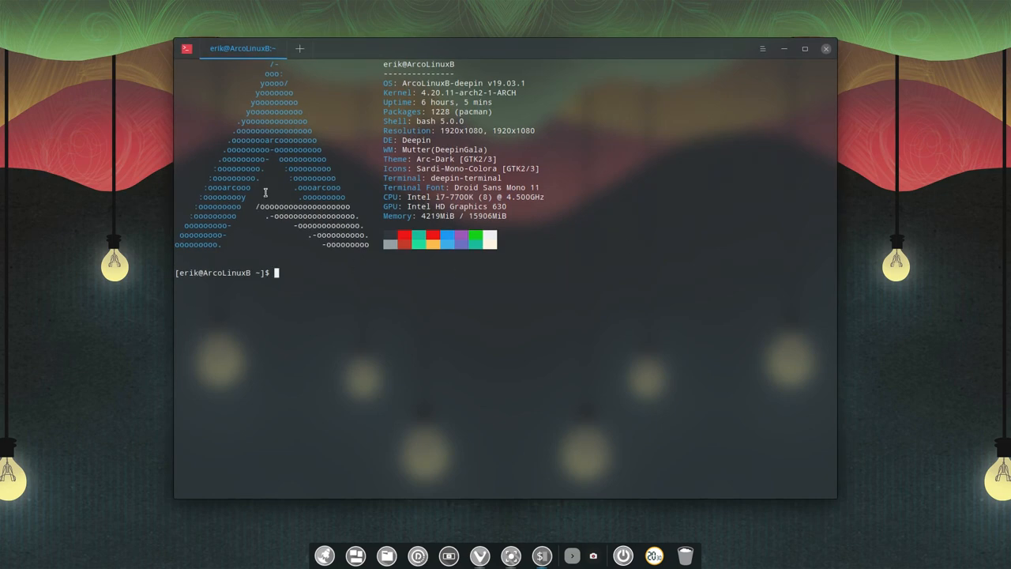
pyautogui.moveTo(546, 385)
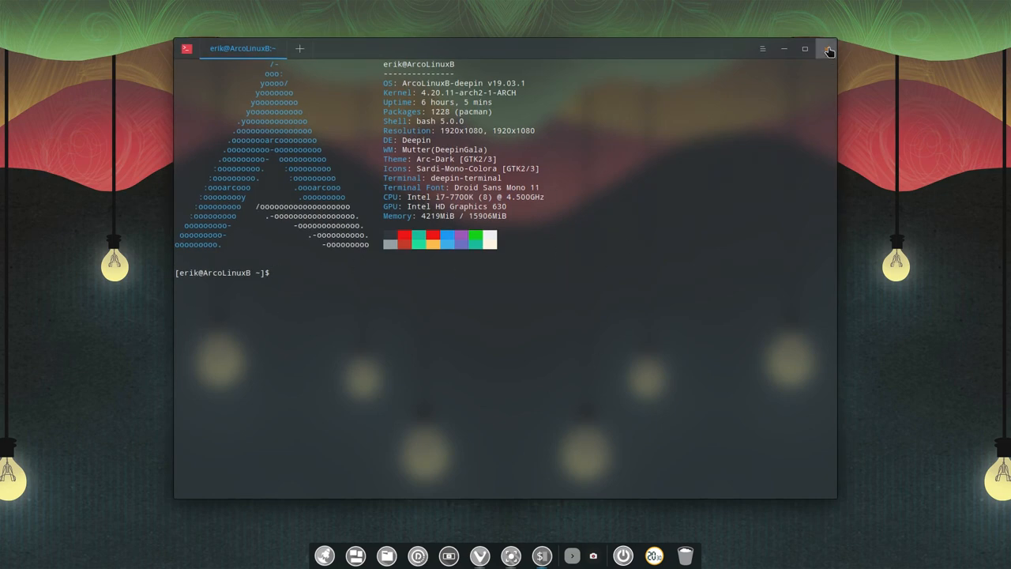
# List the terminal's tab-completions for commands beginning with deepin-.
pyautogui.click(826, 49)
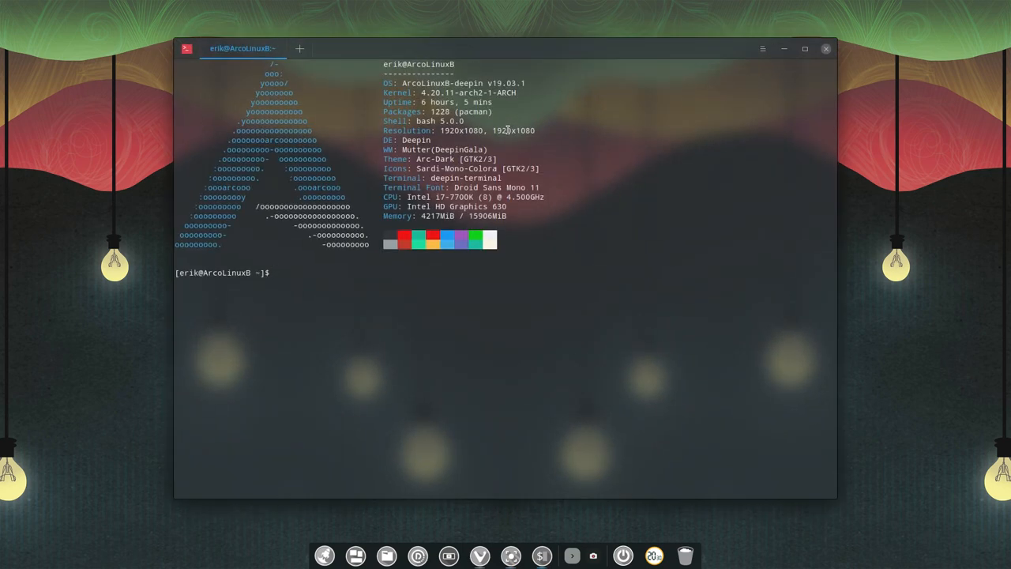
pyautogui.write('d')
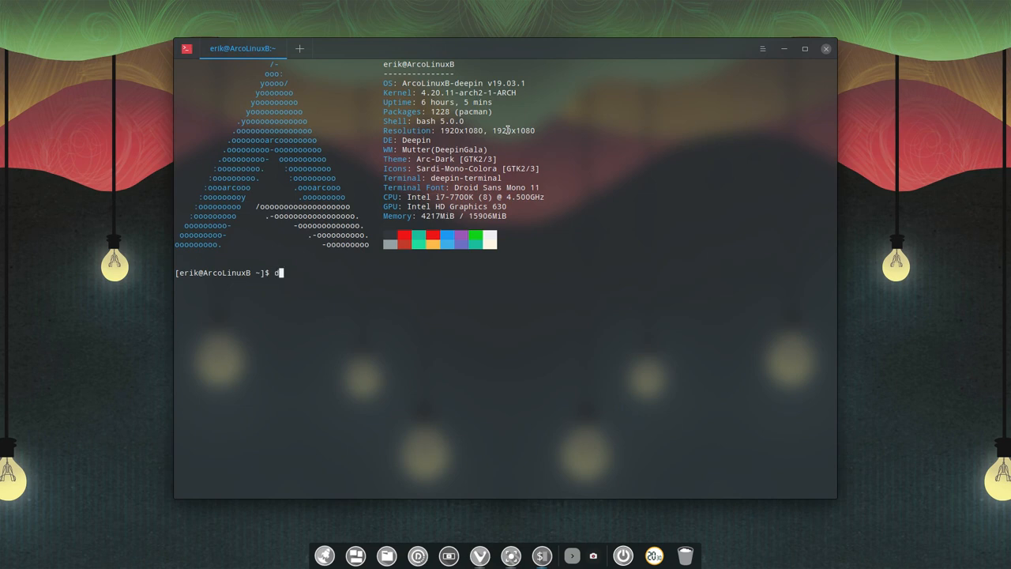
pyautogui.write('eepin-')
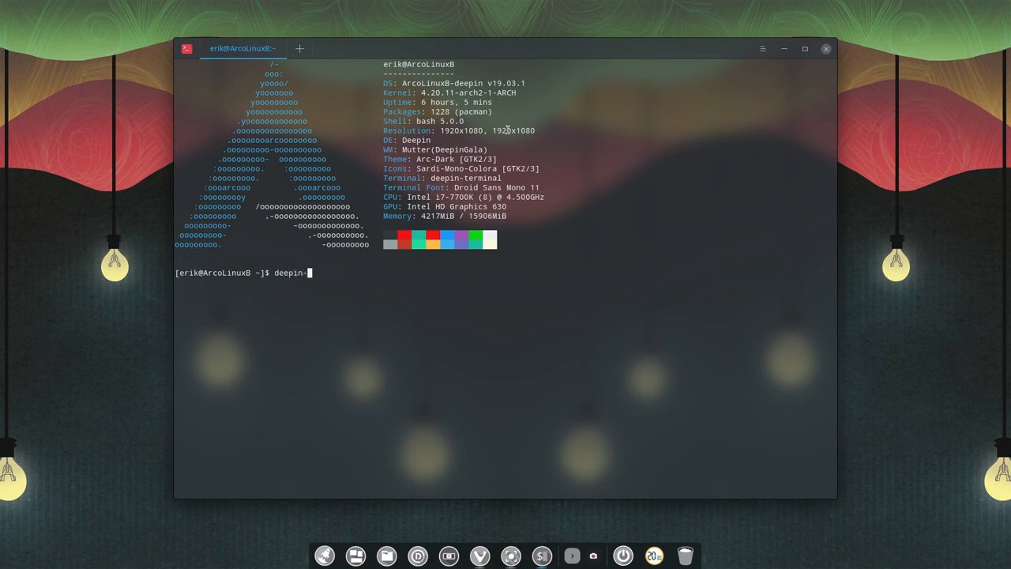
pyautogui.press('Tab')
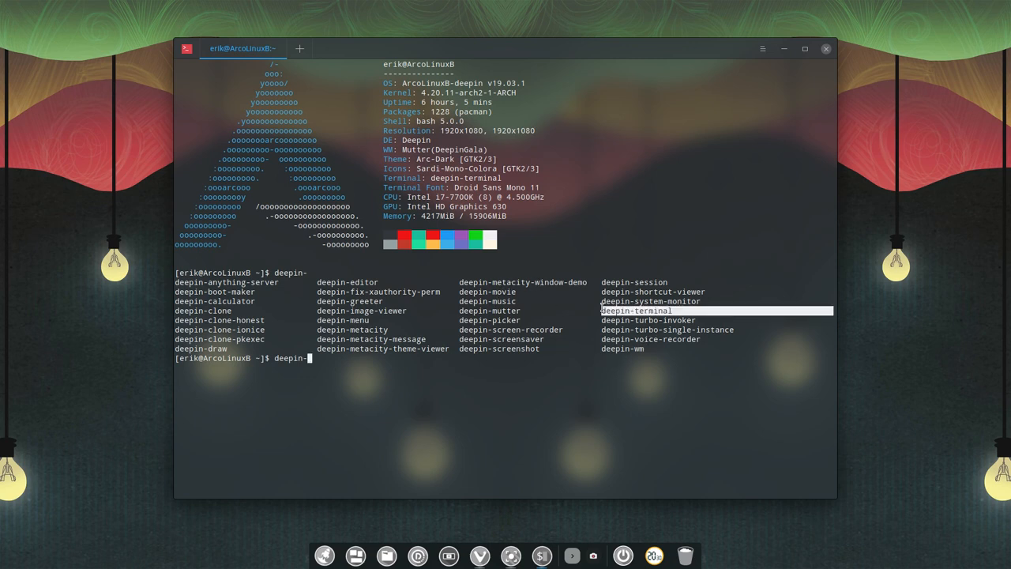
pyautogui.moveTo(465, 367)
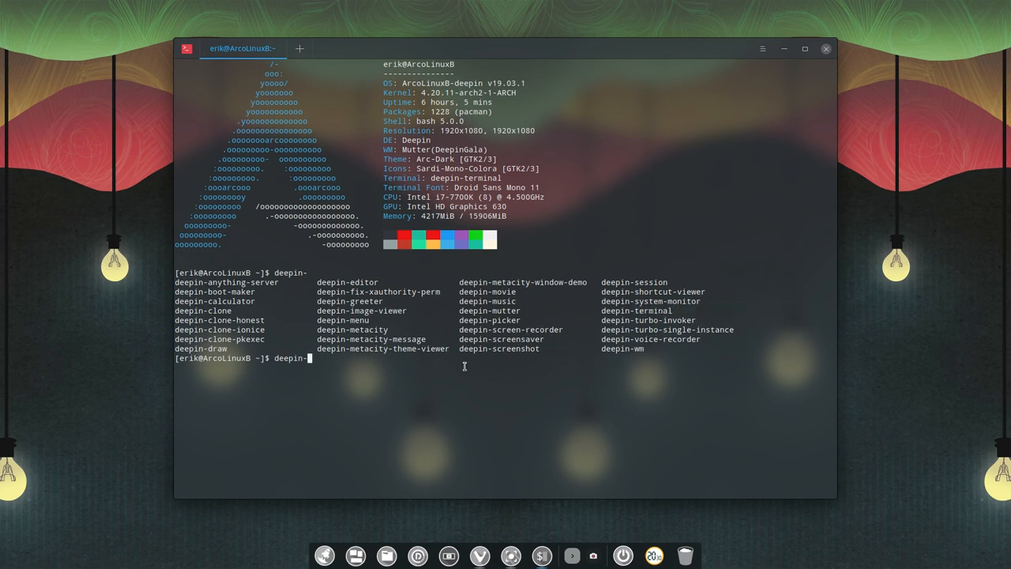
# Cancel that line and list the completions for dde-, including dde-file-manager.
pyautogui.press('ctrl+c')
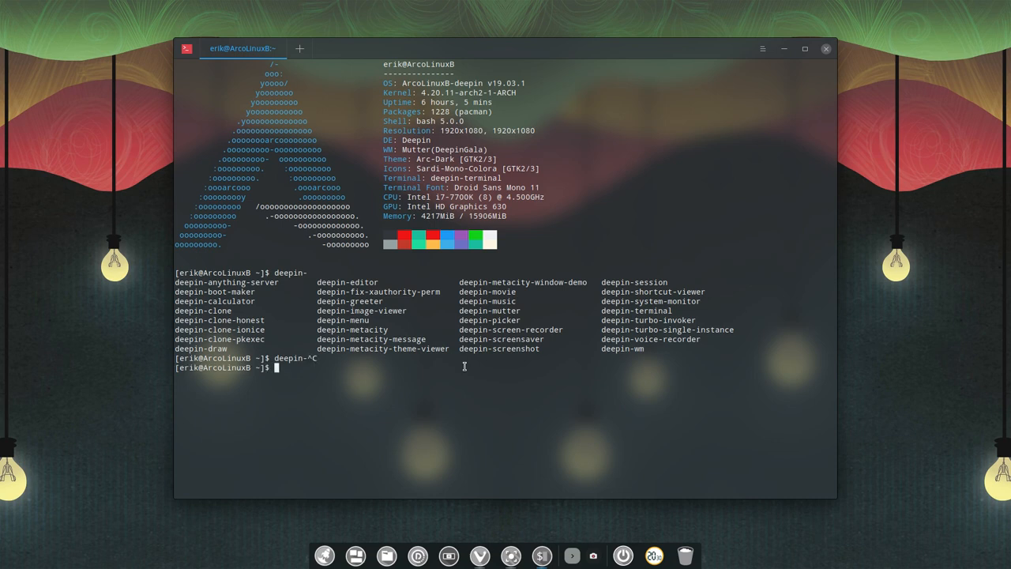
pyautogui.write('dde-')
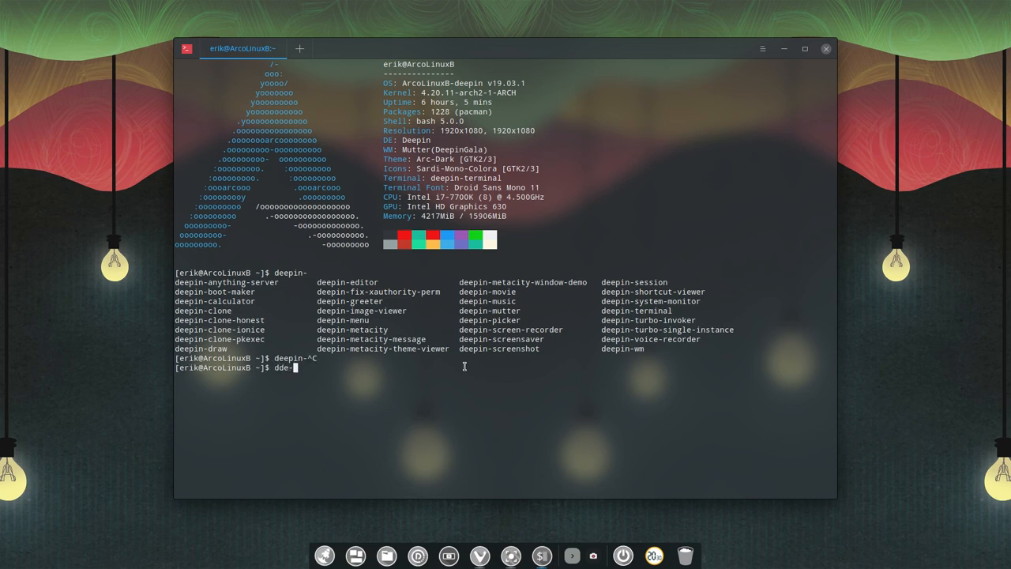
pyautogui.press('Tab')
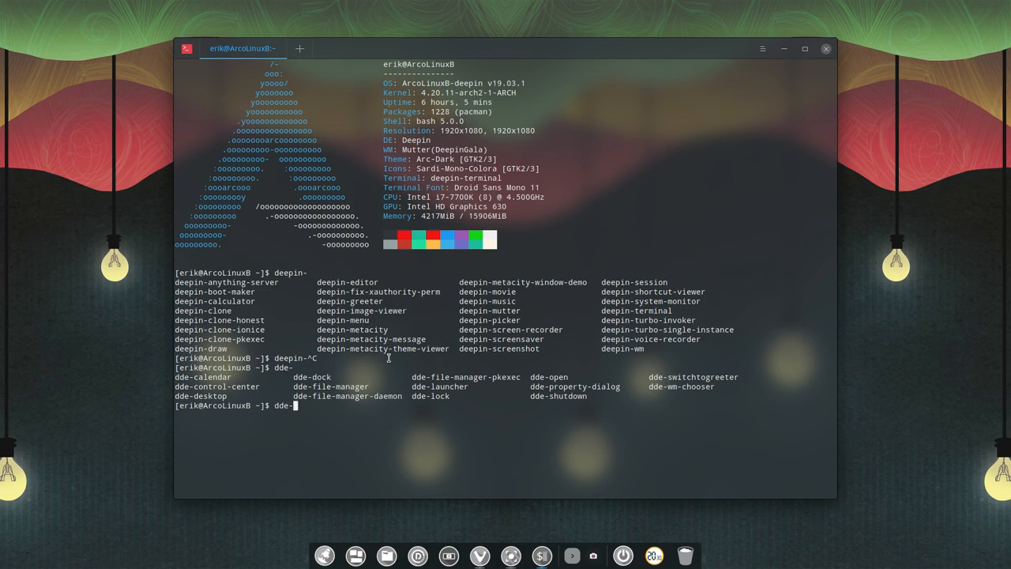
pyautogui.press('Tab')
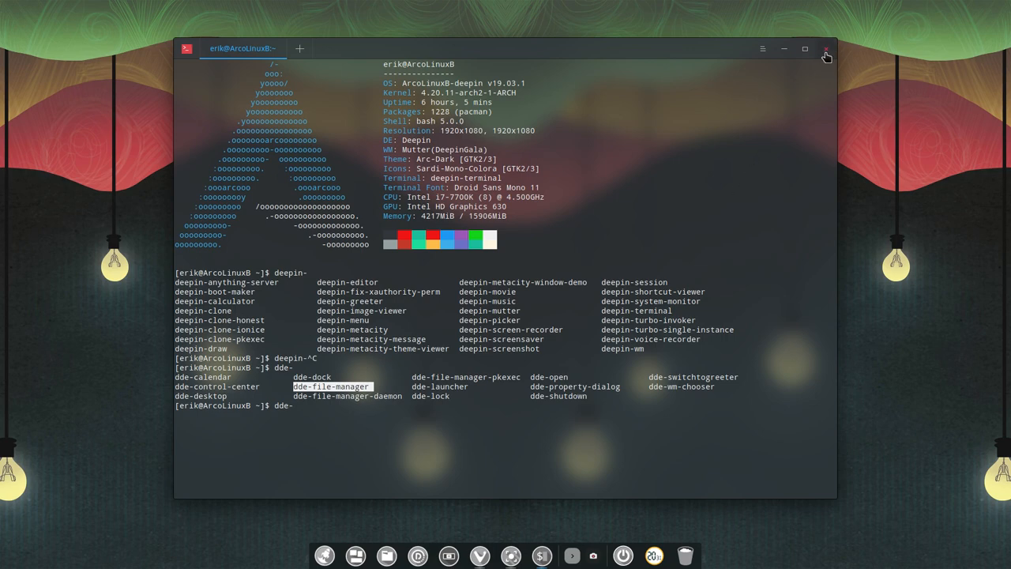
# Close the terminal and launch Deepin File Manager from the dock onto its Computer page.
pyautogui.click(827, 50)
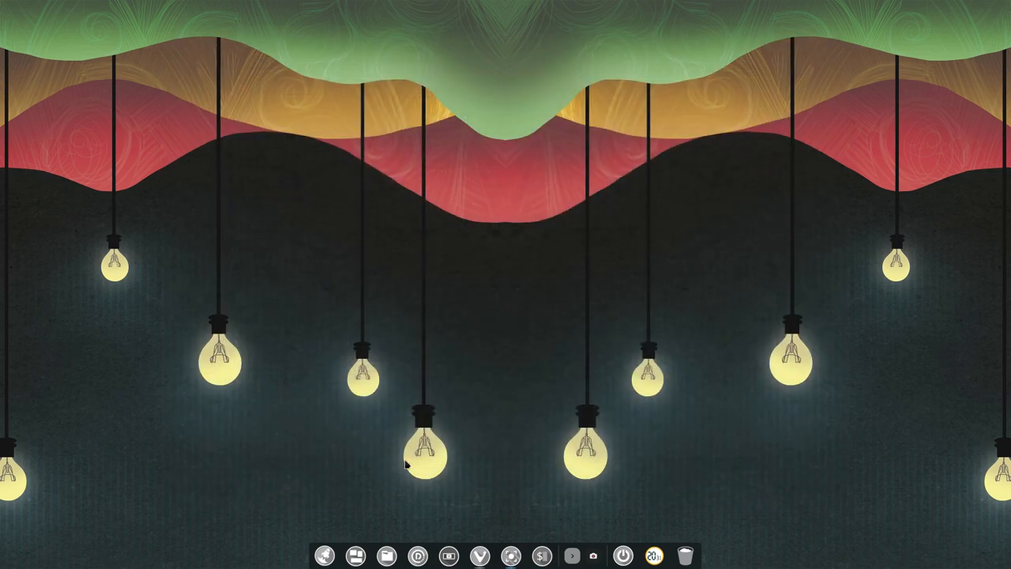
pyautogui.click(385, 553)
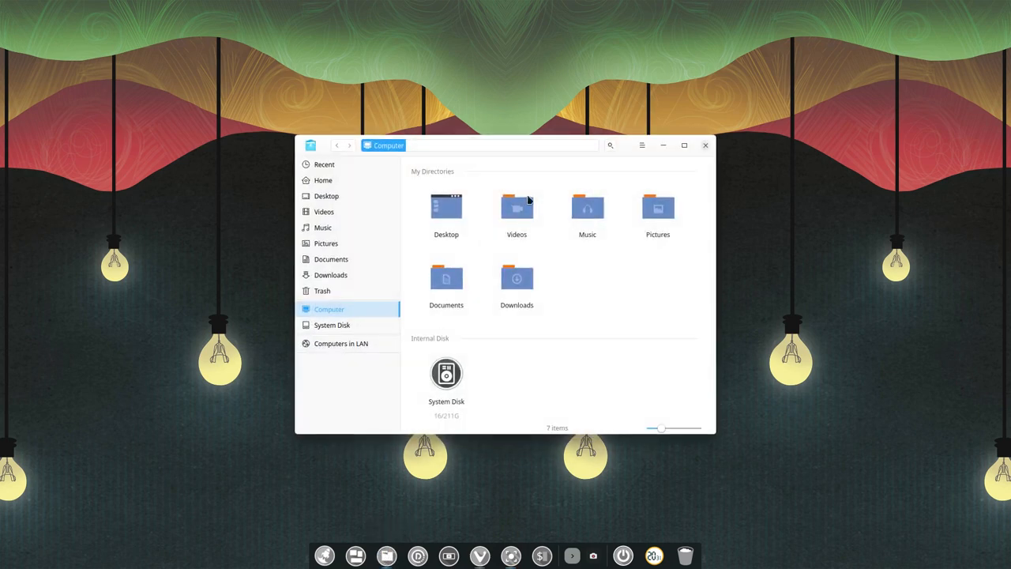
pyautogui.moveTo(632, 155)
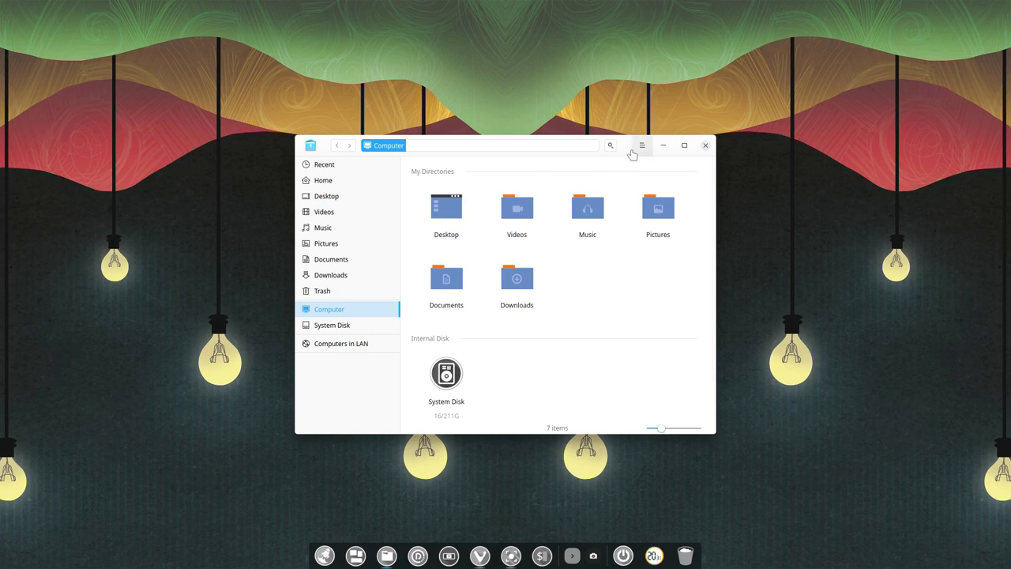
pyautogui.moveTo(626, 150)
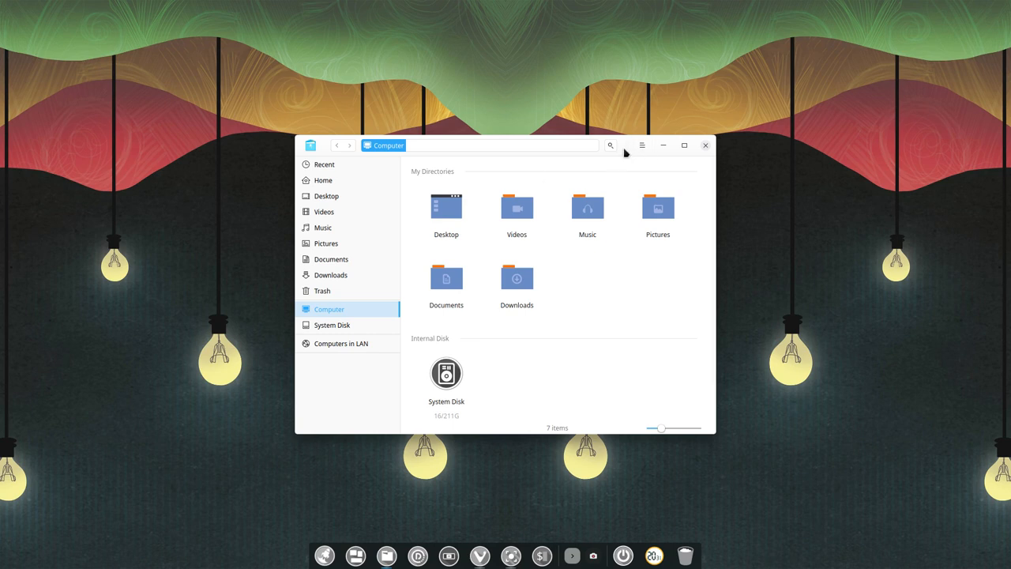
pyautogui.moveTo(446, 175)
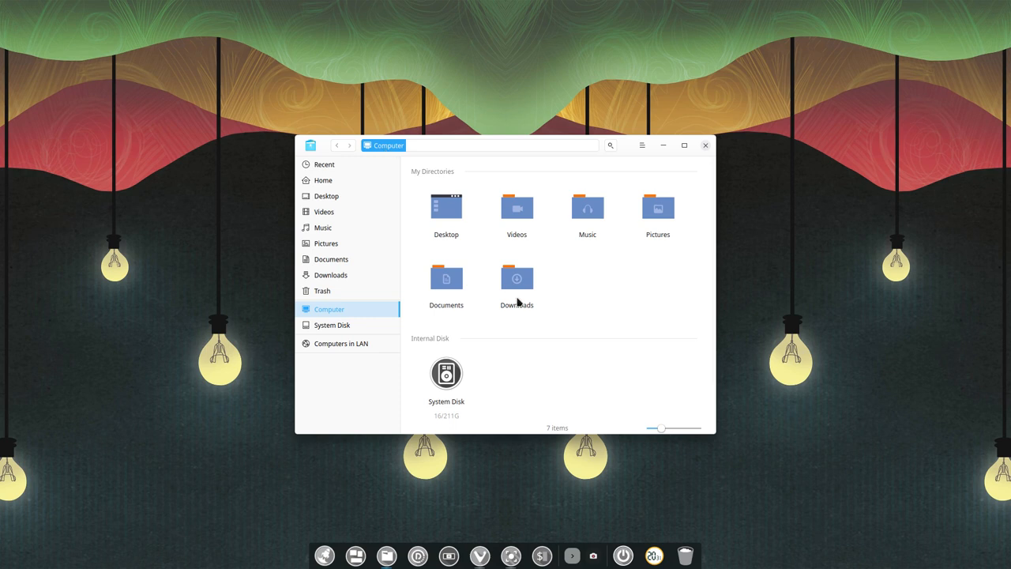
pyautogui.moveTo(585, 332)
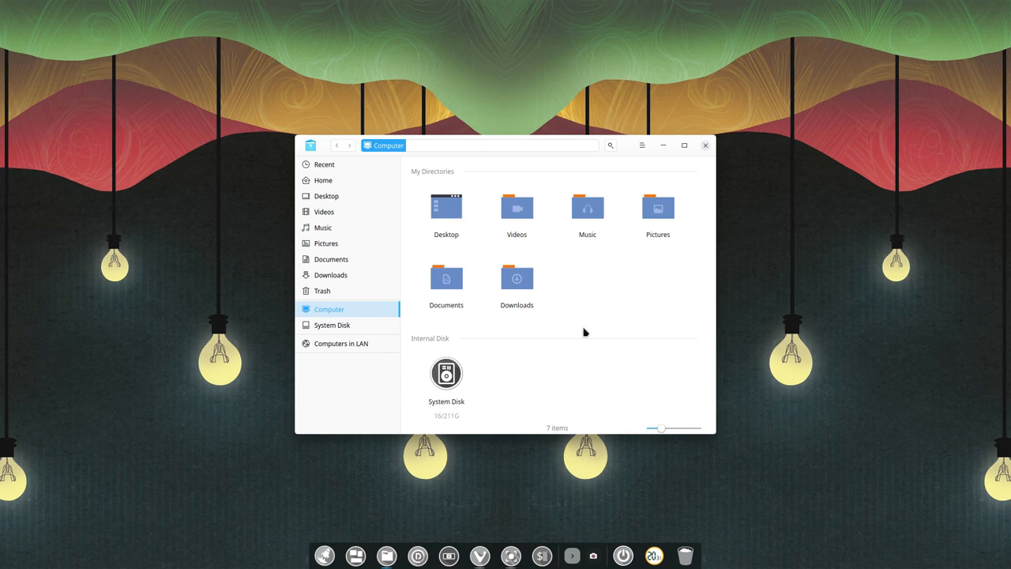
pyautogui.moveTo(648, 182)
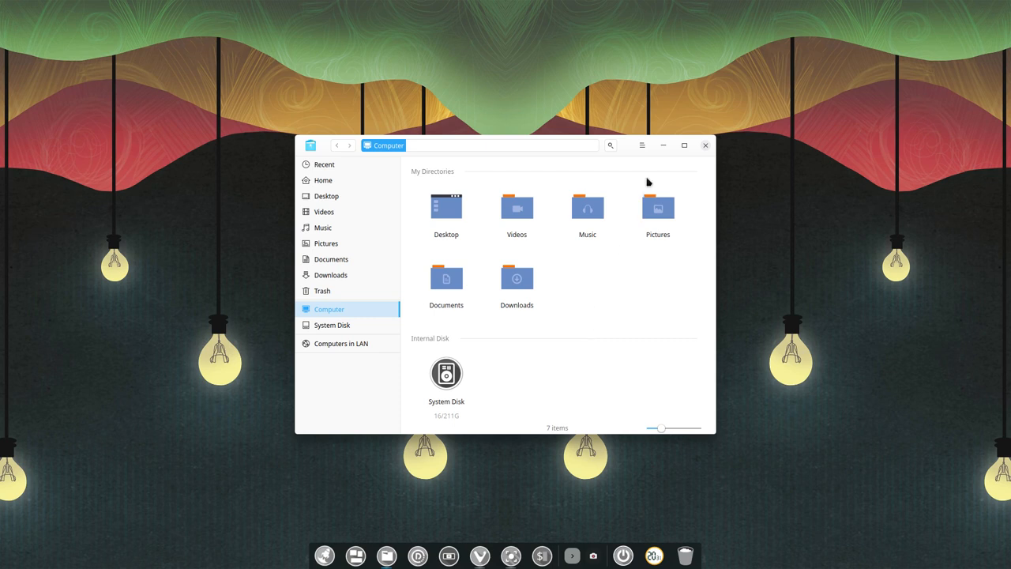
# In Settings, set 'Open from default window' to Home and close the dialog.
pyautogui.click(641, 145)
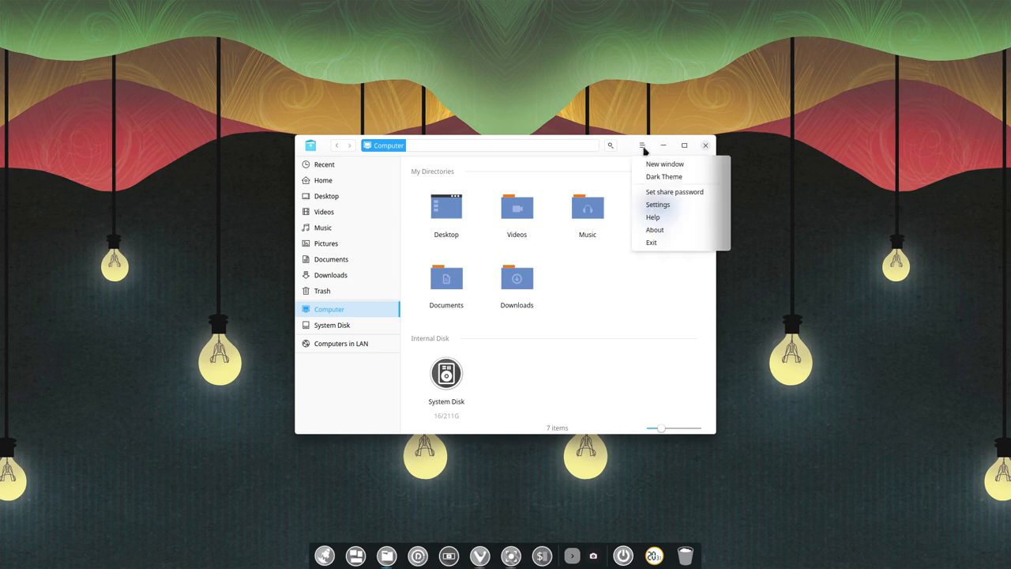
pyautogui.click(657, 203)
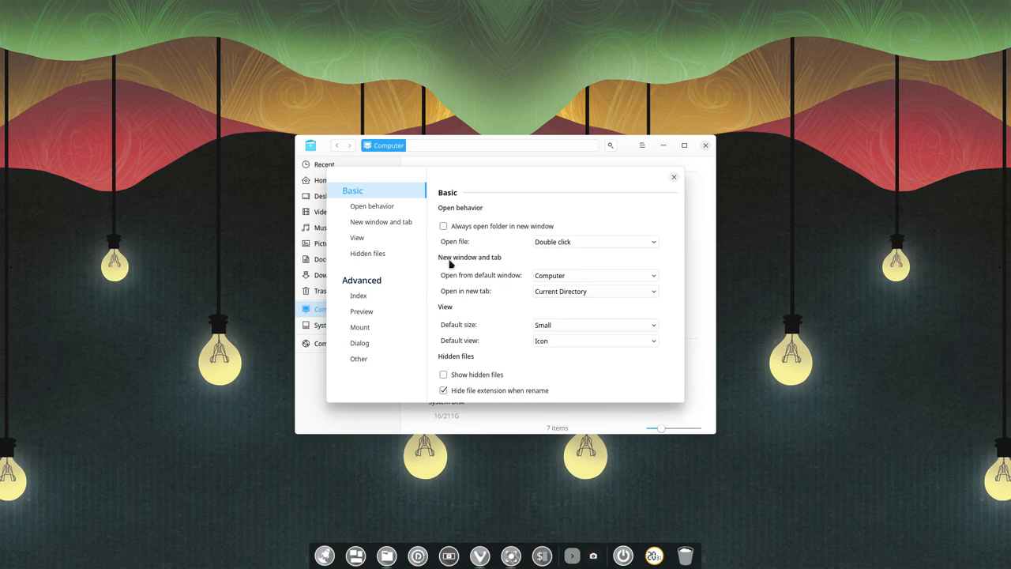
pyautogui.click(594, 275)
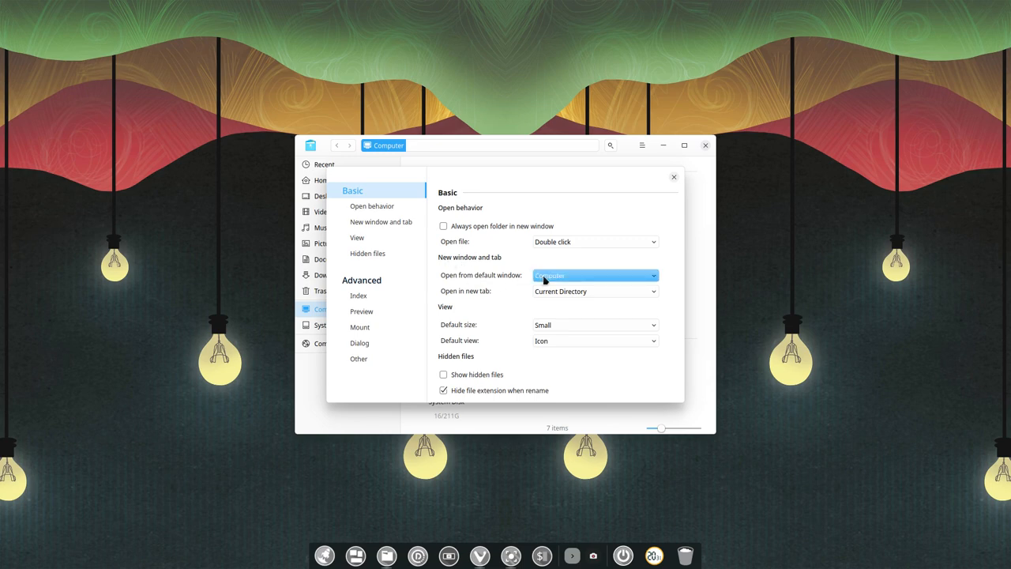
pyautogui.click(594, 275)
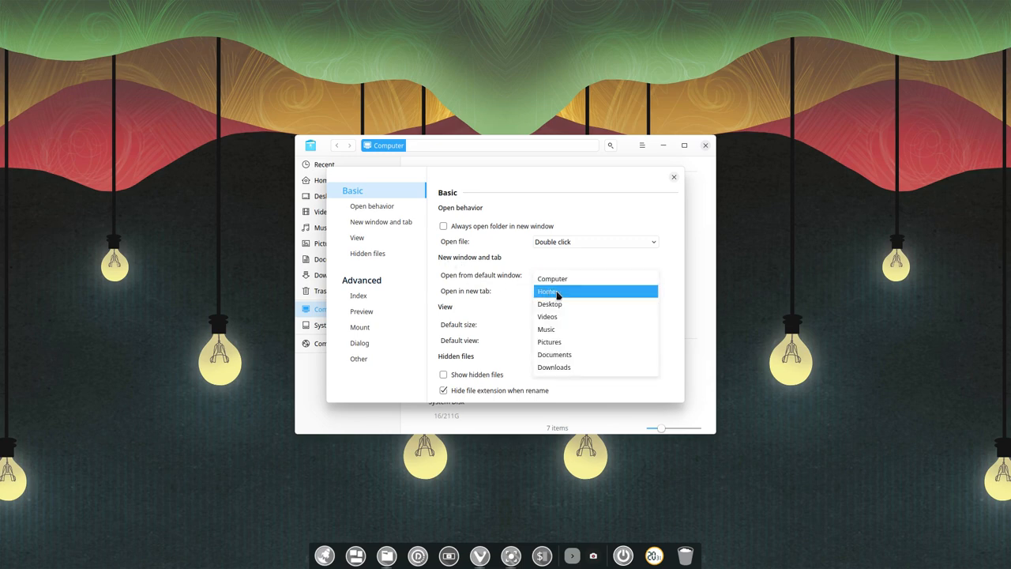
pyautogui.click(546, 291)
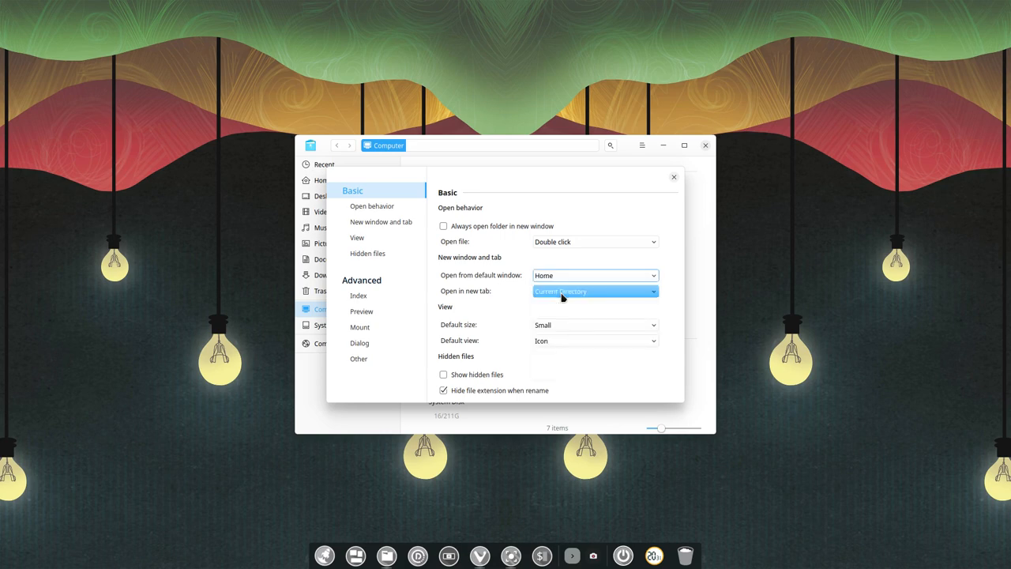
pyautogui.click(673, 177)
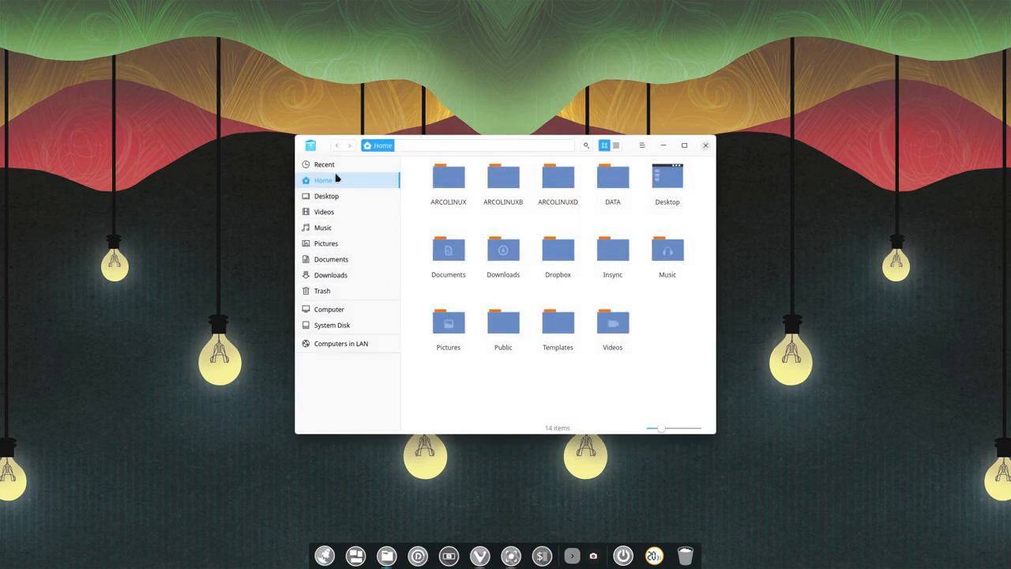
pyautogui.moveTo(509, 379)
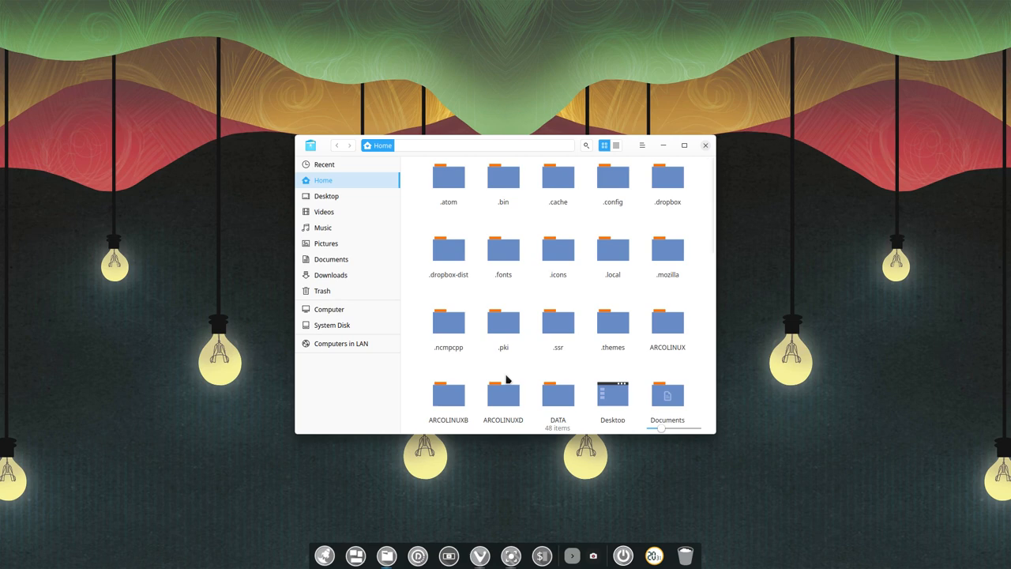
pyautogui.click(502, 176)
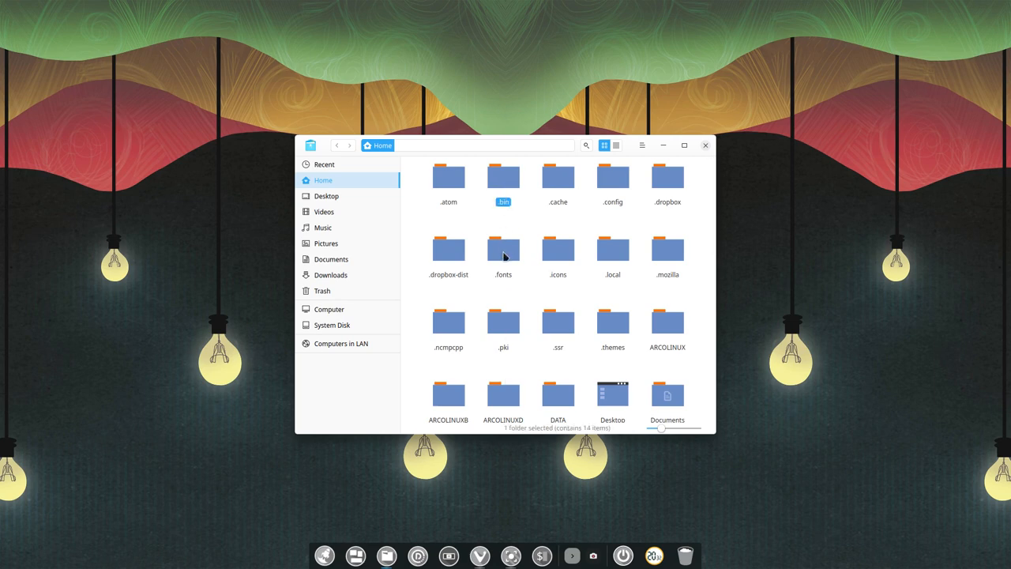
pyautogui.click(556, 250)
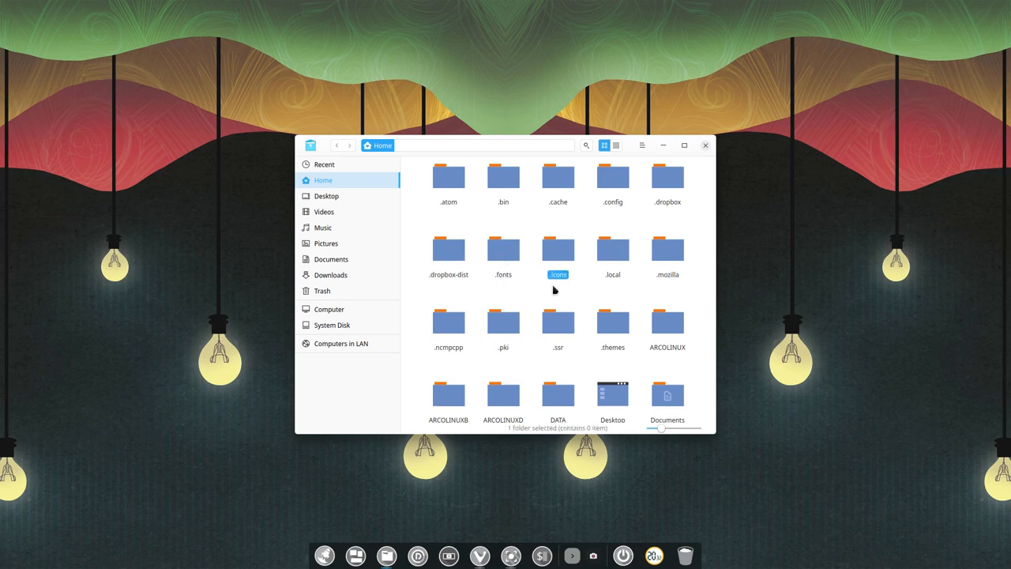
pyautogui.click(613, 177)
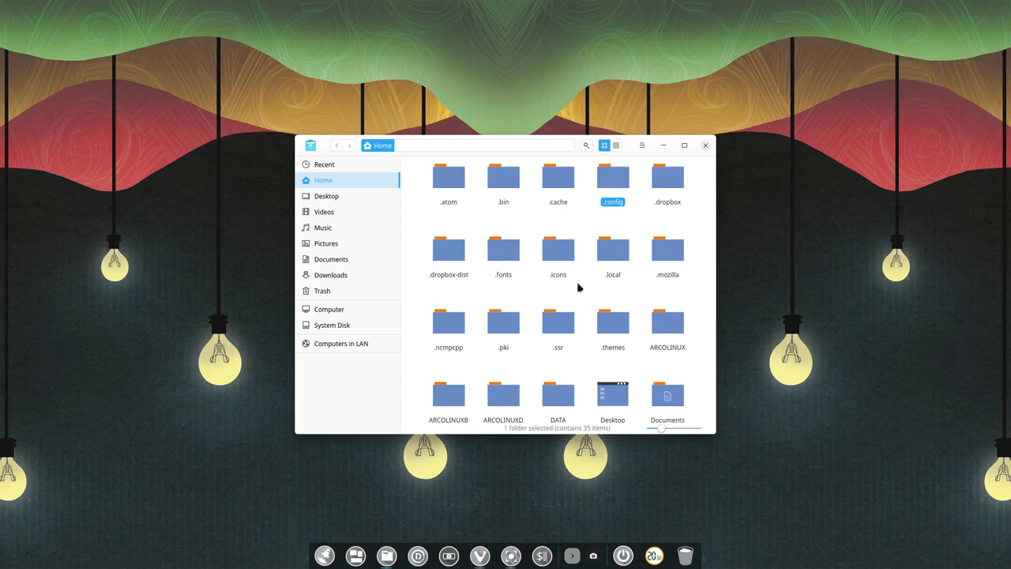
pyautogui.click(705, 145)
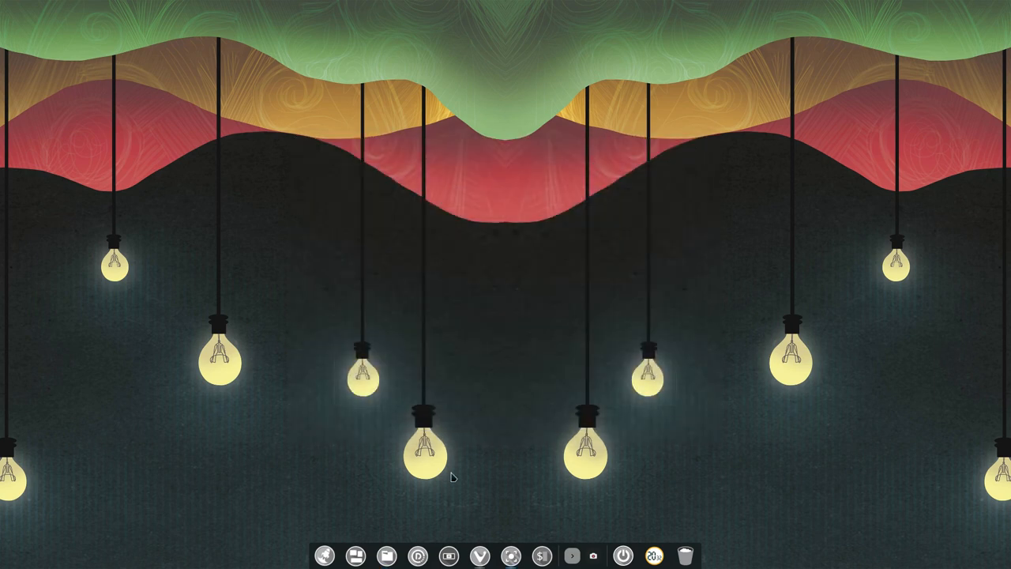
pyautogui.click(382, 556)
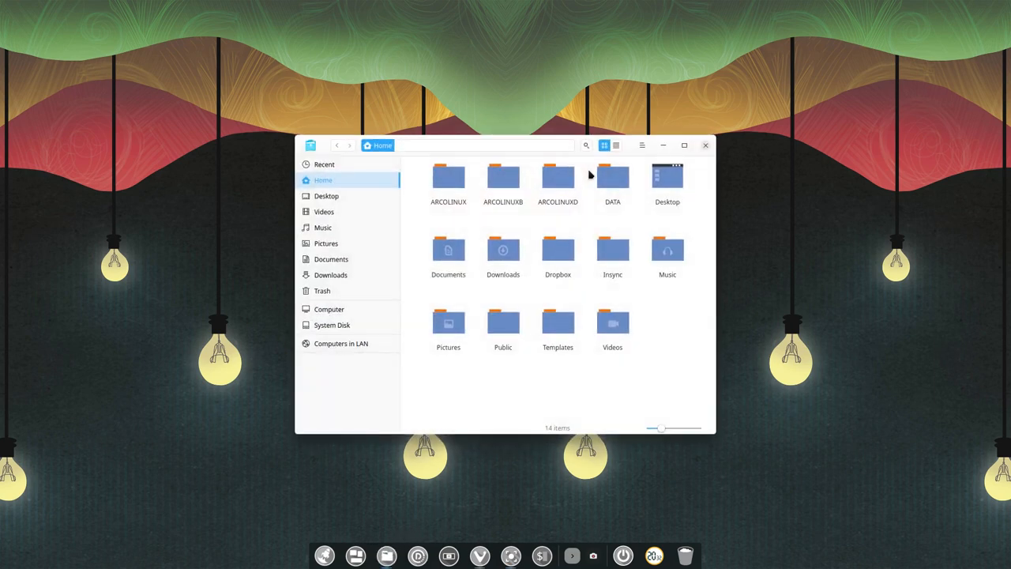
# Review the Basic section of Settings and close it without changing anything.
pyautogui.click(640, 145)
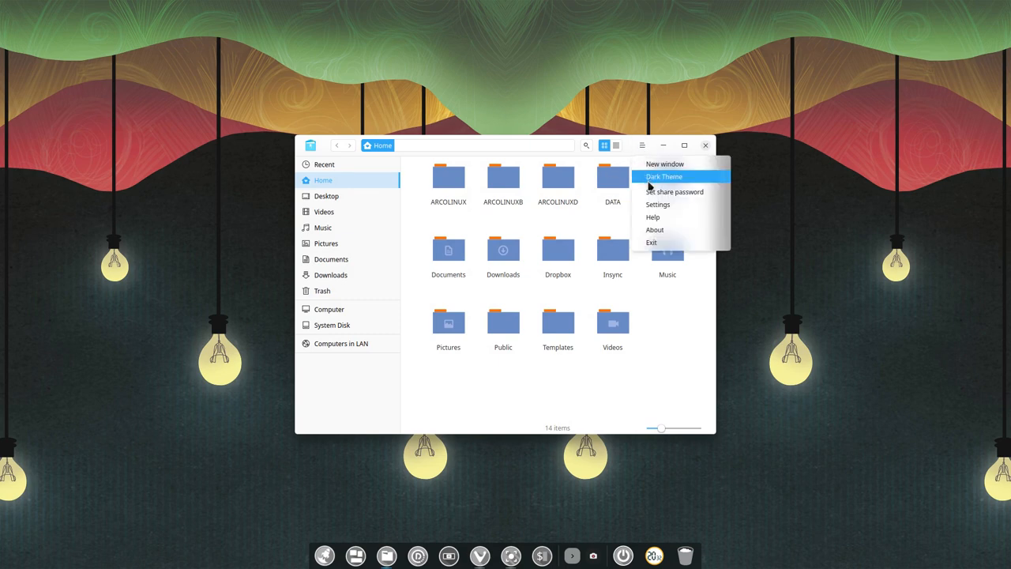
pyautogui.click(657, 204)
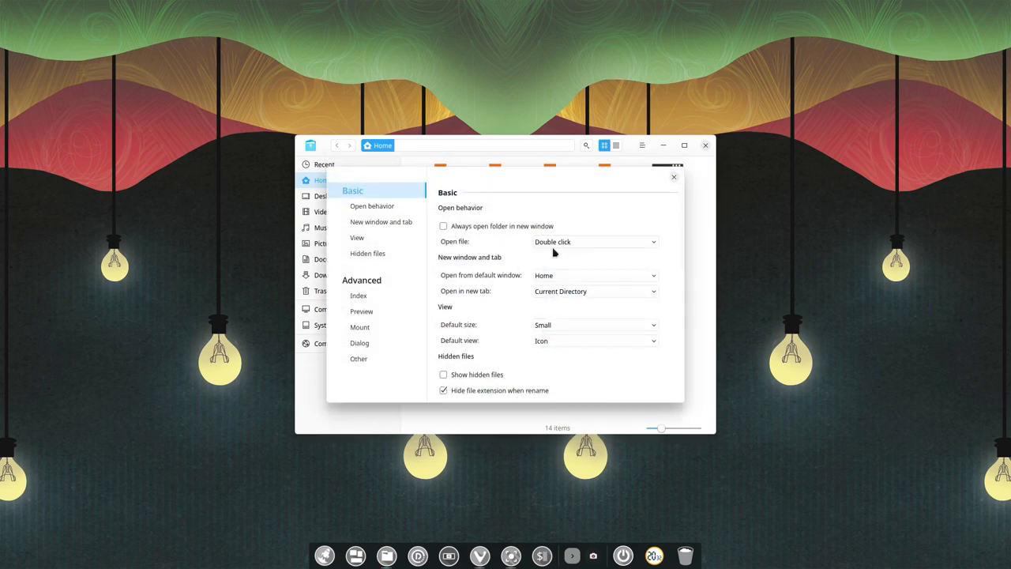
pyautogui.click(594, 275)
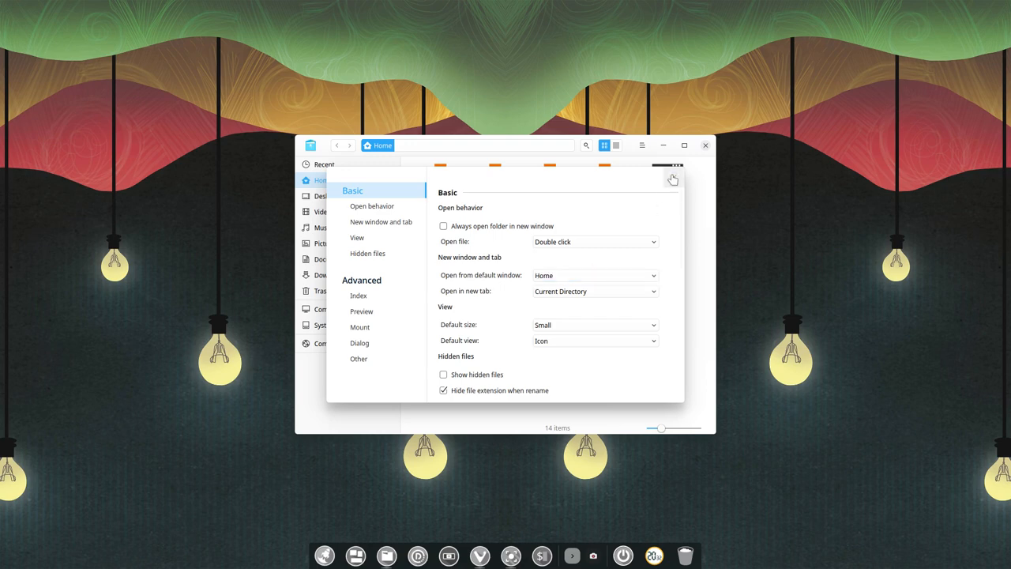
pyautogui.click(672, 178)
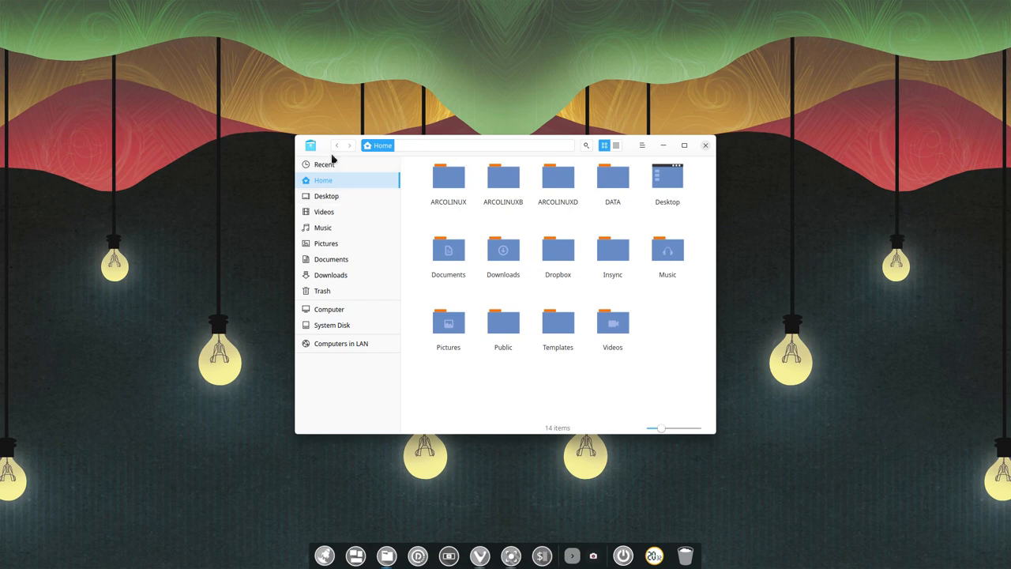
pyautogui.moveTo(348, 147)
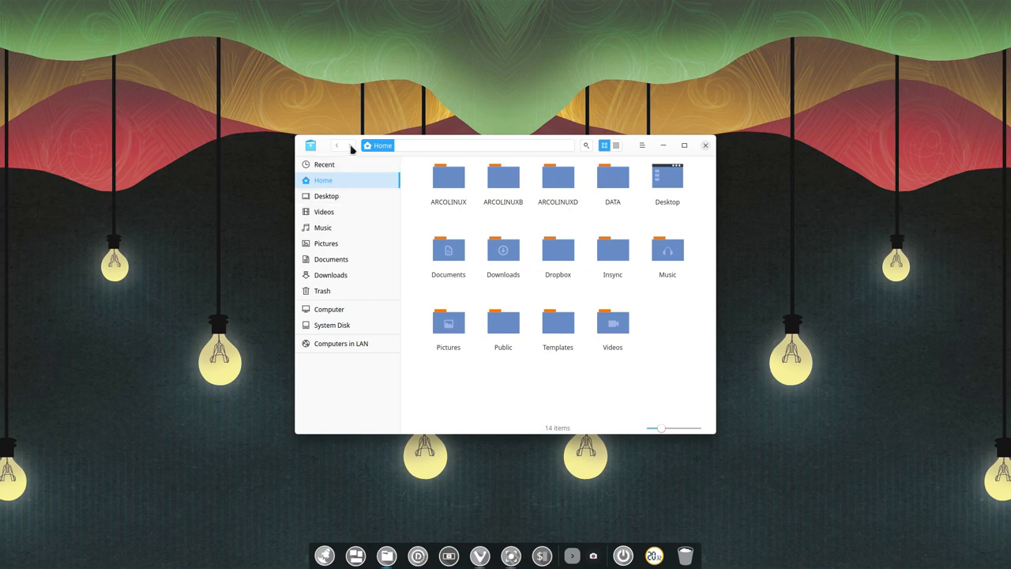
pyautogui.click(448, 177)
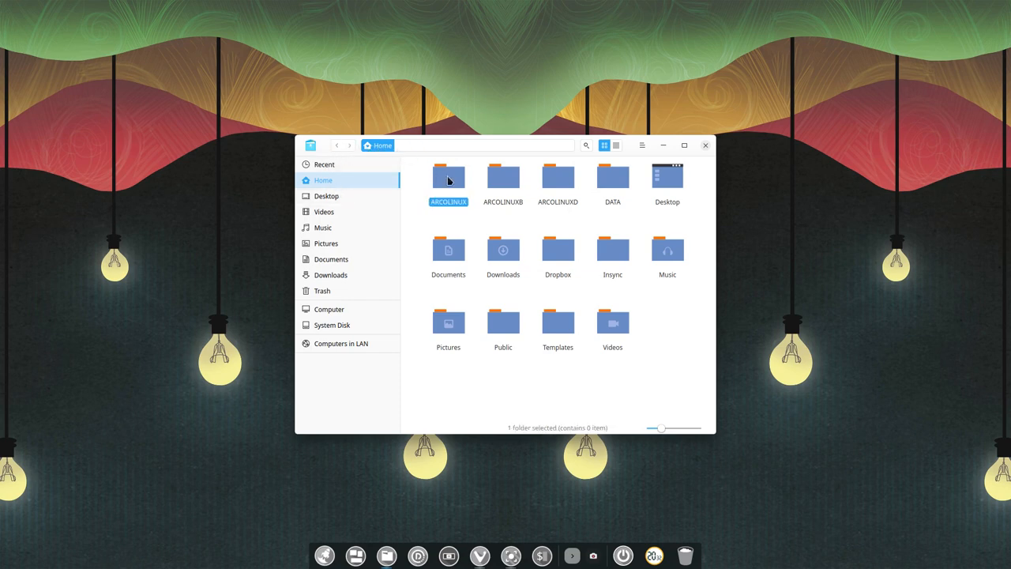
pyautogui.doubleClick(449, 176)
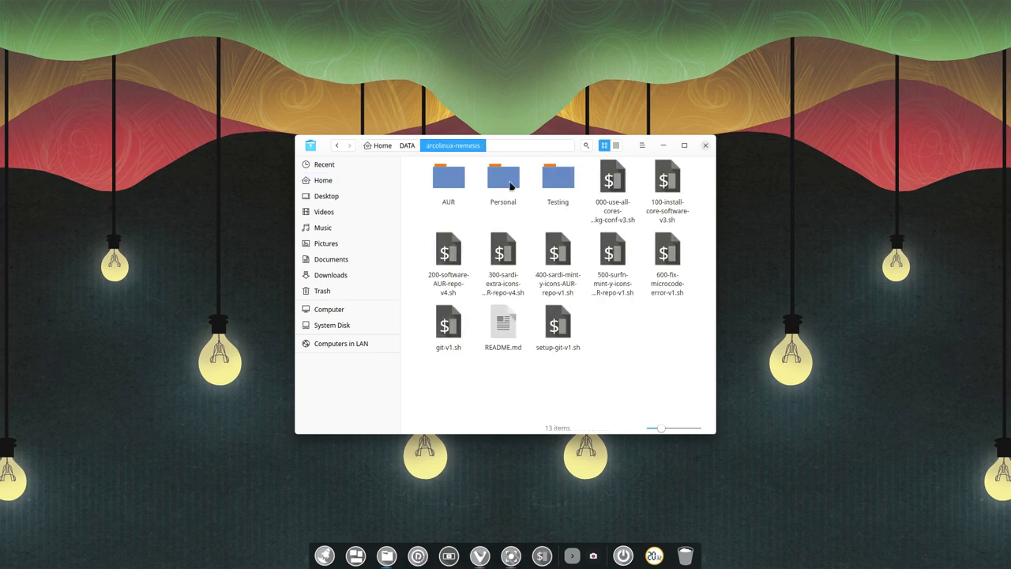
pyautogui.doubleClick(556, 177)
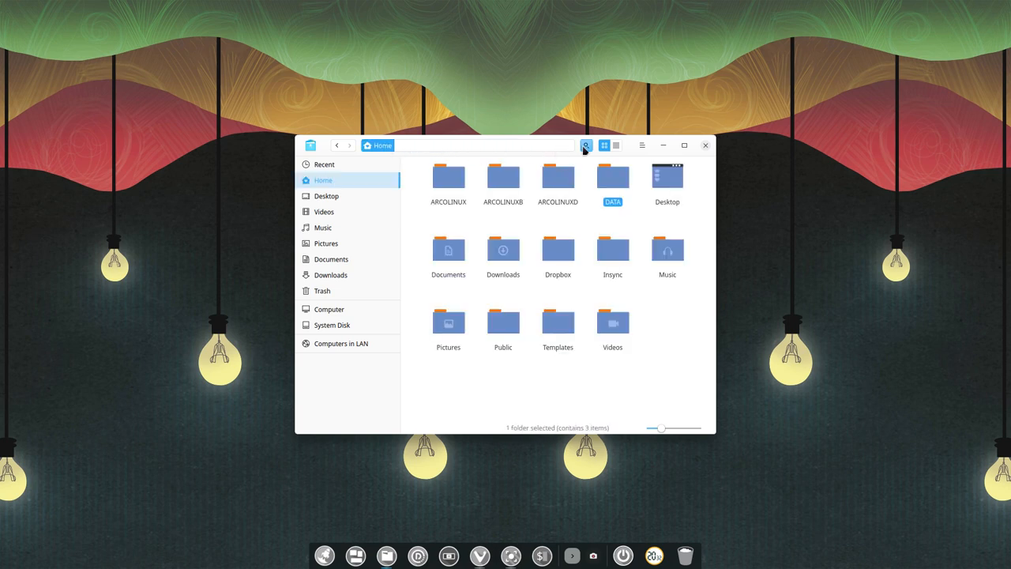
pyautogui.click(586, 145)
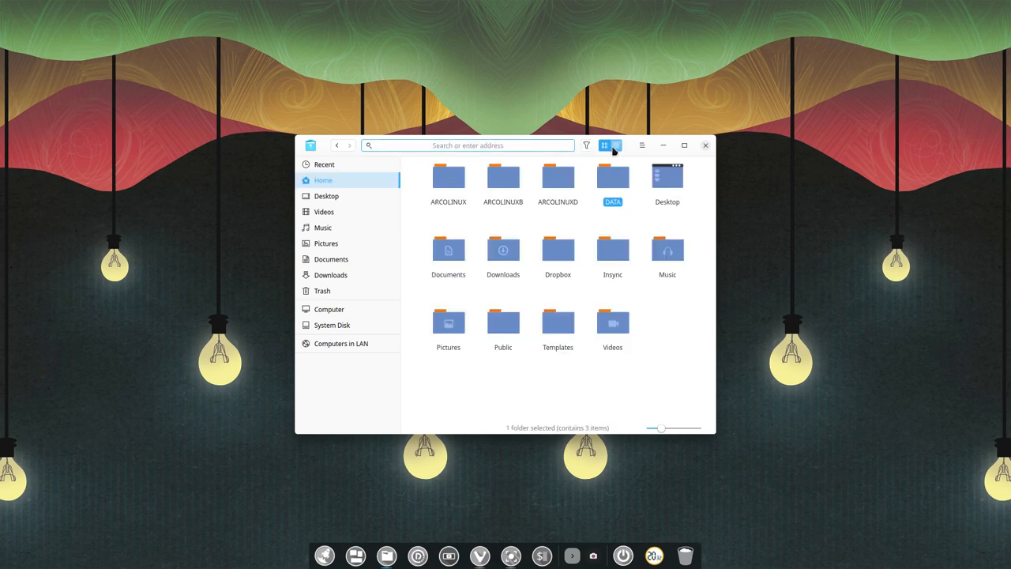
pyautogui.click(615, 145)
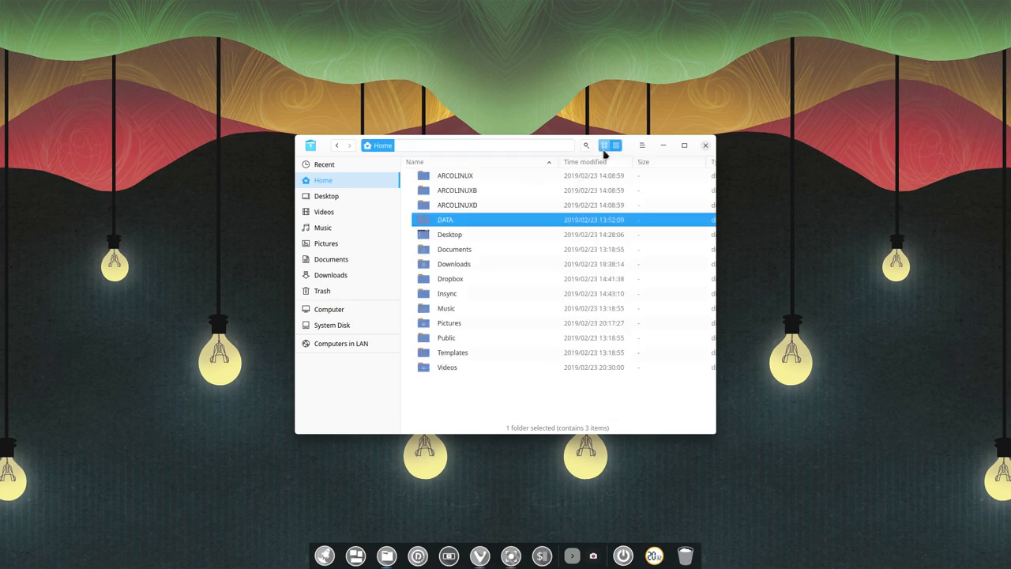
pyautogui.click(607, 145)
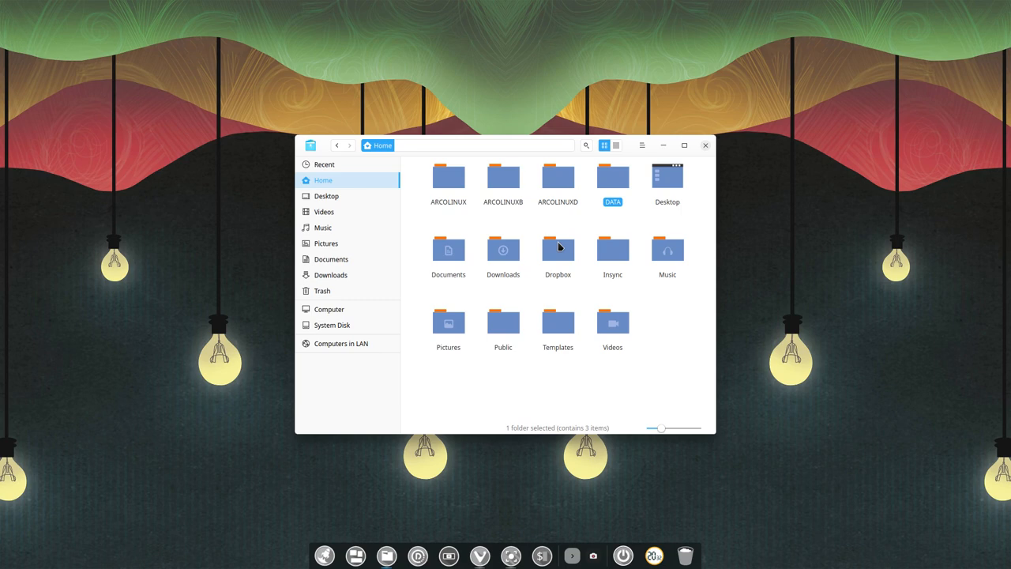
pyautogui.click(664, 366)
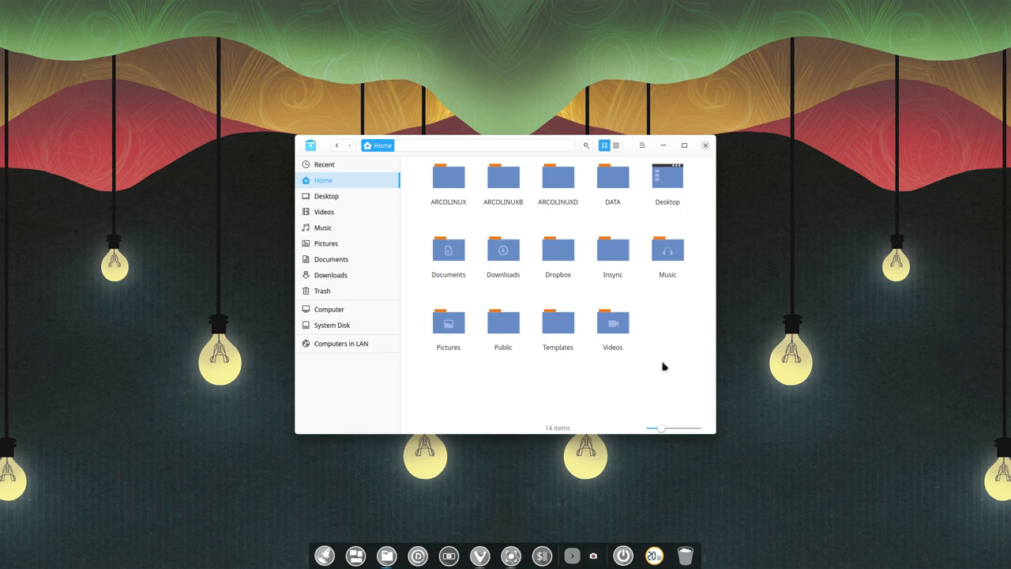
pyautogui.moveTo(664, 362)
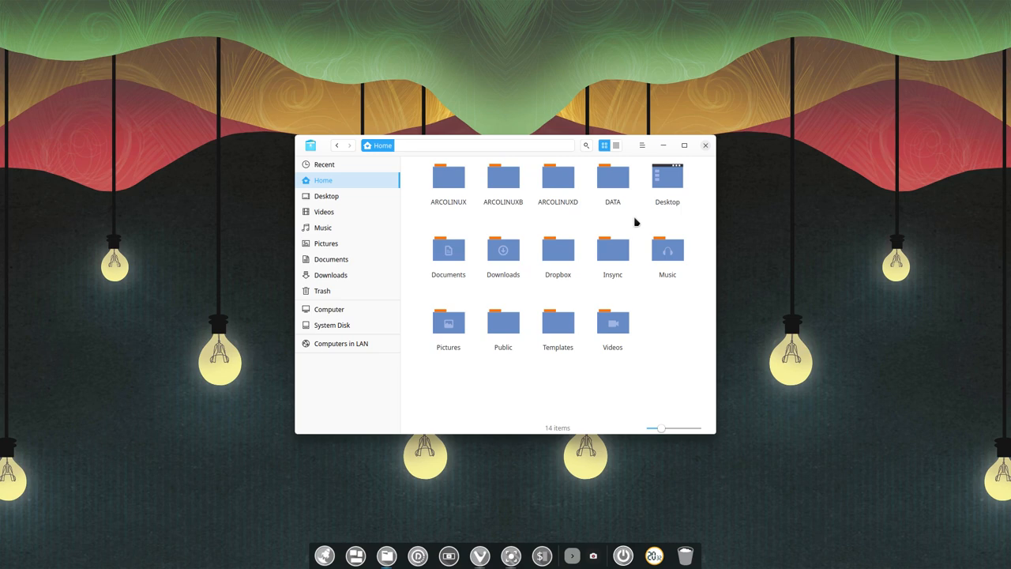
pyautogui.moveTo(642, 146)
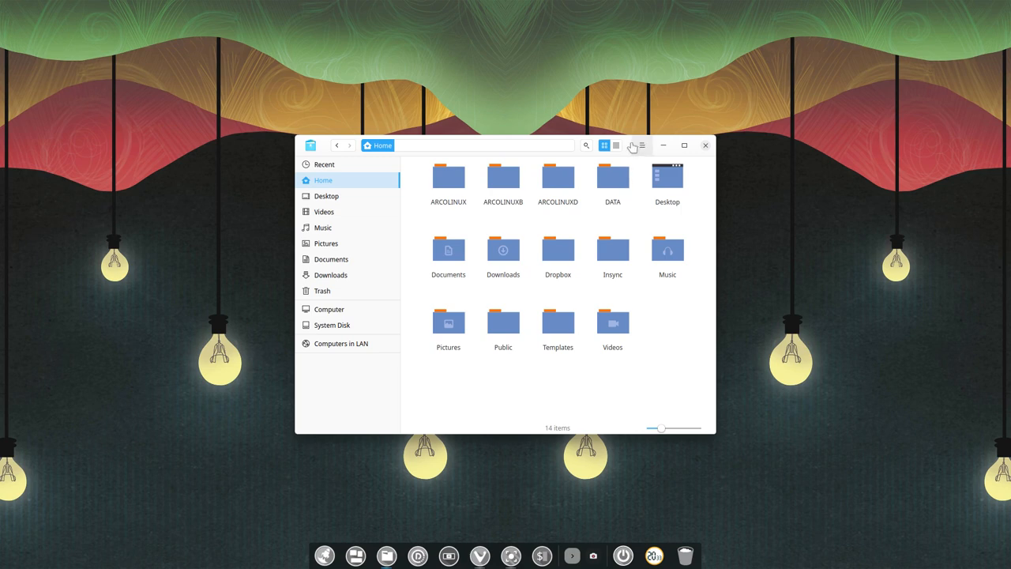
pyautogui.click(322, 228)
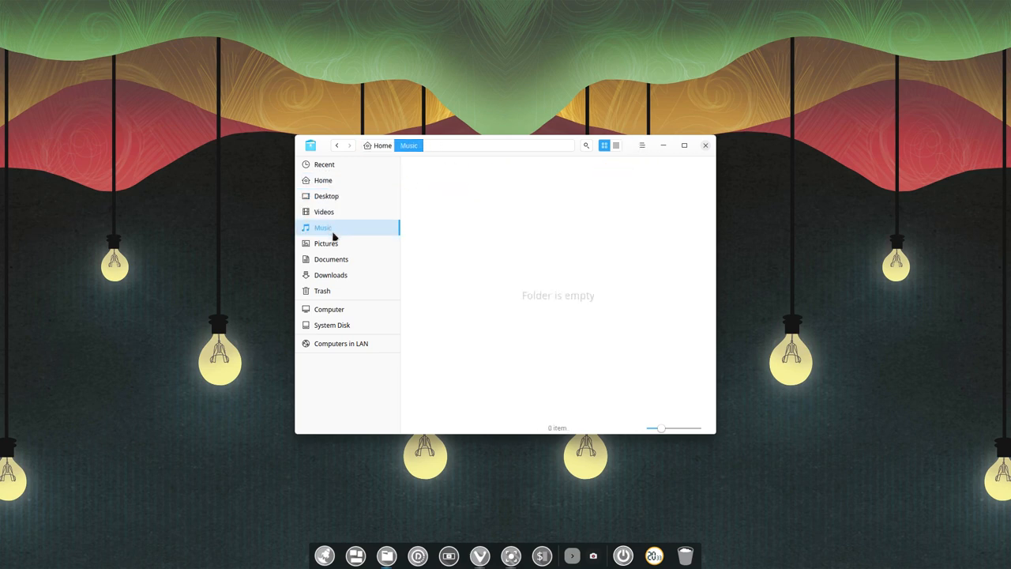
pyautogui.click(331, 274)
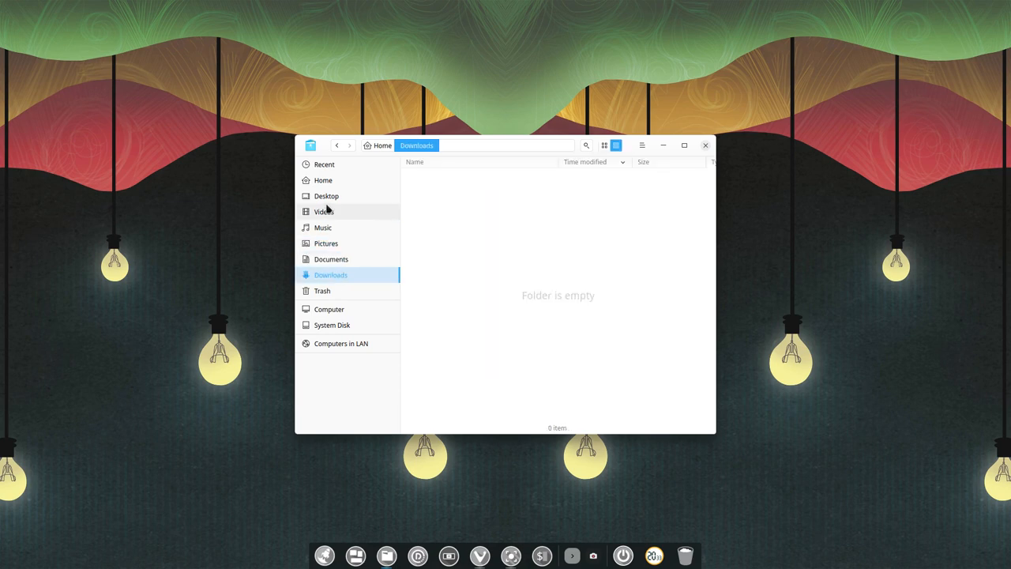
pyautogui.click(323, 180)
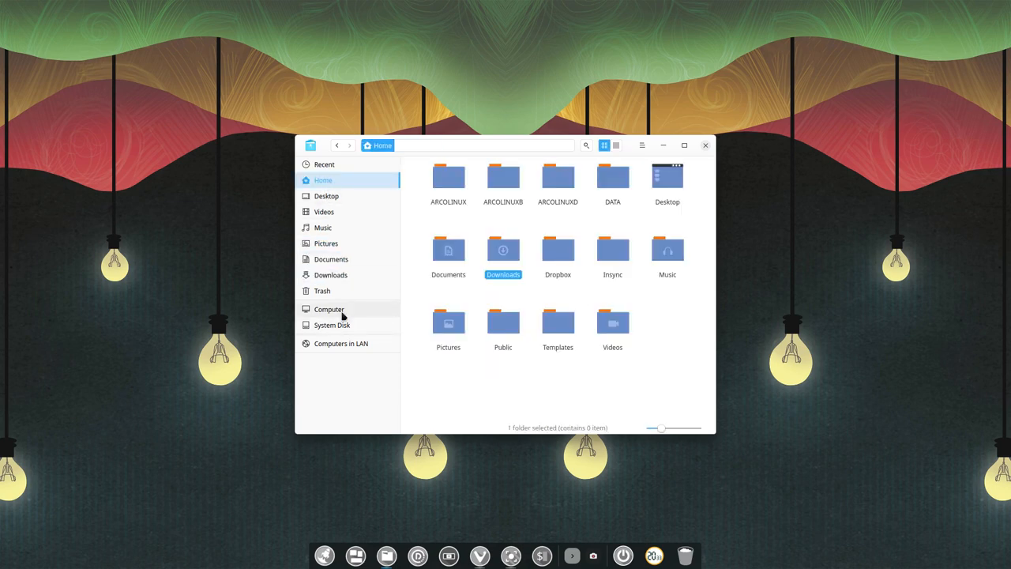
pyautogui.click(329, 308)
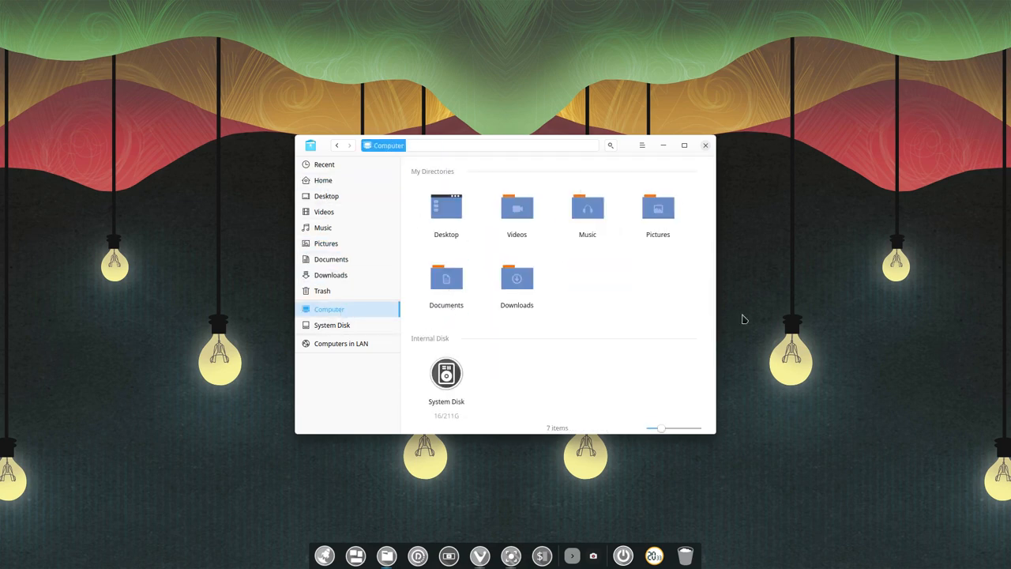
pyautogui.moveTo(517, 373)
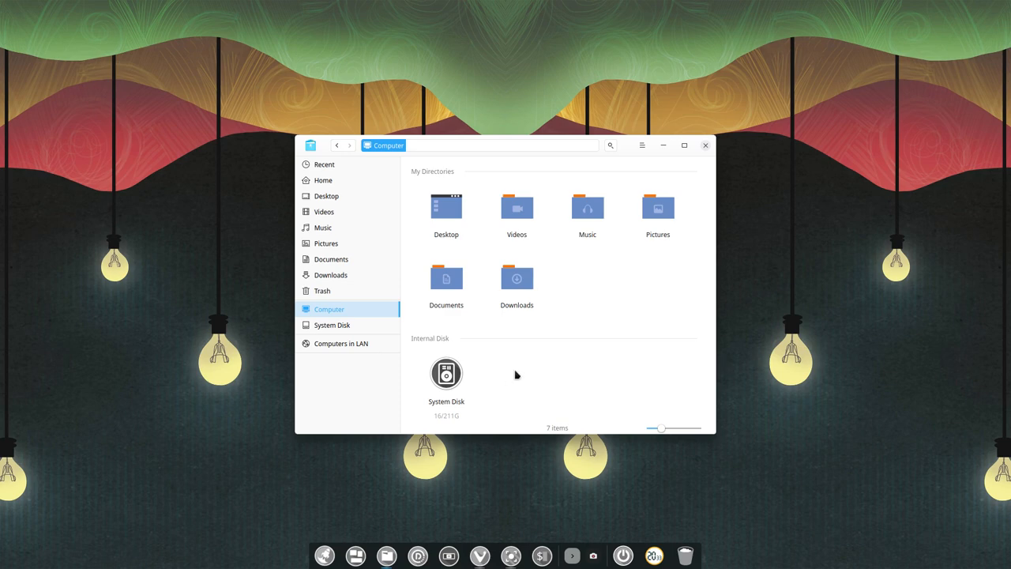
pyautogui.click(332, 326)
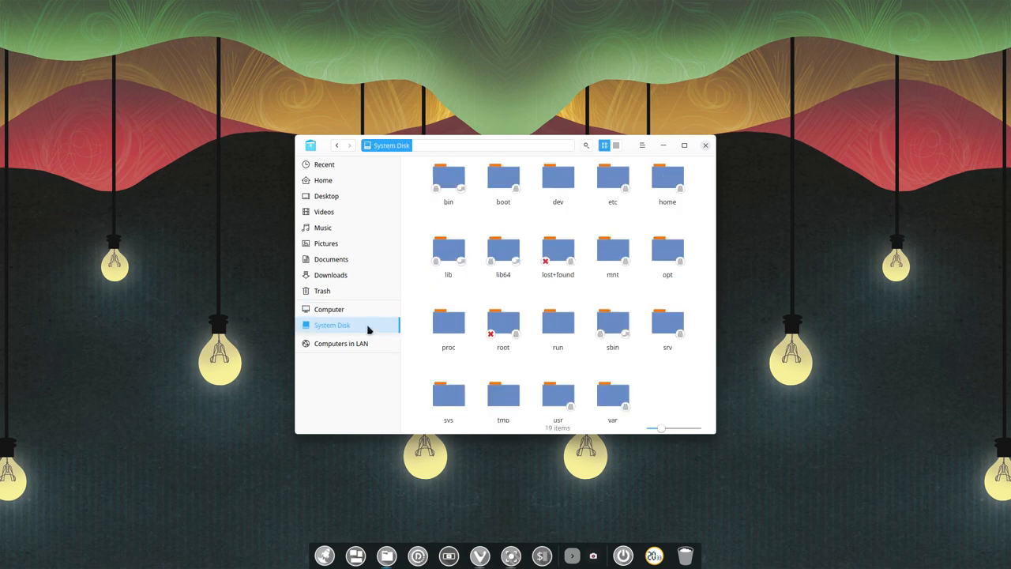
pyautogui.scroll(-3)
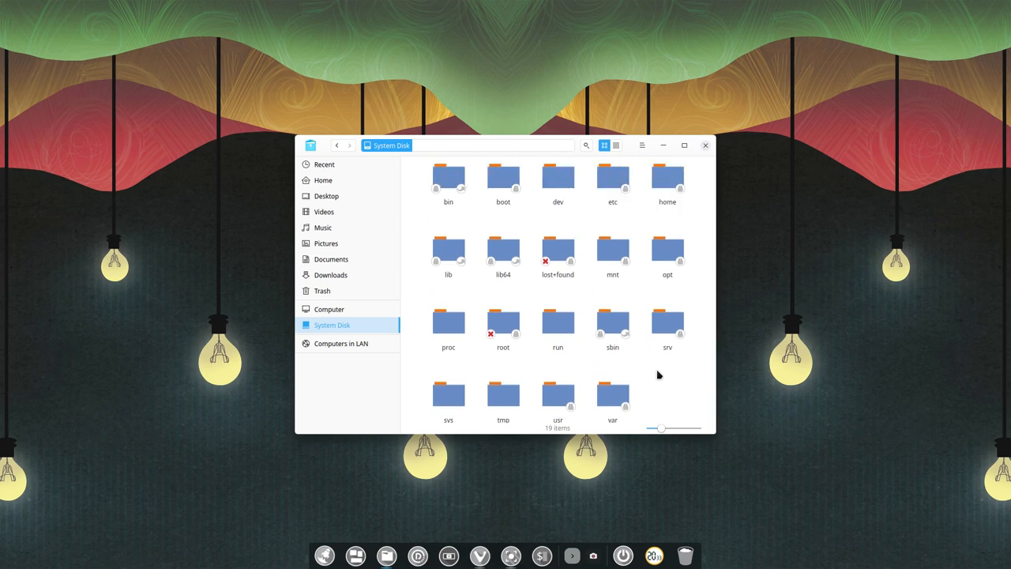
pyautogui.moveTo(581, 401)
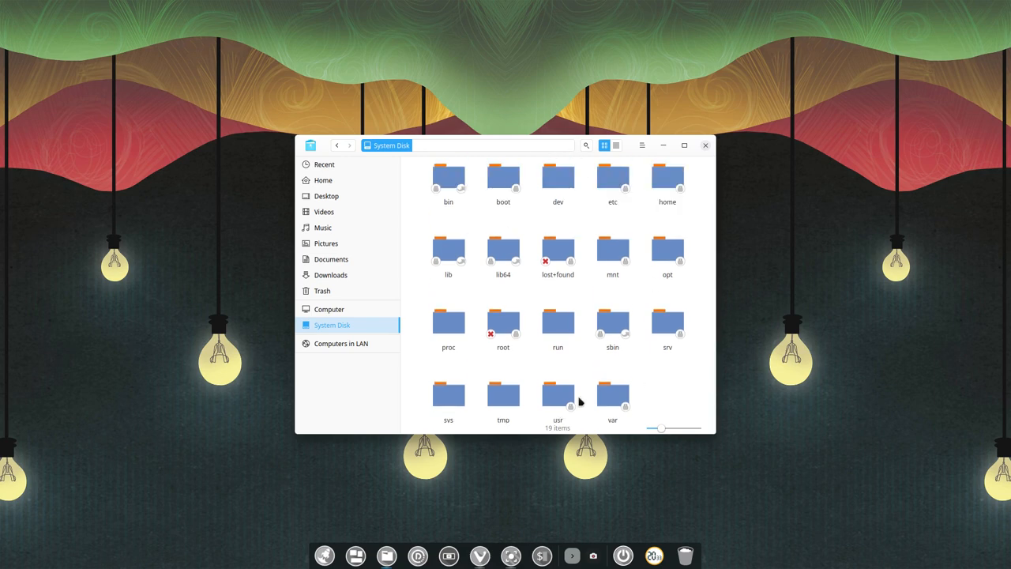
pyautogui.moveTo(572, 266)
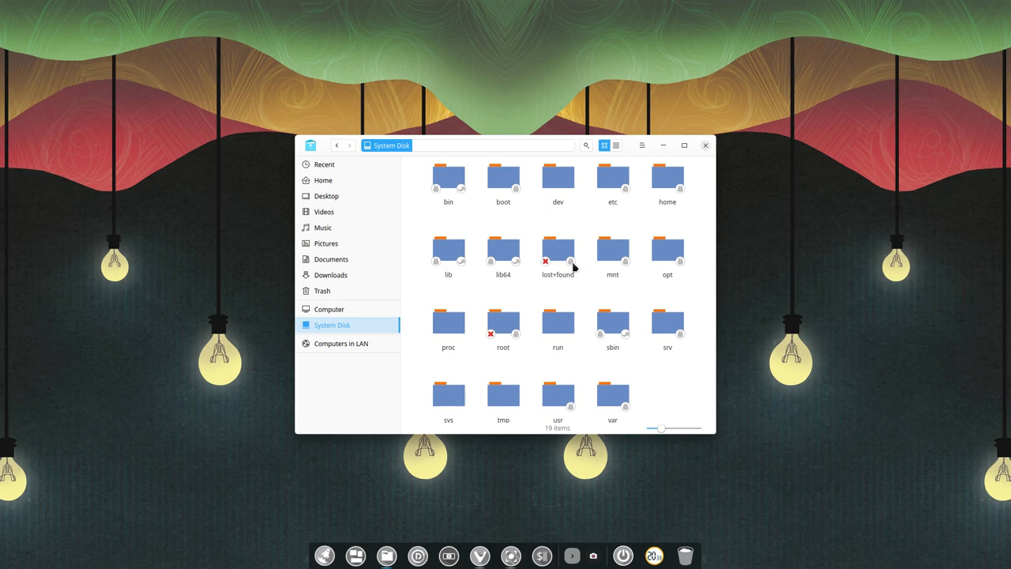
pyautogui.moveTo(414, 284)
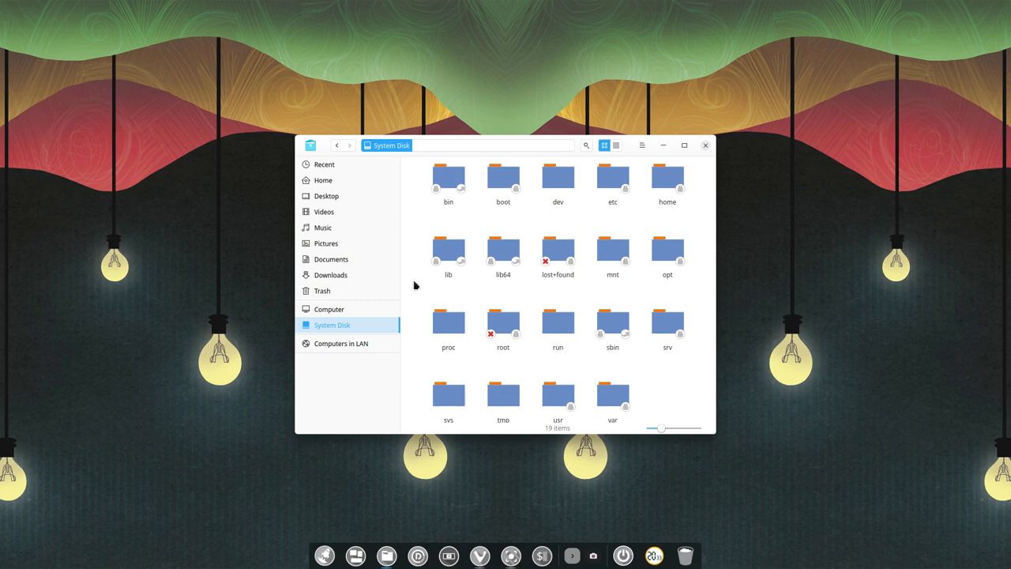
pyautogui.click(341, 343)
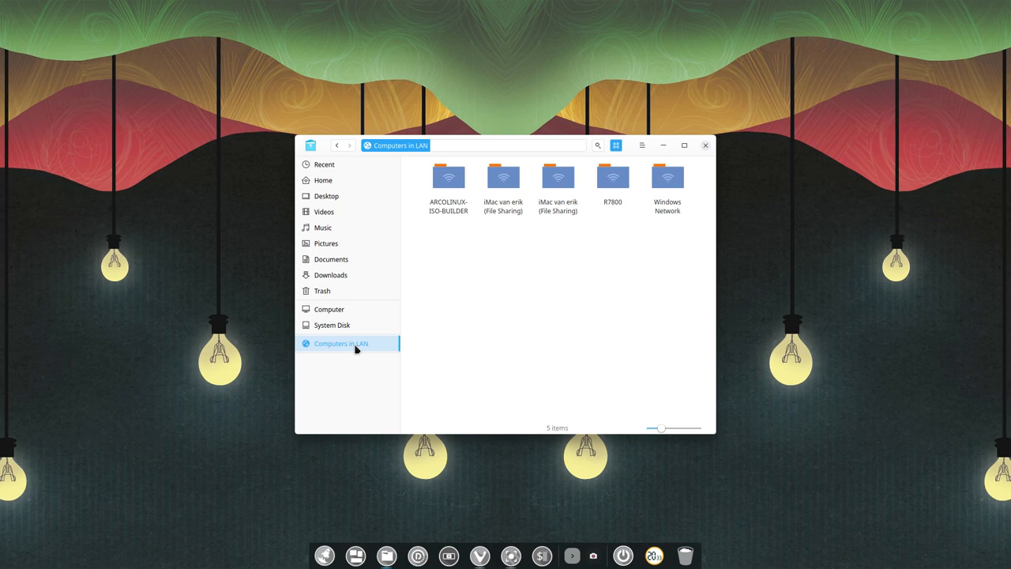
pyautogui.click(323, 180)
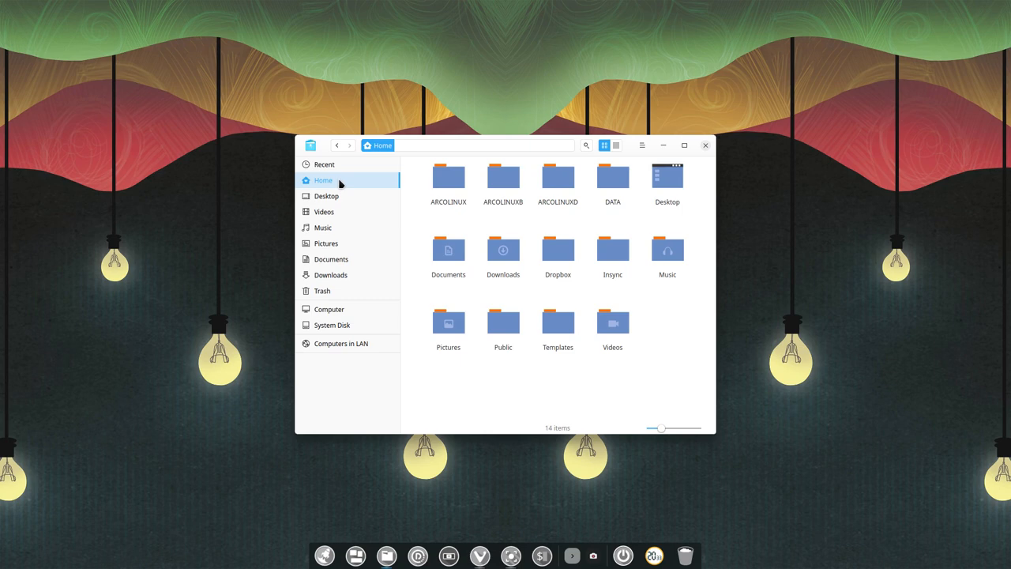
pyautogui.moveTo(670, 303)
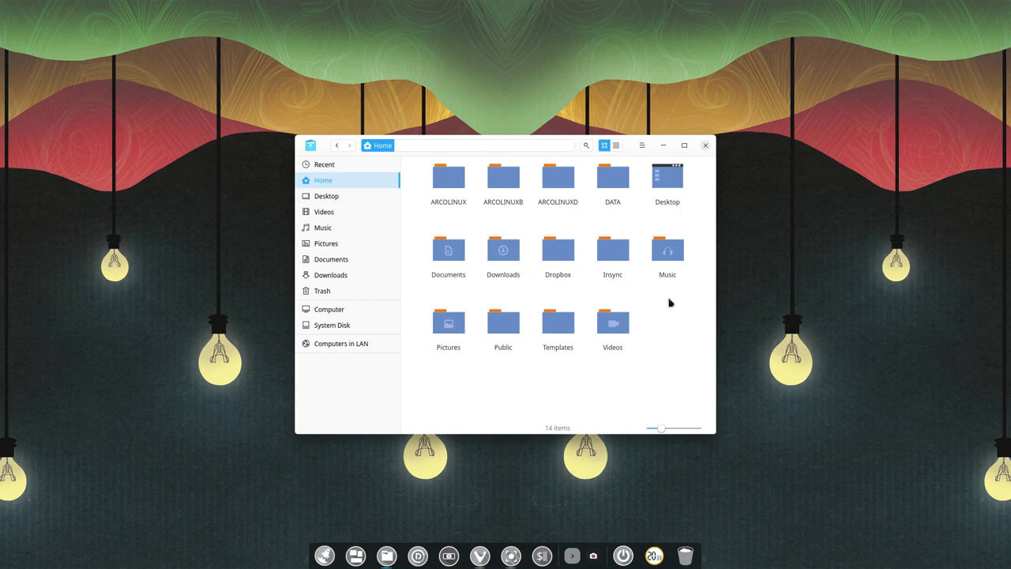
pyautogui.click(642, 146)
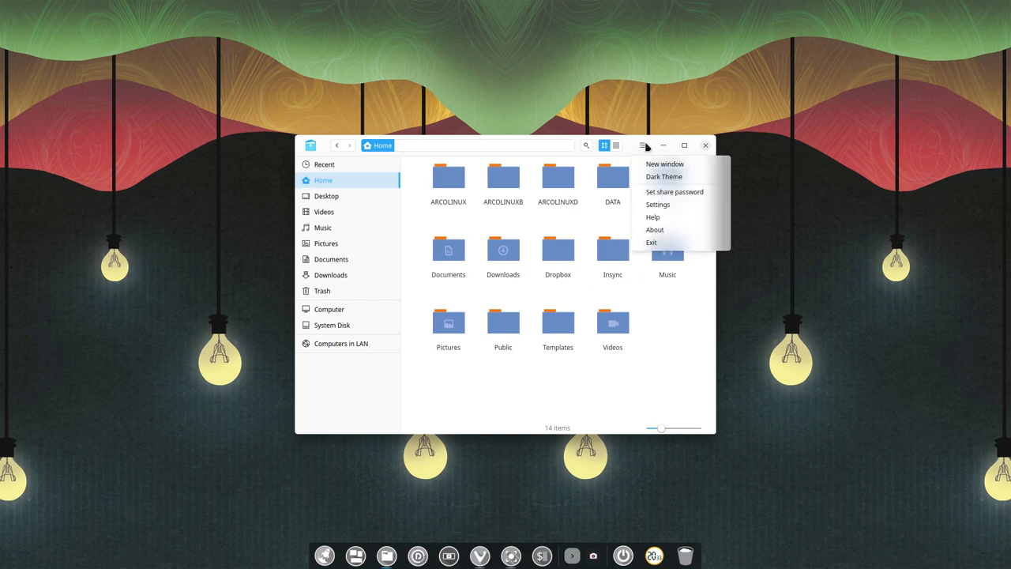
pyautogui.click(664, 163)
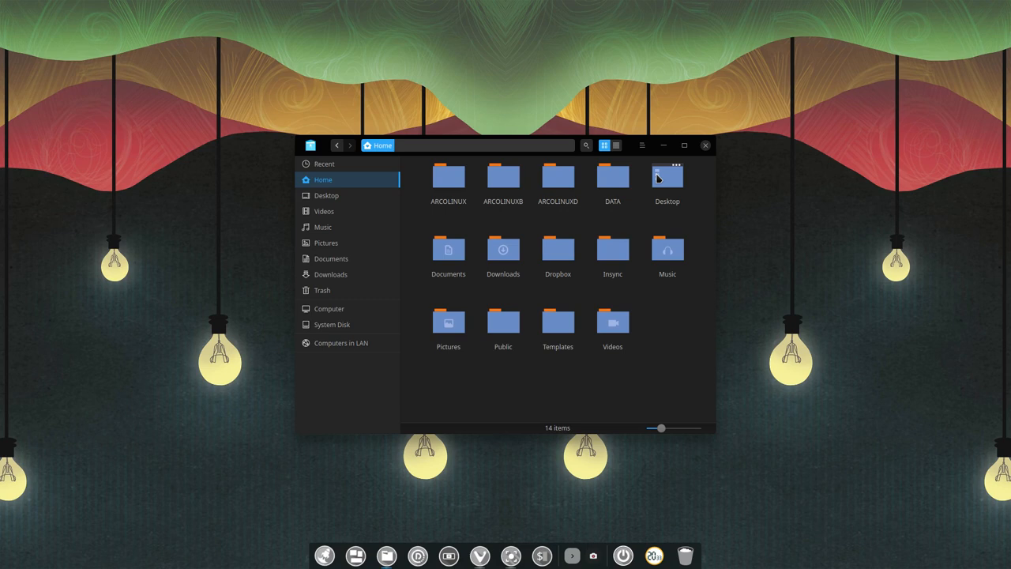
pyautogui.click(641, 145)
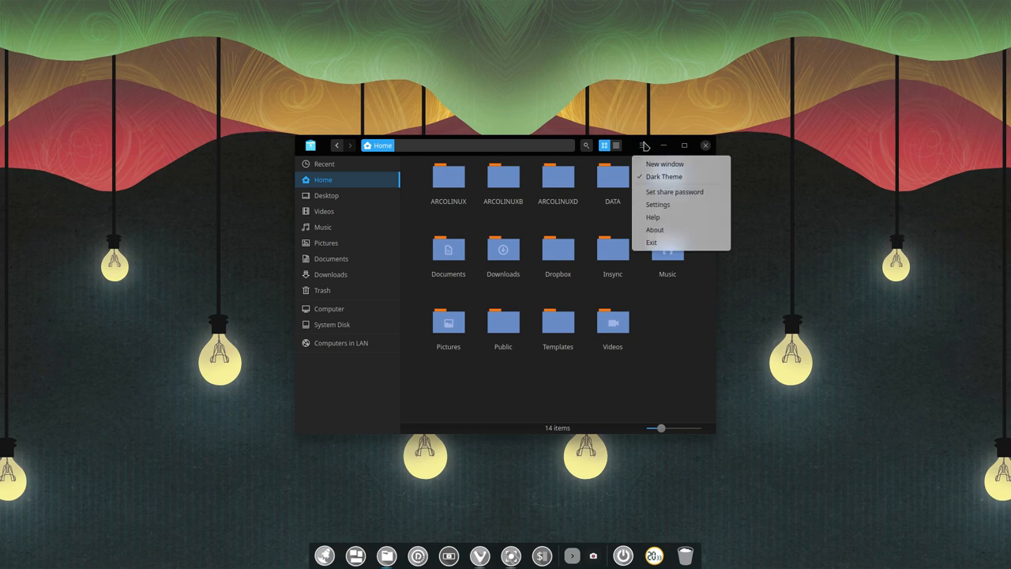
pyautogui.moveTo(664, 163)
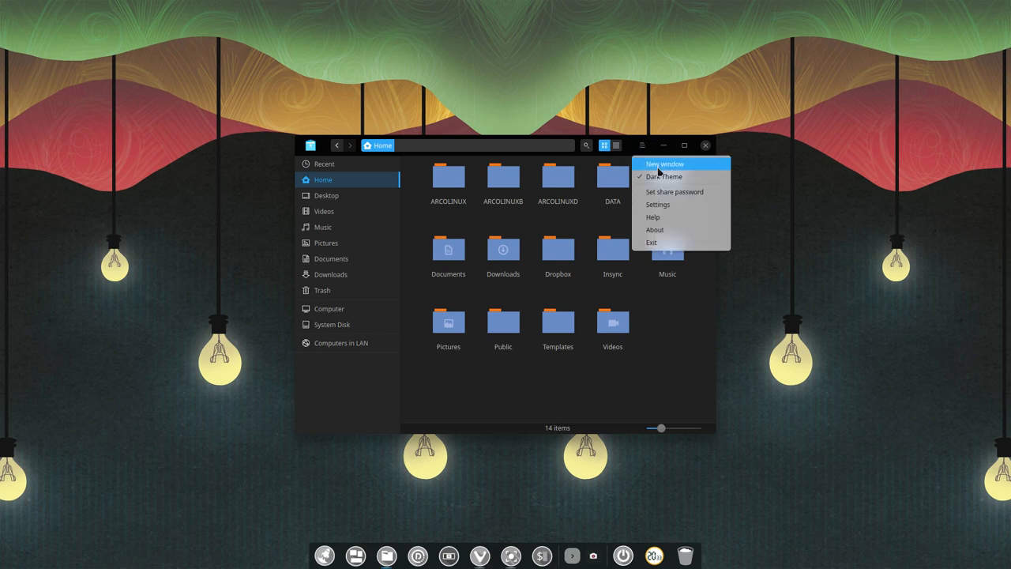
pyautogui.moveTo(669, 177)
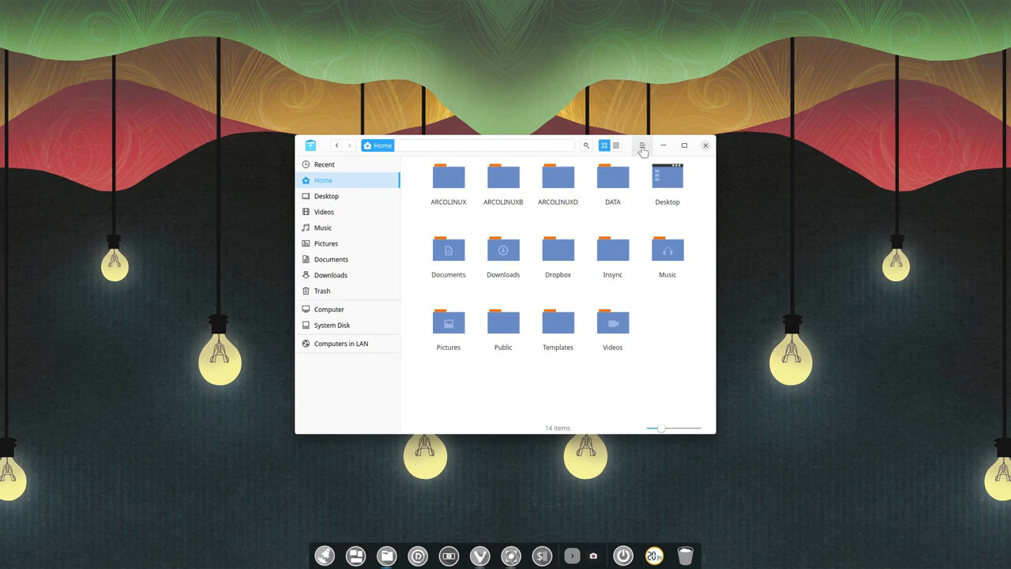
# Show the main menu with theme, share password, settings, help and exit entries.
pyautogui.click(641, 145)
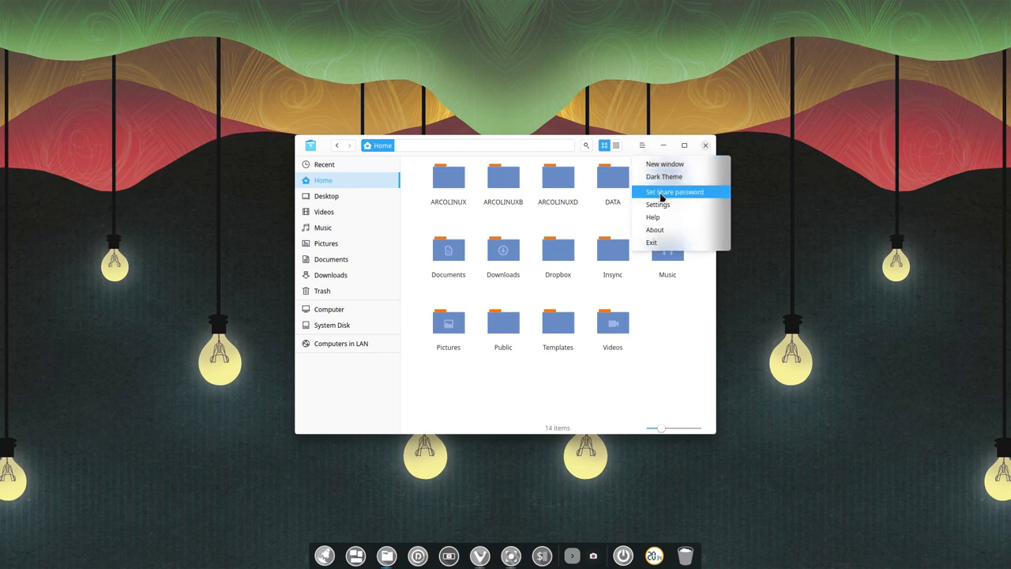
pyautogui.moveTo(679, 196)
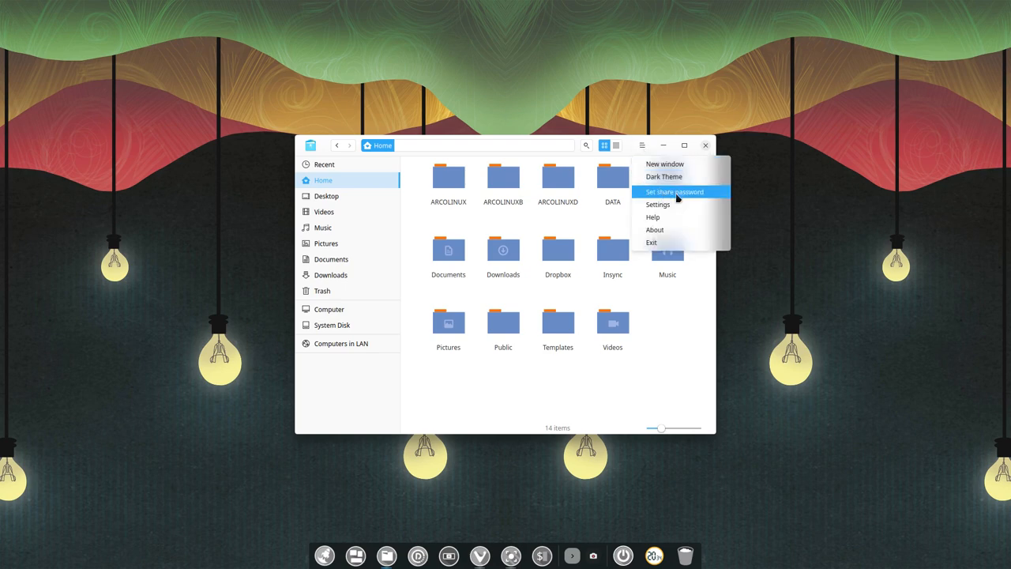
pyautogui.moveTo(668, 207)
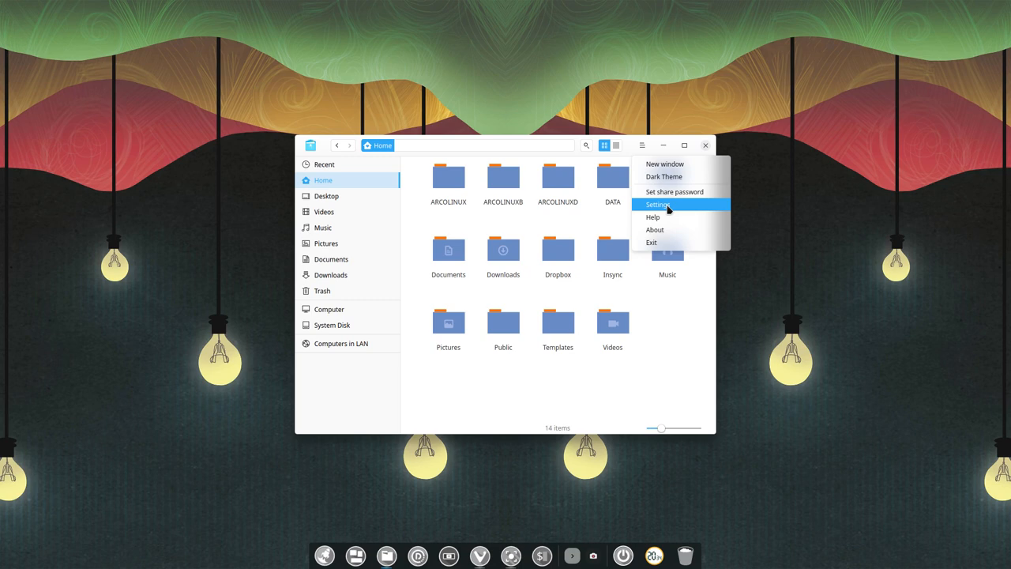
pyautogui.moveTo(676, 196)
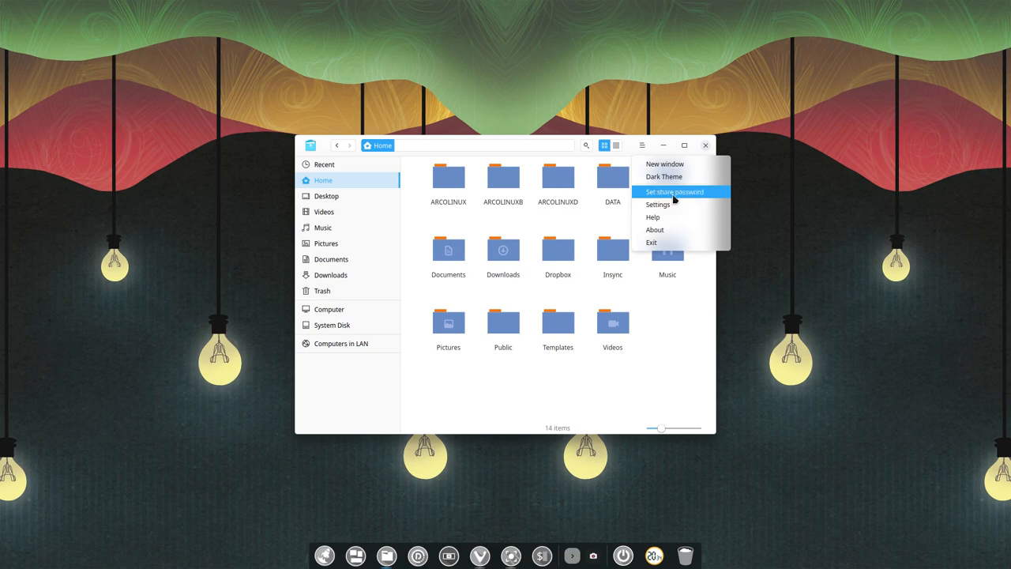
pyautogui.moveTo(666, 207)
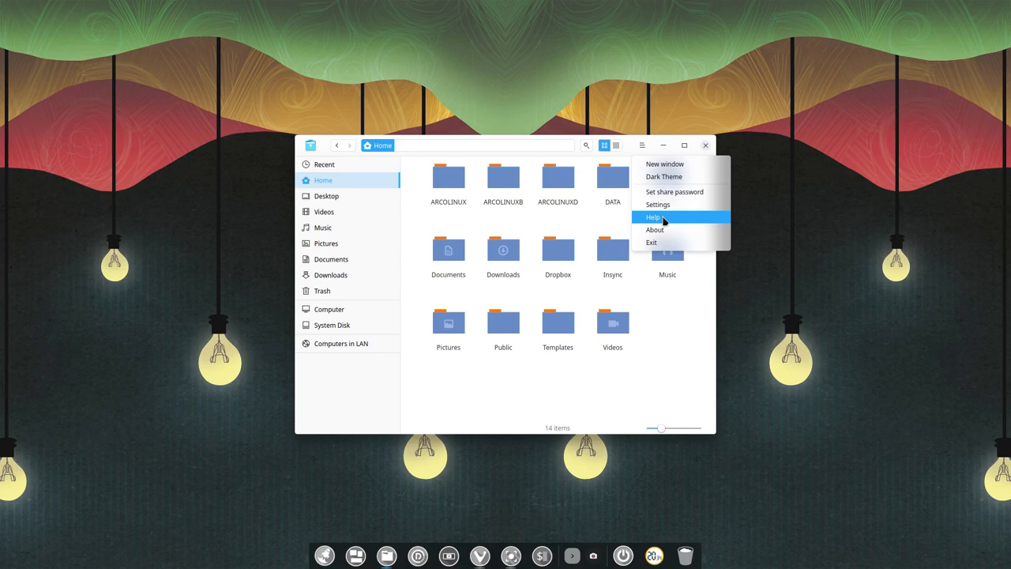
# Launch Deepin Manual from Help, maximize it and scroll through the file manager overview.
pyautogui.click(654, 217)
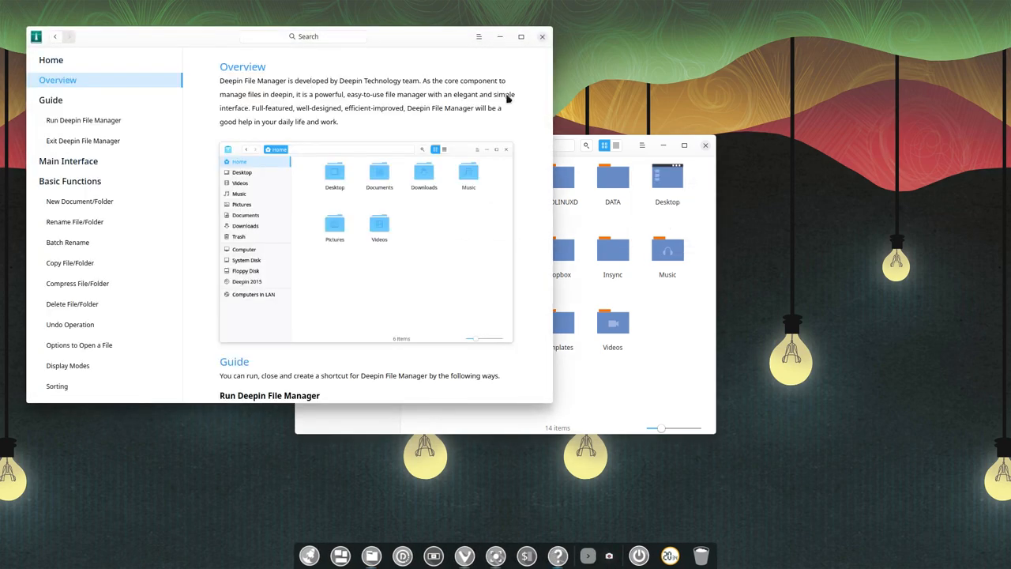
pyautogui.click(522, 36)
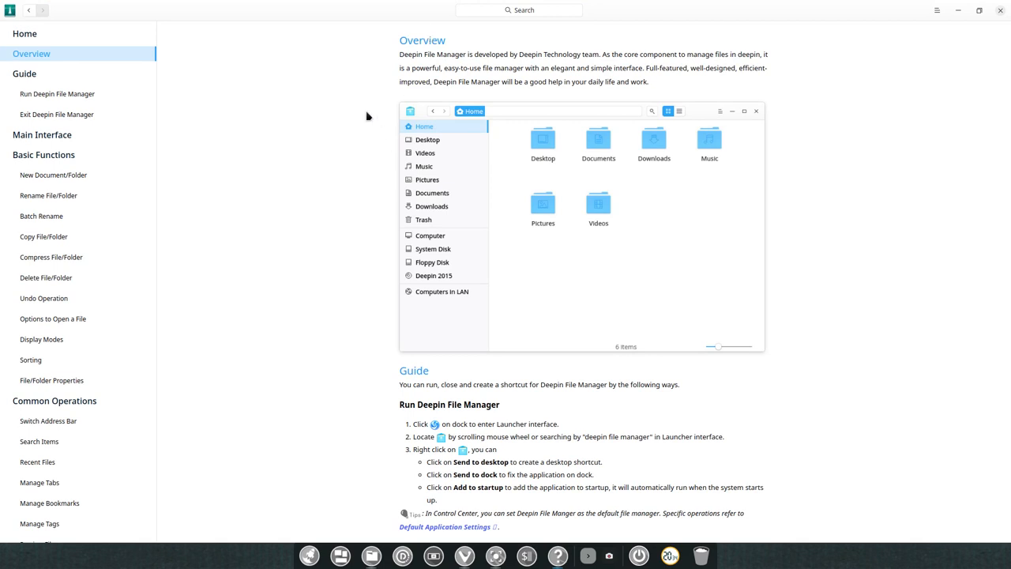
pyautogui.scroll(-3)
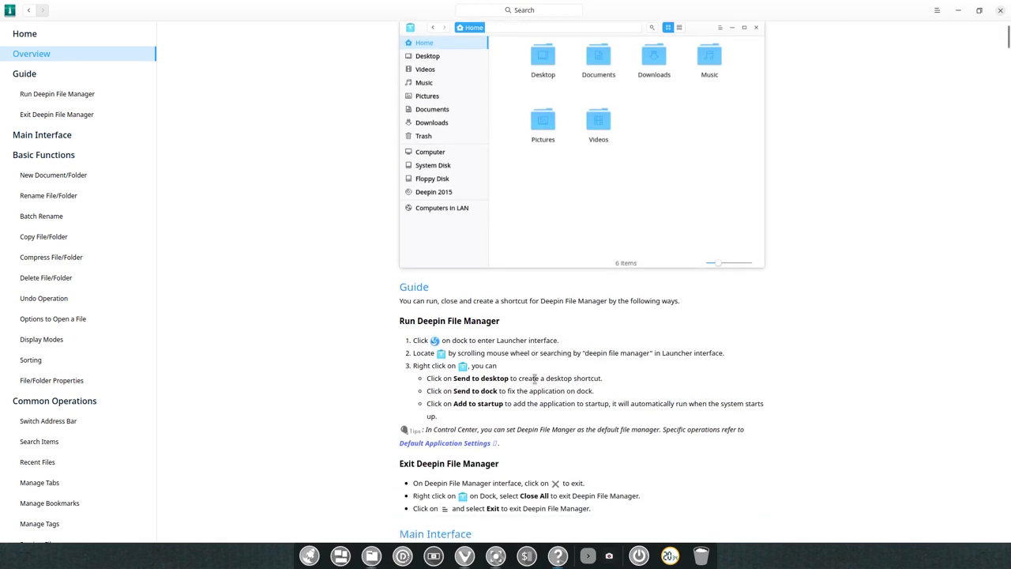
pyautogui.scroll(-3)
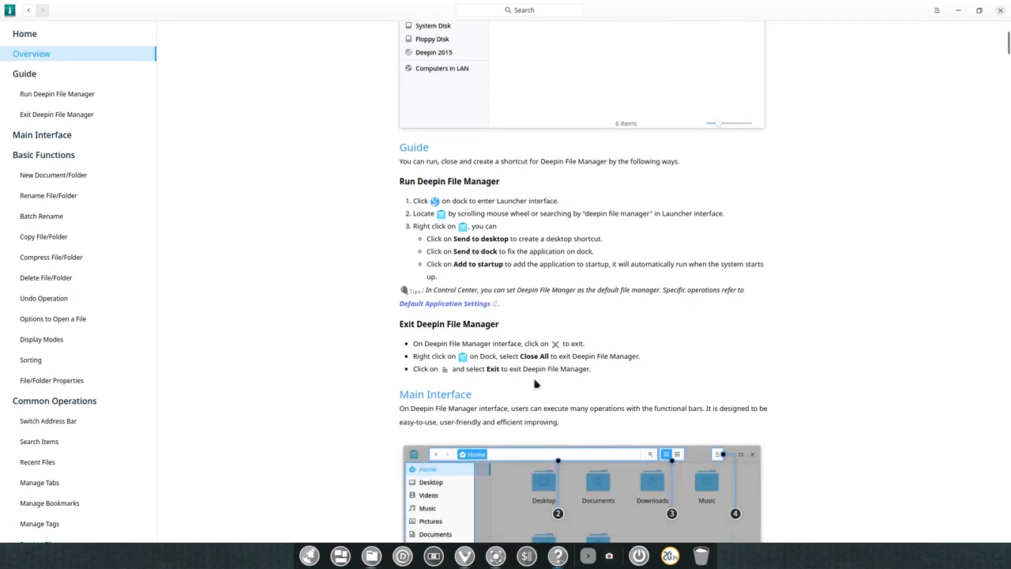
pyautogui.scroll(-3)
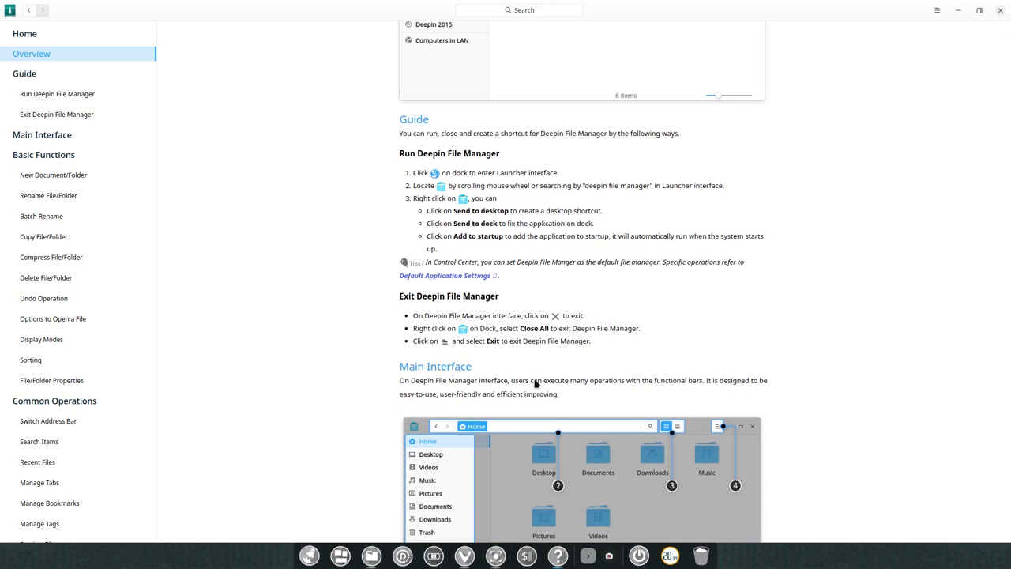
pyautogui.scroll(-3)
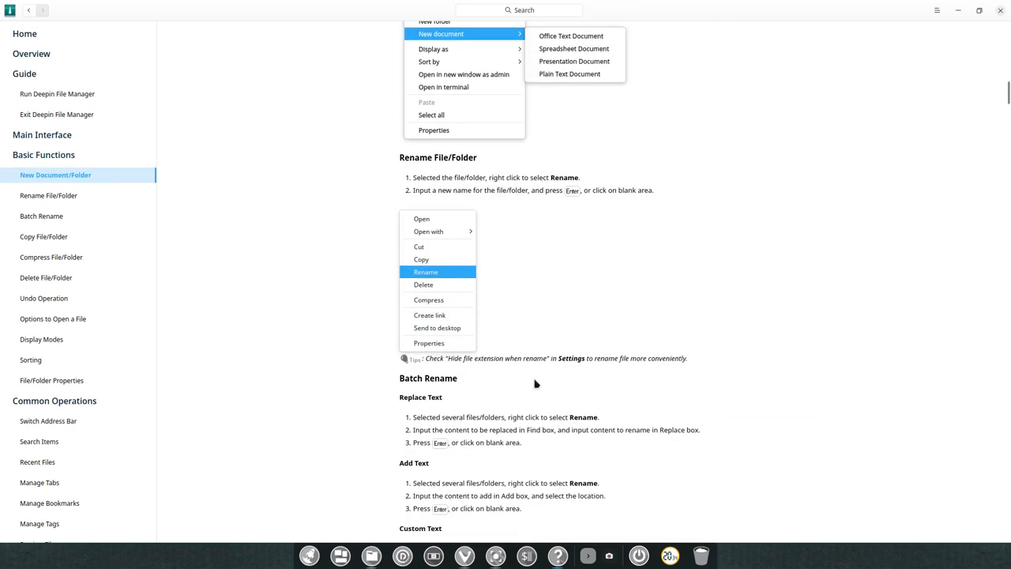
pyautogui.scroll(-3)
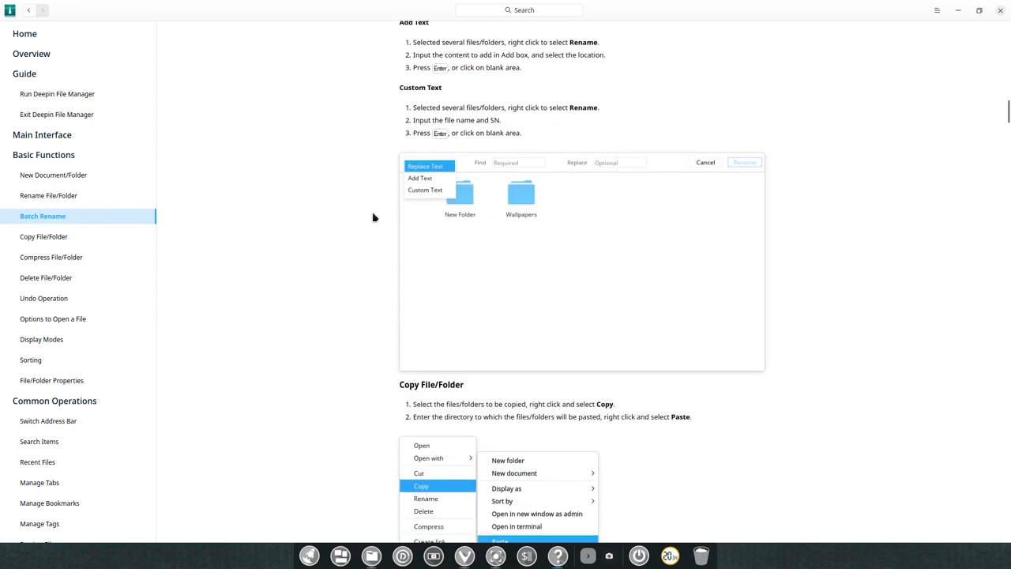
# Read the sidebar topics on sorting and file properties, scrolling through each.
pyautogui.click(44, 237)
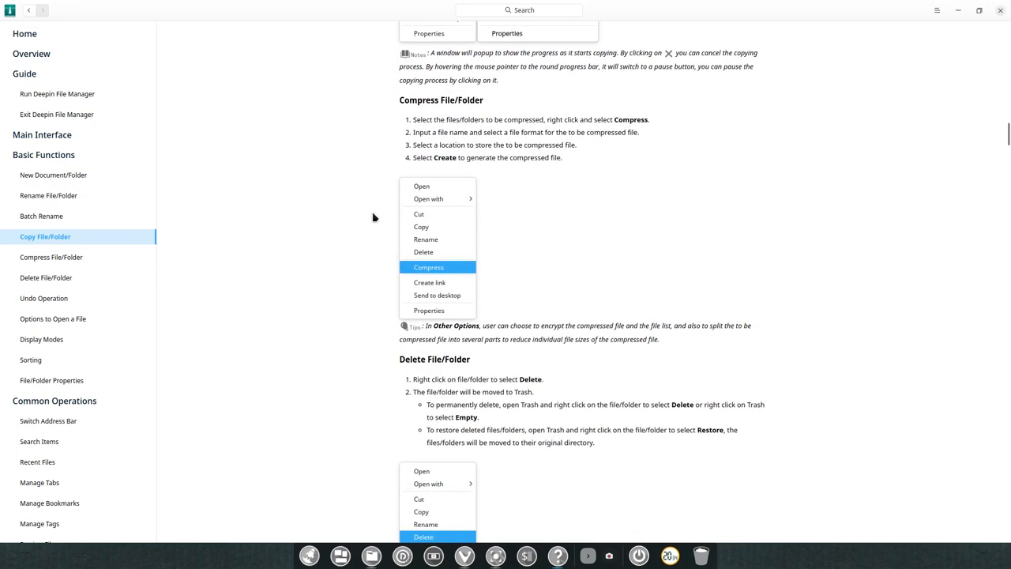
pyautogui.scroll(-3)
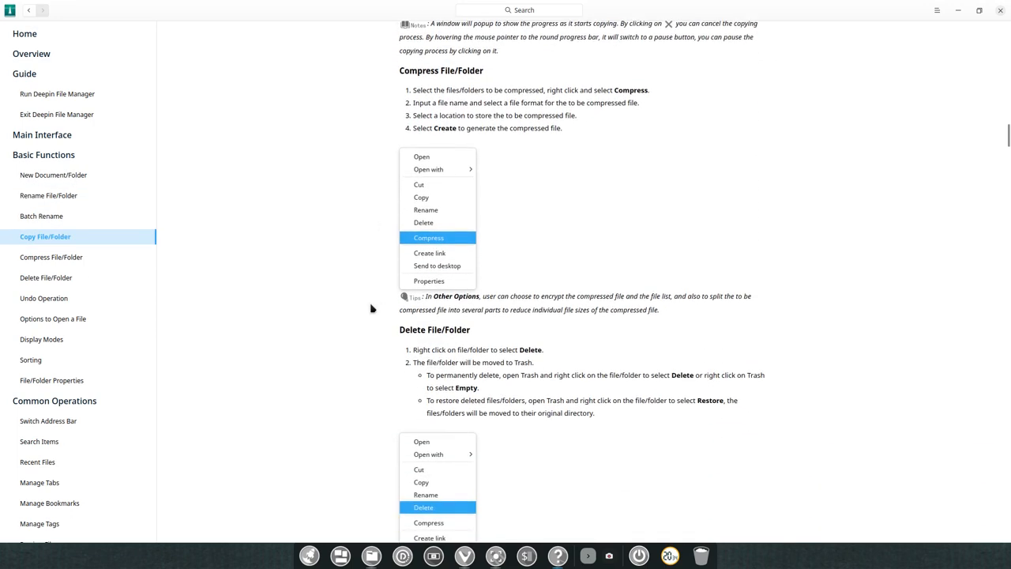
pyautogui.scroll(-3)
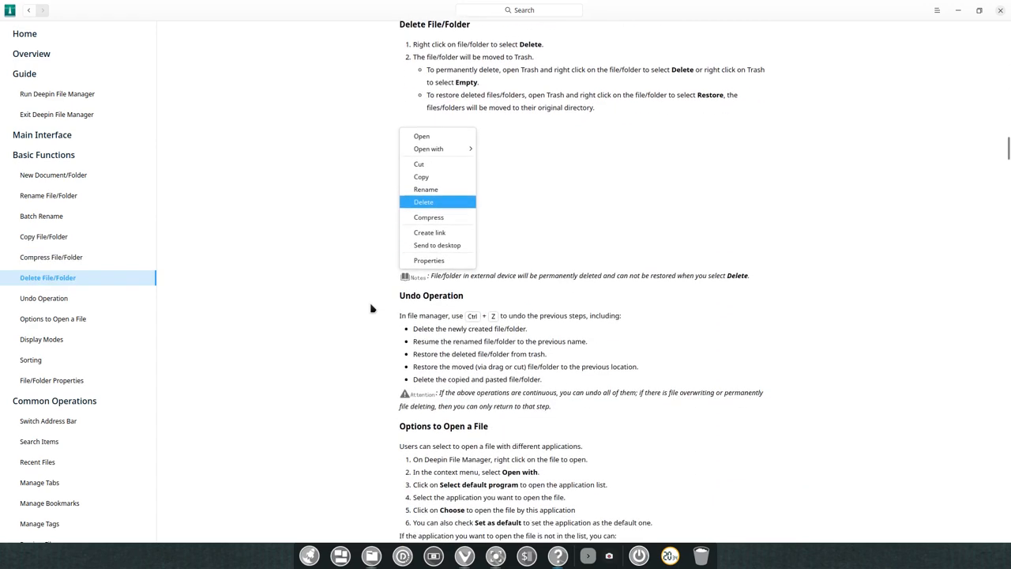
pyautogui.scroll(-3)
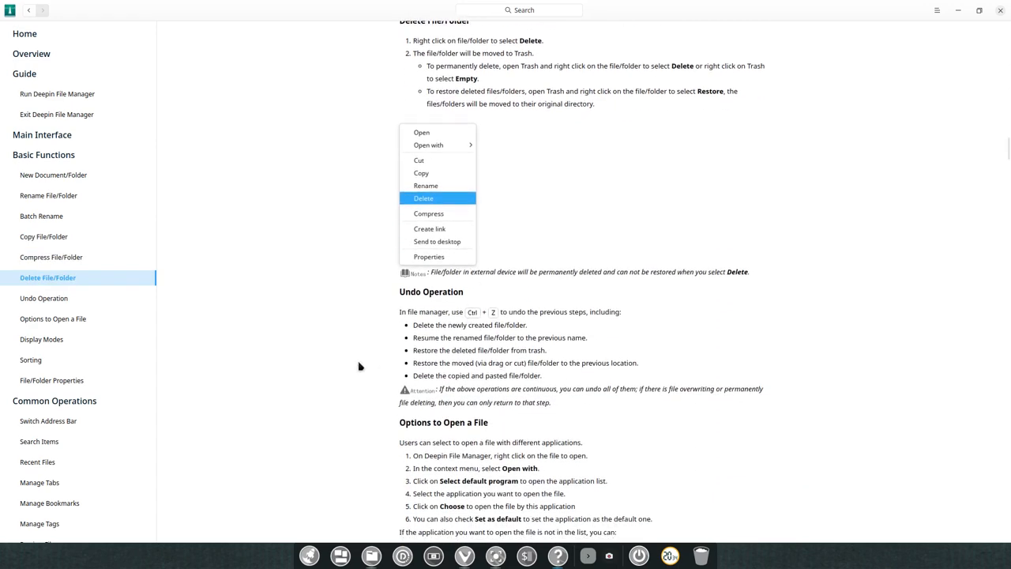
pyautogui.click(53, 319)
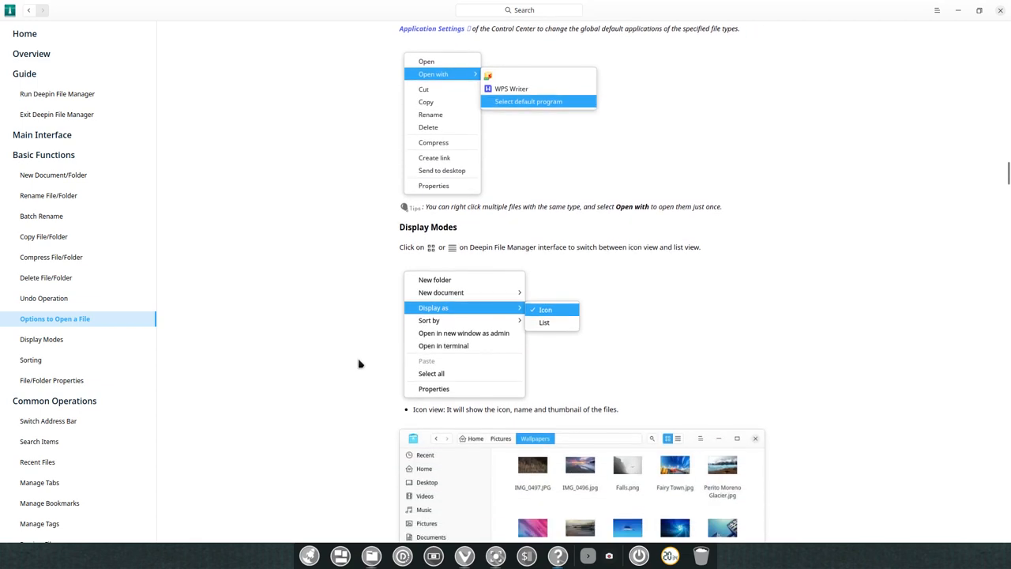
pyautogui.scroll(-3)
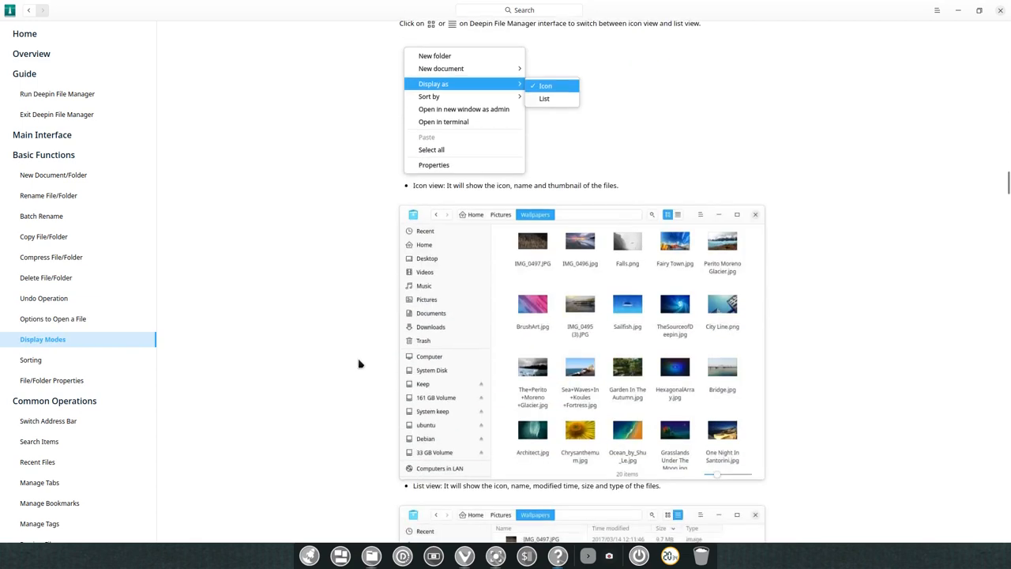
pyautogui.scroll(-3)
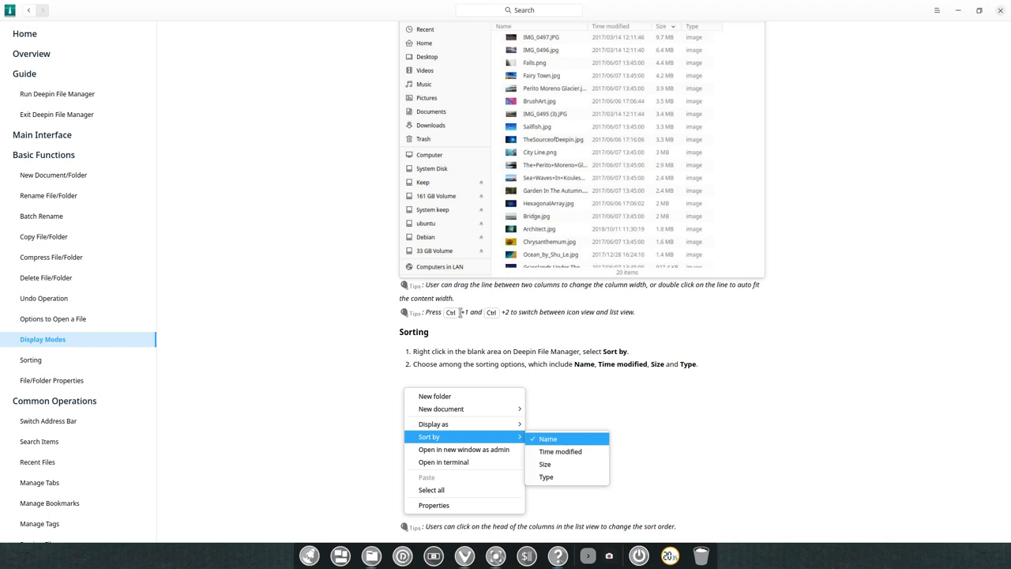
pyautogui.moveTo(584, 322)
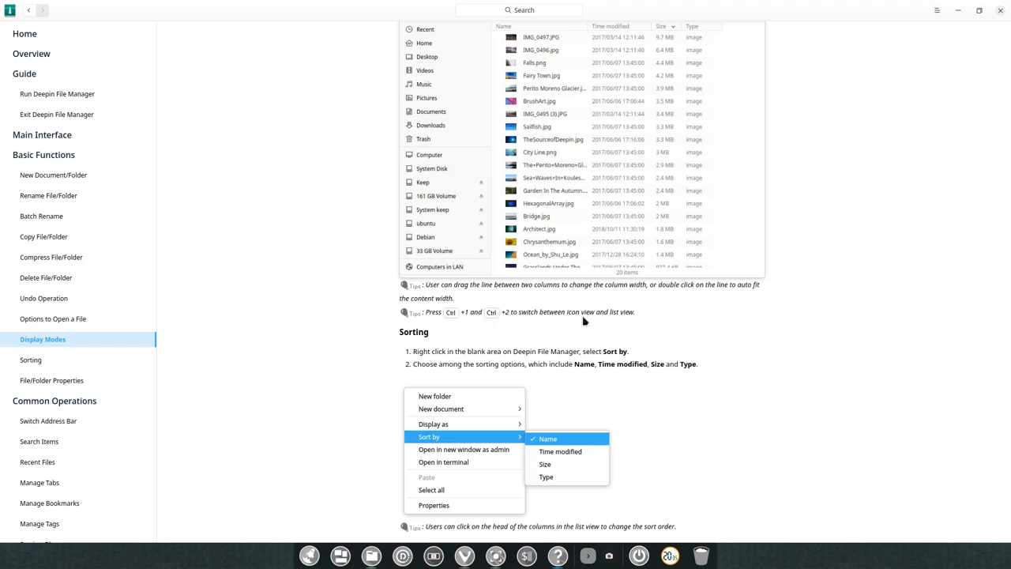
pyautogui.moveTo(401, 318)
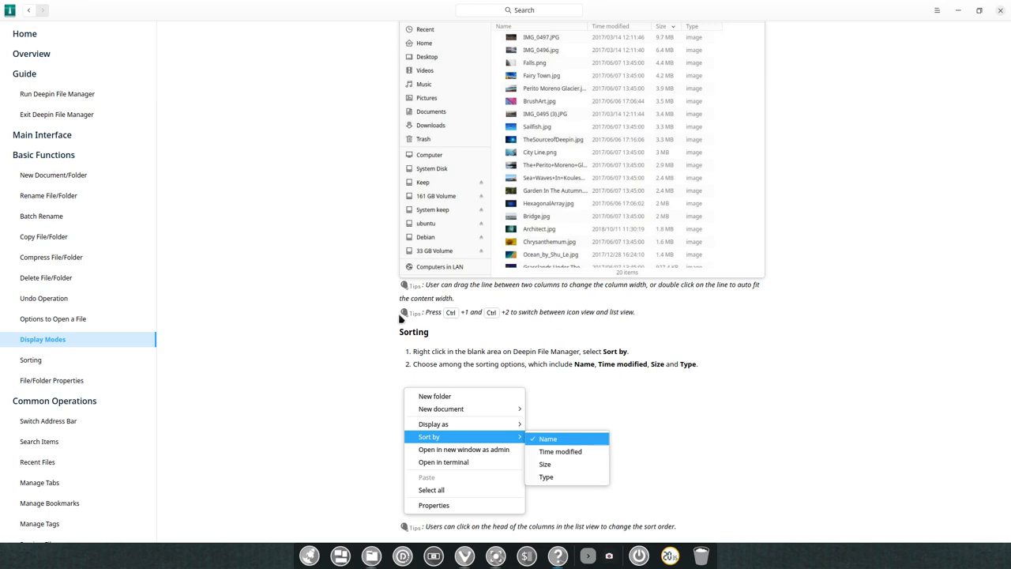
pyautogui.scroll(-3)
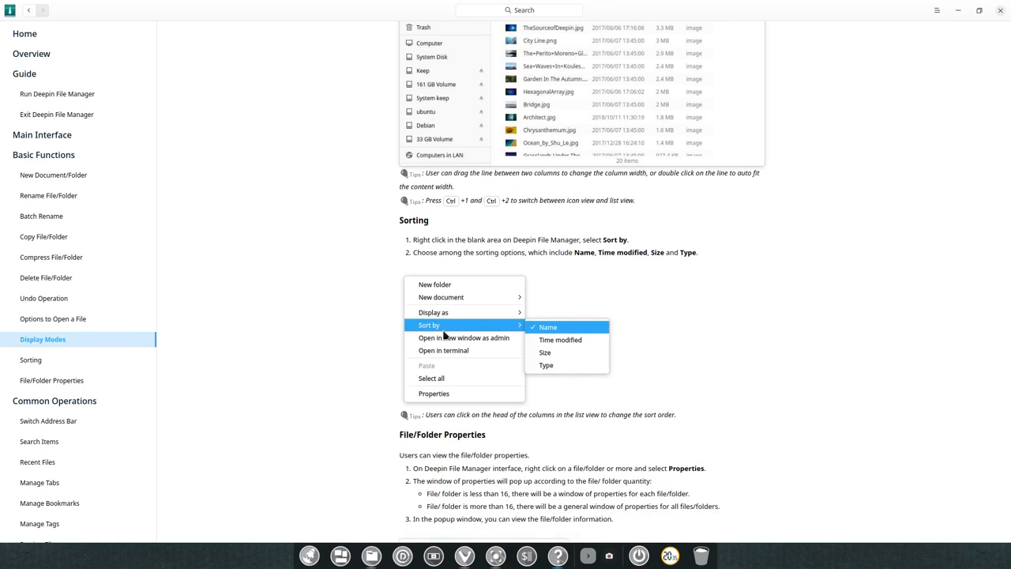
pyautogui.moveTo(376, 319)
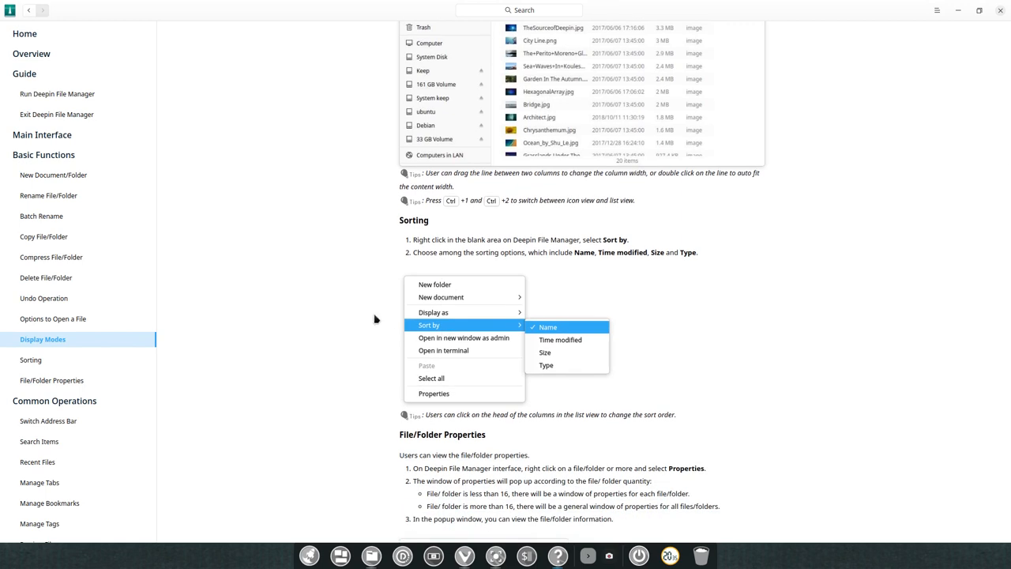
pyautogui.moveTo(455, 218)
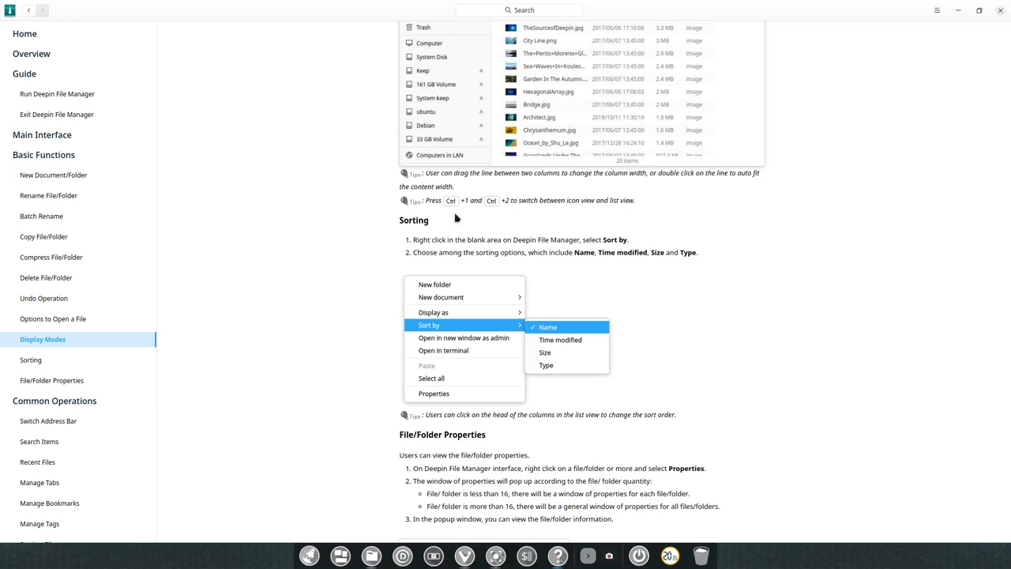
pyautogui.moveTo(451, 237)
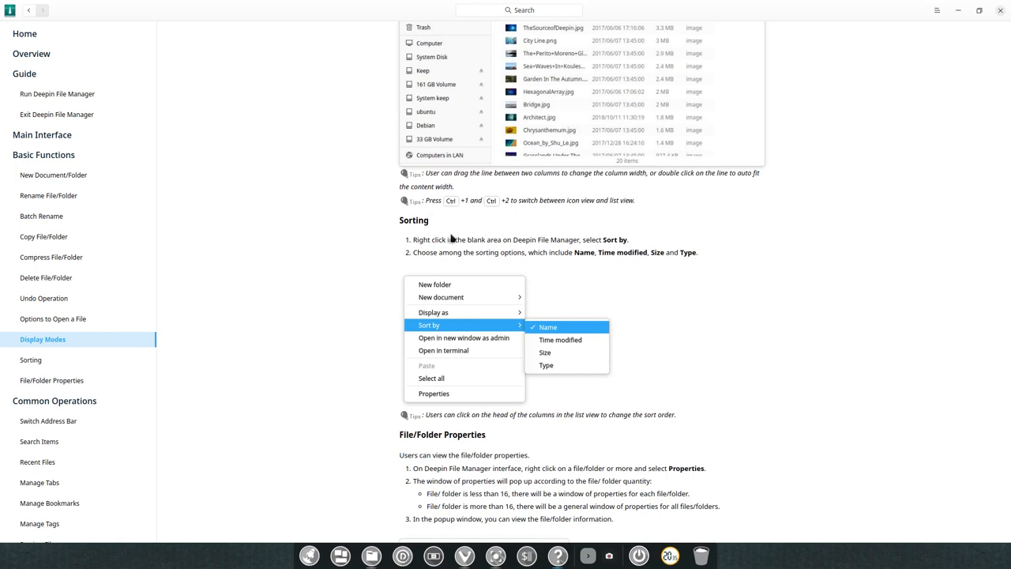
pyautogui.moveTo(401, 260)
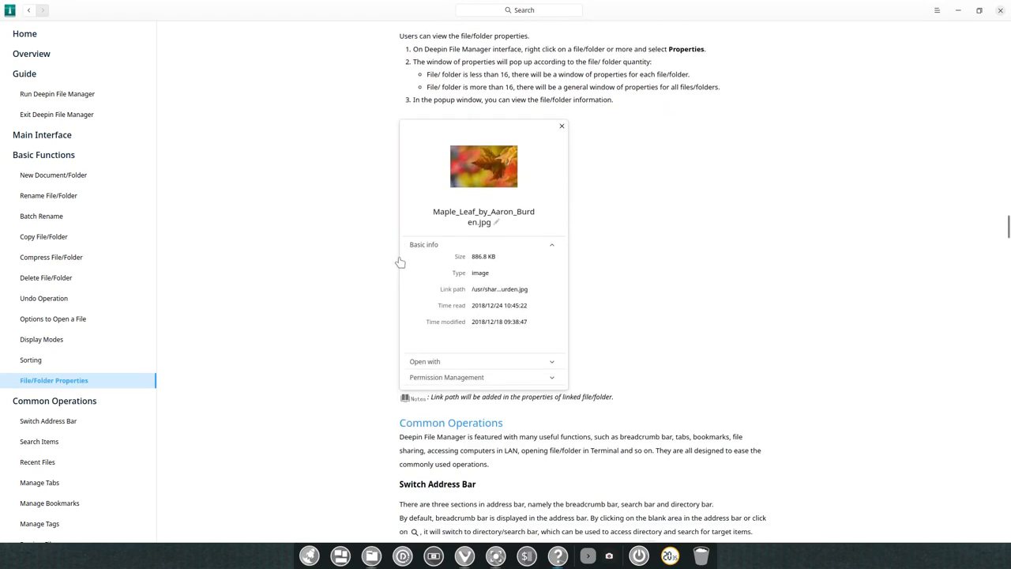
# Read the managing tabs section of the guide.
pyautogui.click(47, 421)
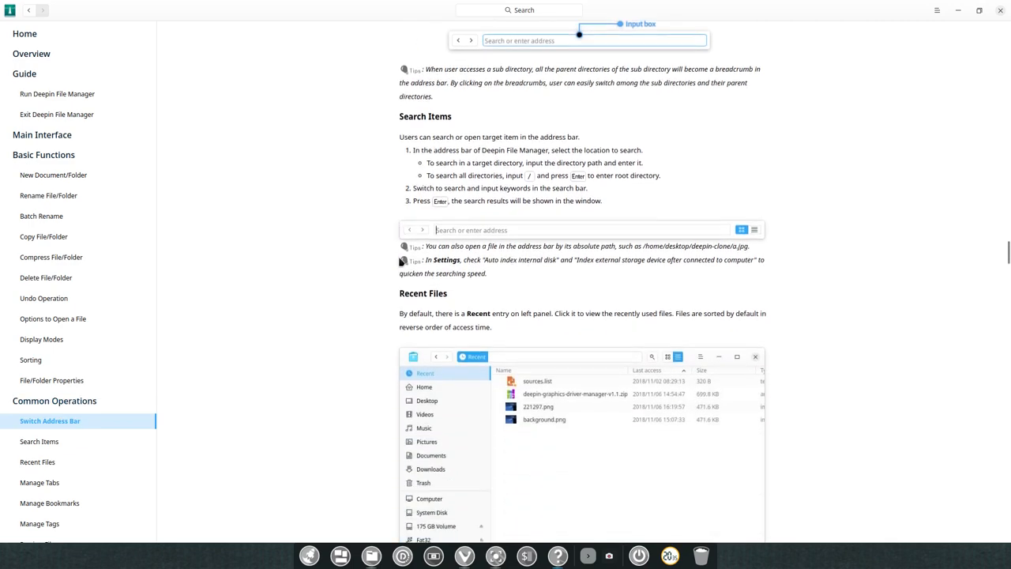
pyautogui.click(38, 461)
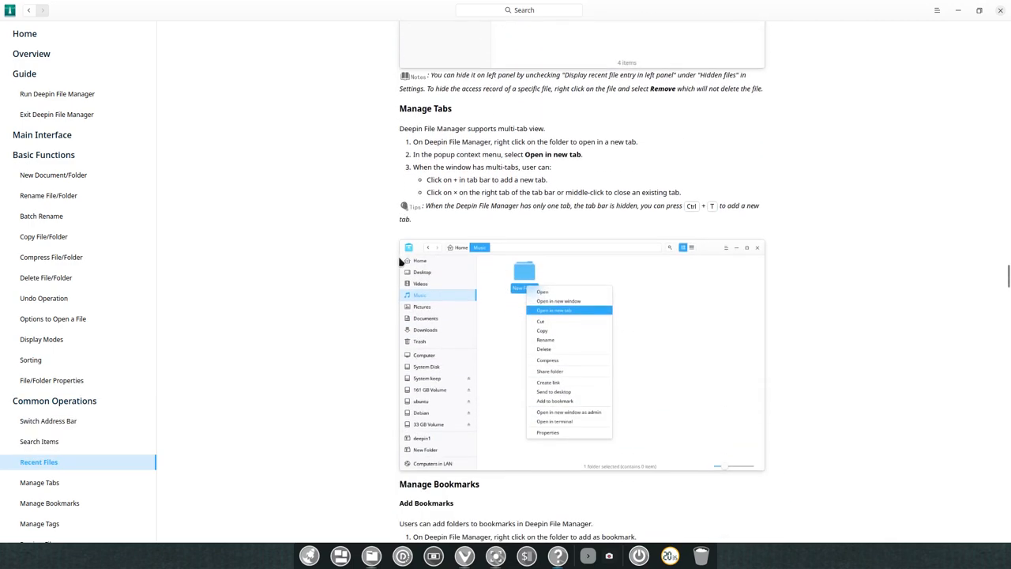
pyautogui.scroll(-3)
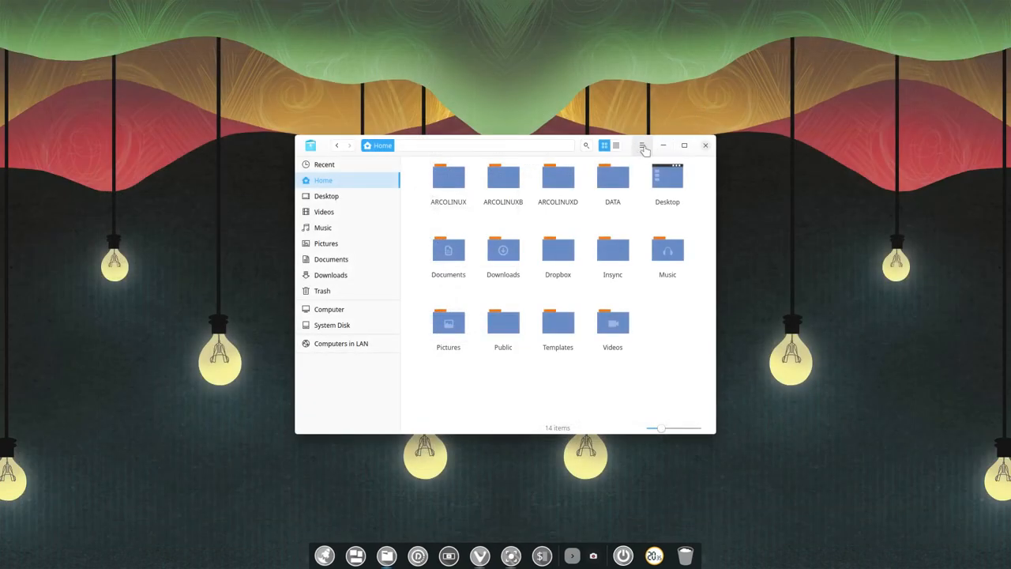
# Reopen the main menu over the Home folder with Settings highlighted.
pyautogui.click(641, 145)
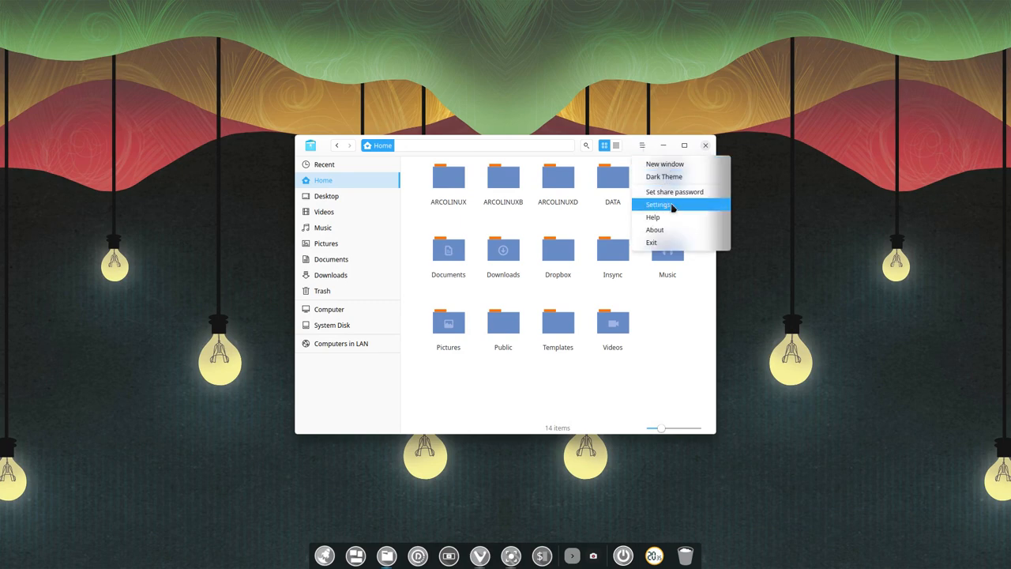
pyautogui.moveTo(676, 205)
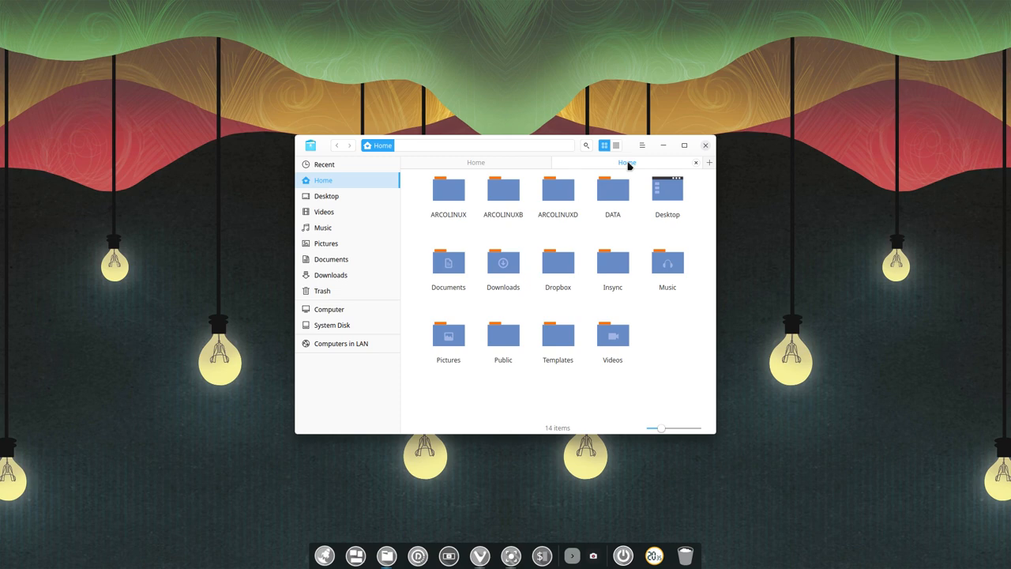
pyautogui.moveTo(644, 165)
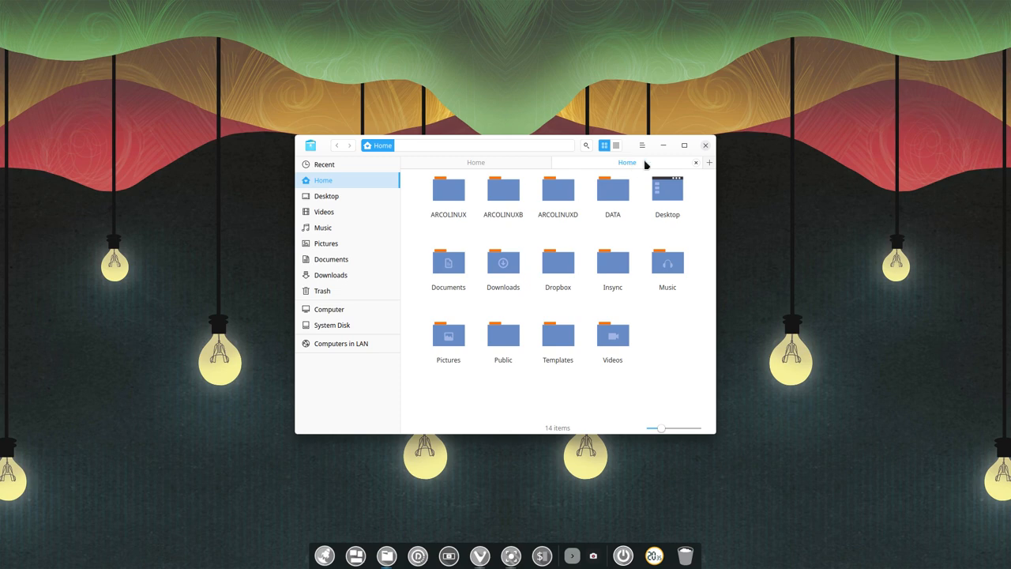
# In Settings, moved aside to see the files, set 'Open in new tab' to Home and close it.
pyautogui.click(641, 145)
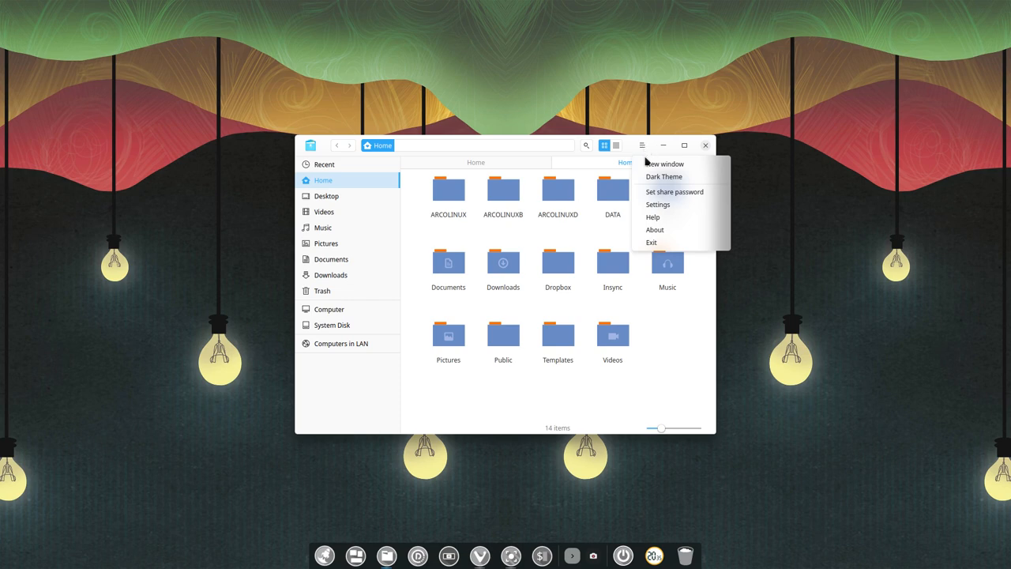
pyautogui.click(657, 205)
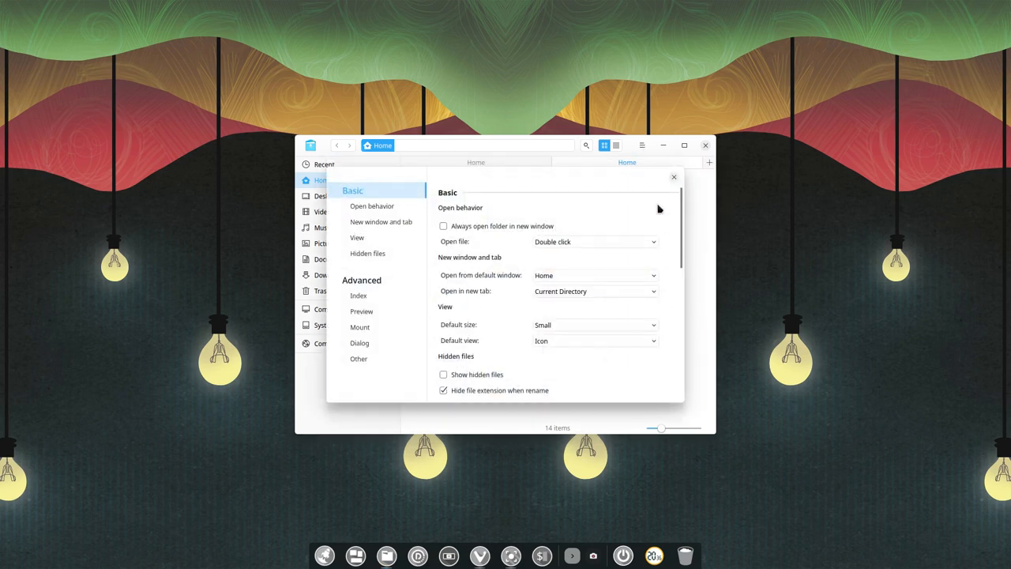
pyautogui.moveTo(450, 297)
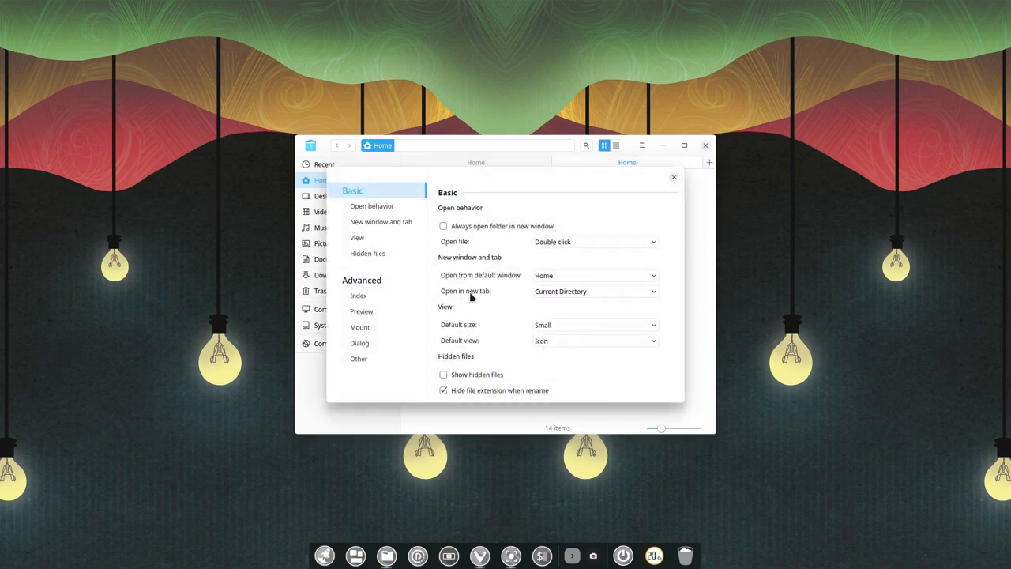
pyautogui.moveTo(561, 177); pyautogui.dragTo(793, 177)
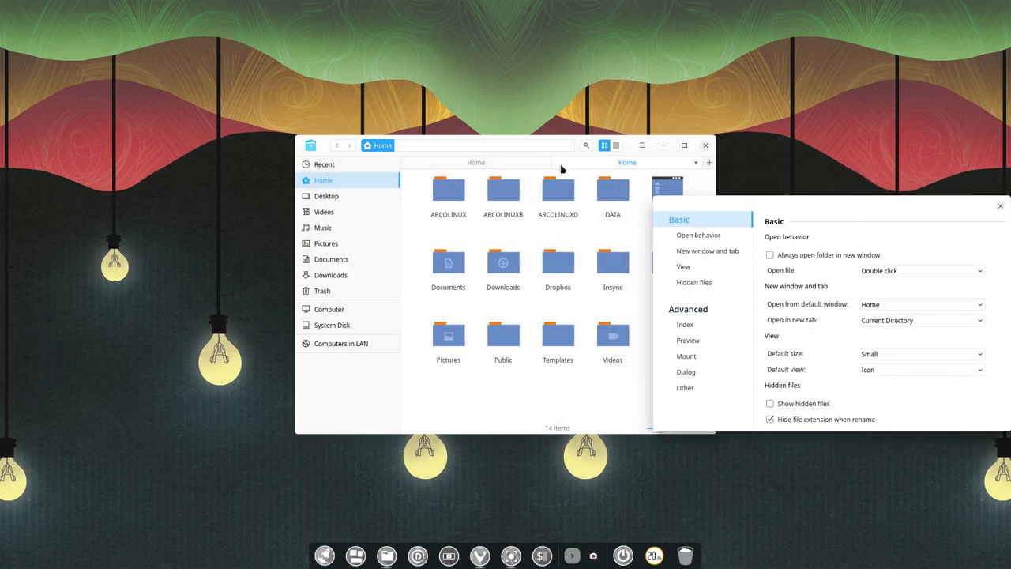
pyautogui.click(923, 320)
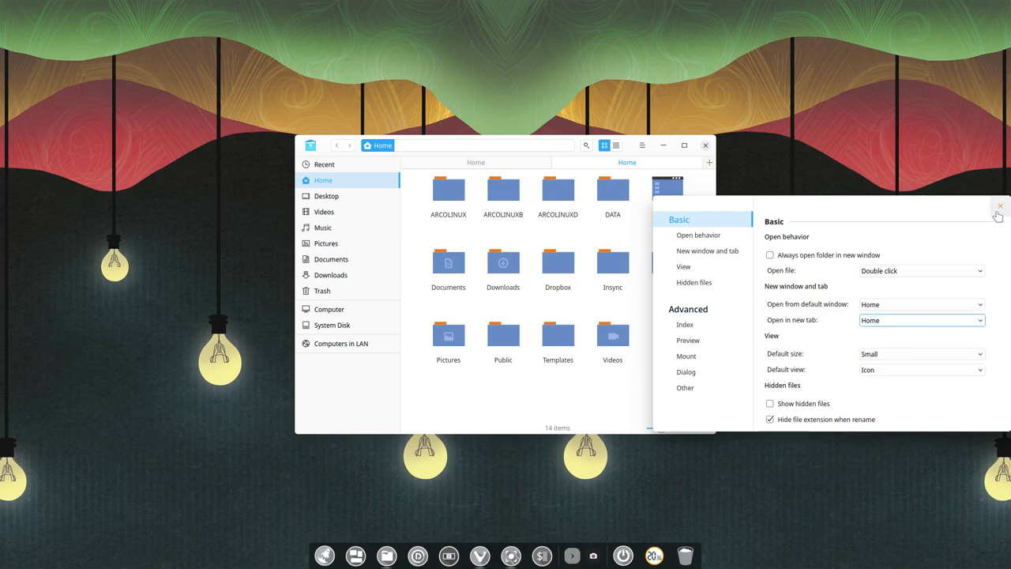
pyautogui.click(998, 206)
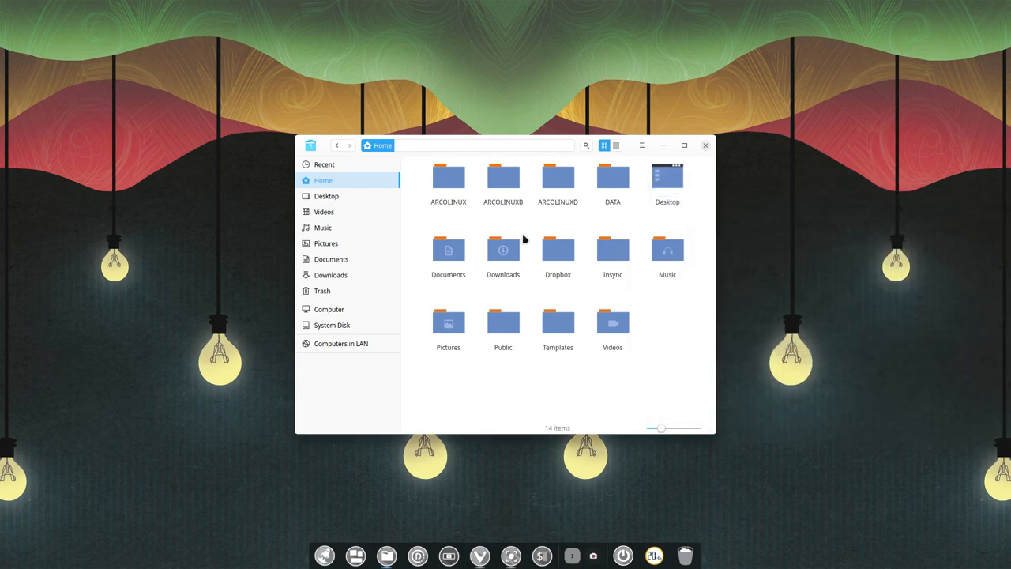
# Browse into DATA > arcolinux-nemesis and add a new tab, which opens at Home.
pyautogui.doubleClick(613, 177)
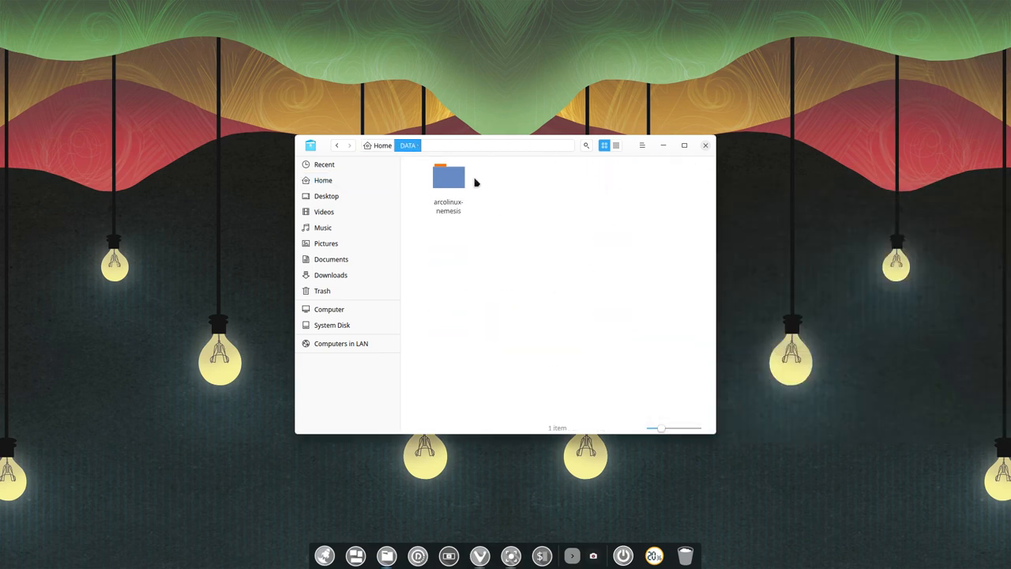
pyautogui.doubleClick(448, 177)
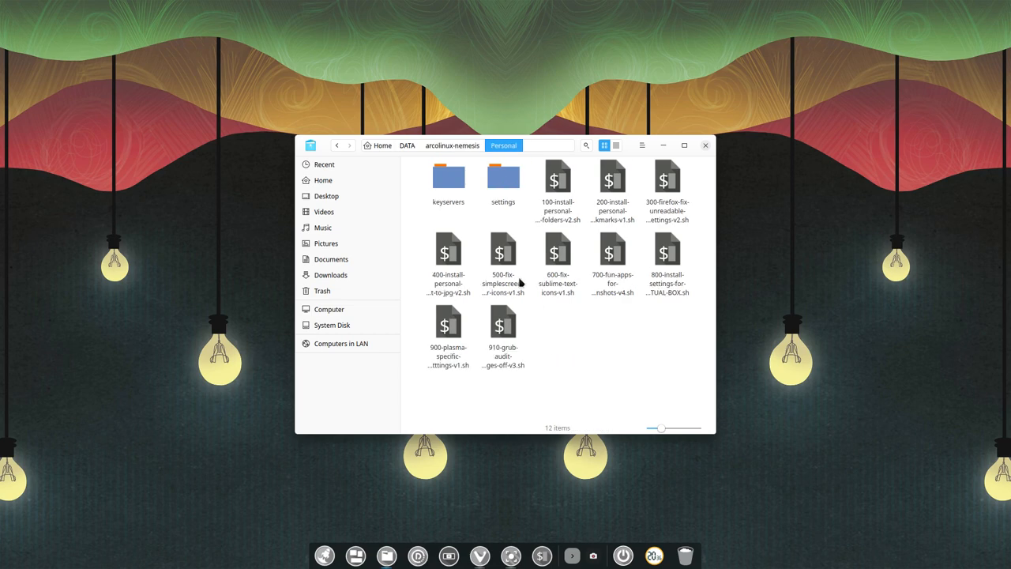
pyautogui.click(322, 180)
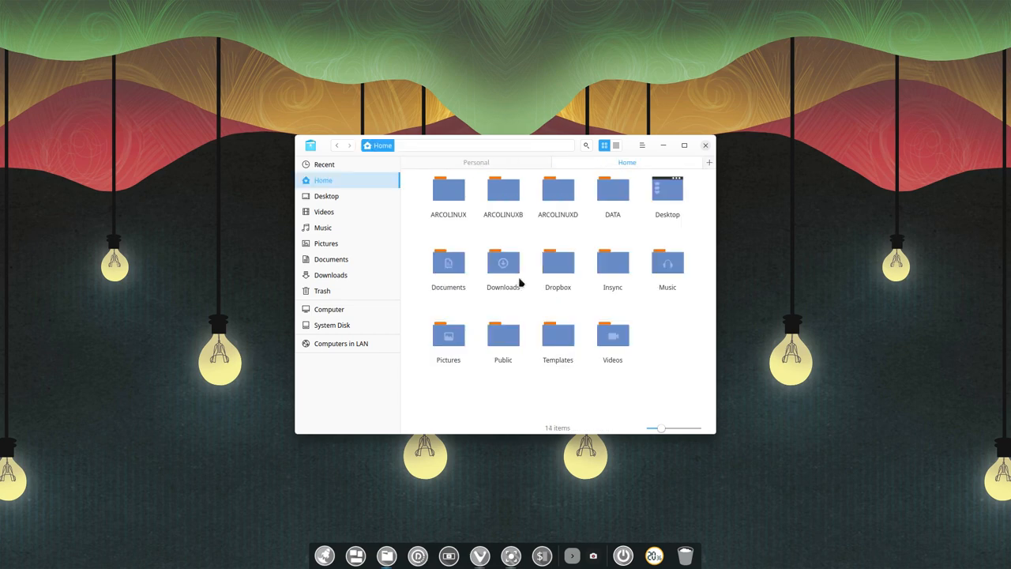
pyautogui.moveTo(629, 161)
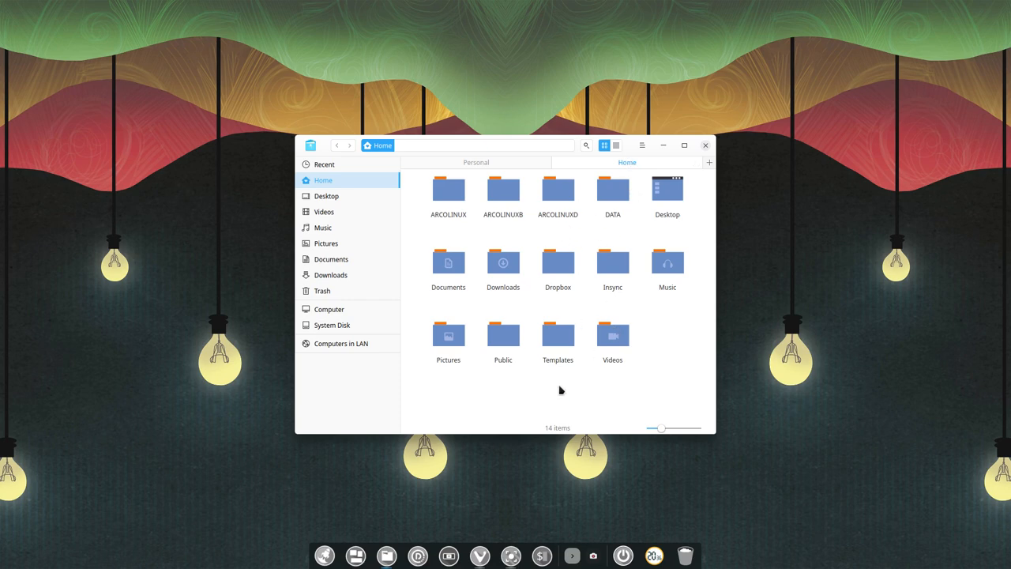
pyautogui.moveTo(641, 145)
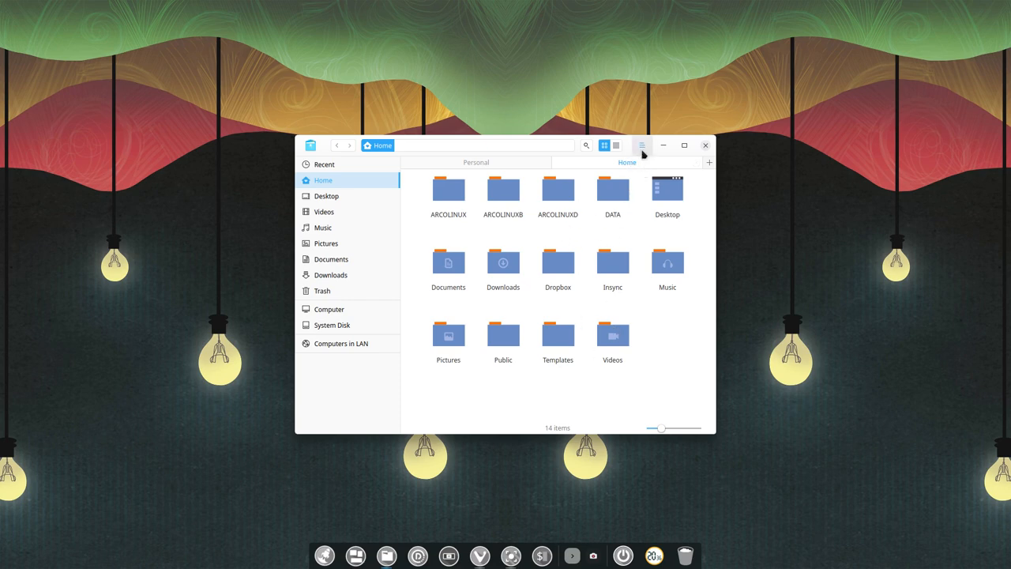
# Reopen Settings and confirm 'Open in new tab' stays on Home.
pyautogui.click(642, 145)
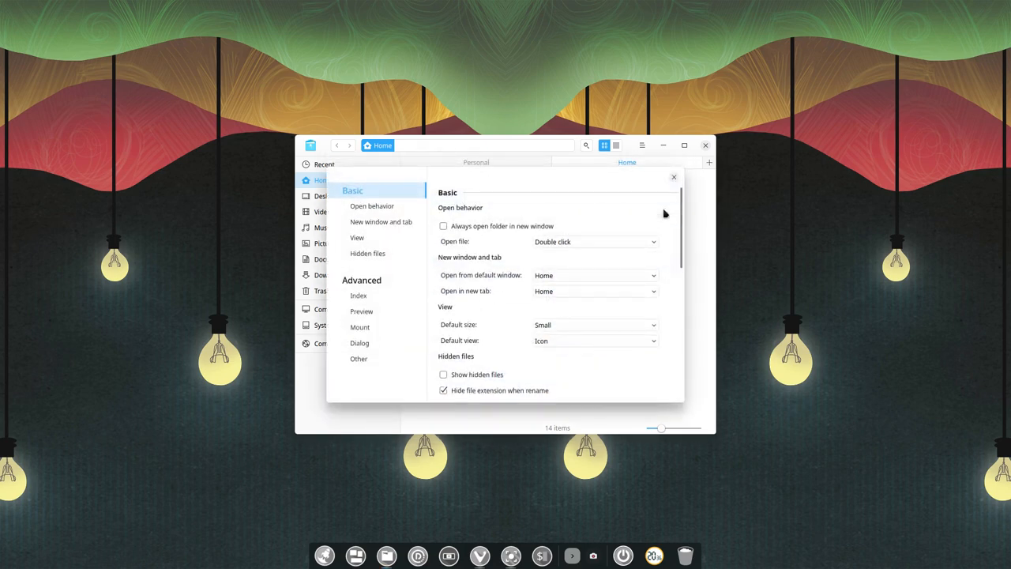
pyautogui.click(594, 290)
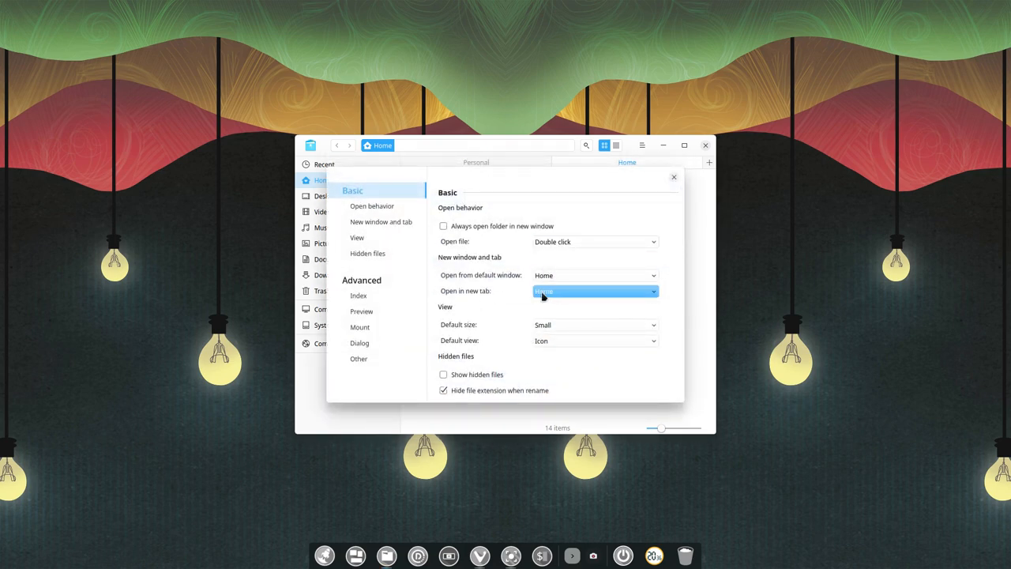
pyautogui.click(372, 205)
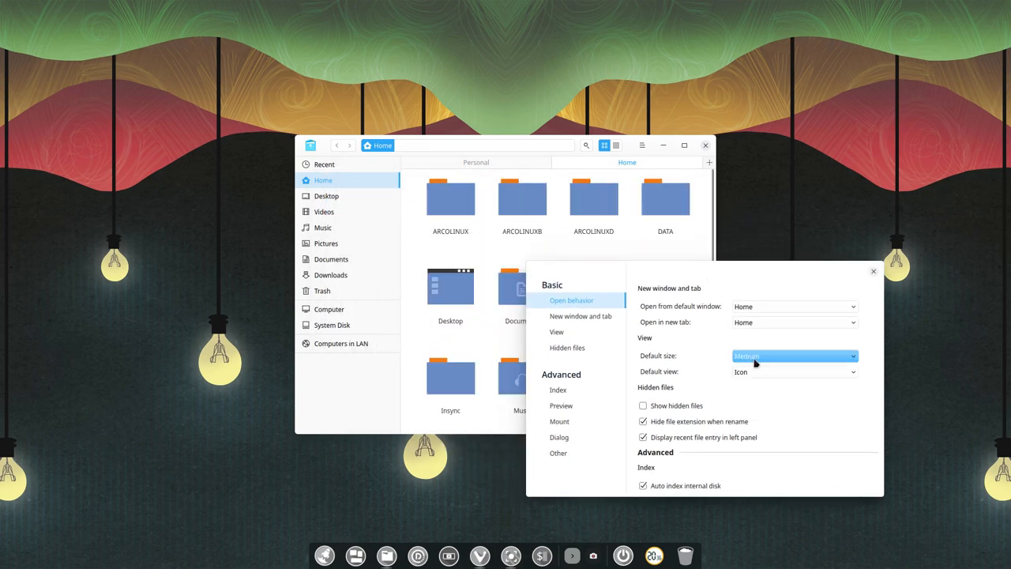
# Try Default icon size Extra large, then set it back to Small.
pyautogui.click(793, 357)
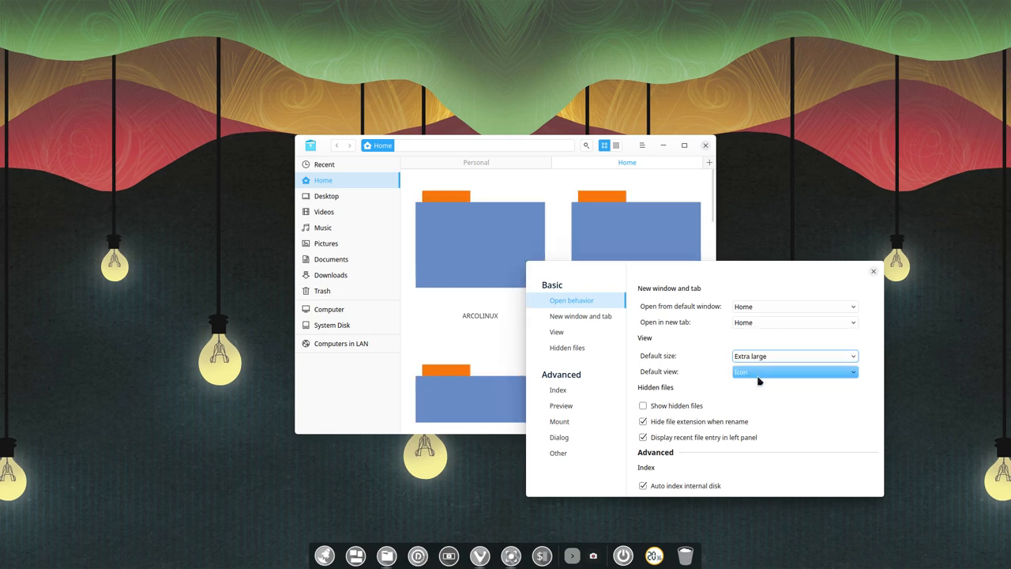
pyautogui.click(793, 358)
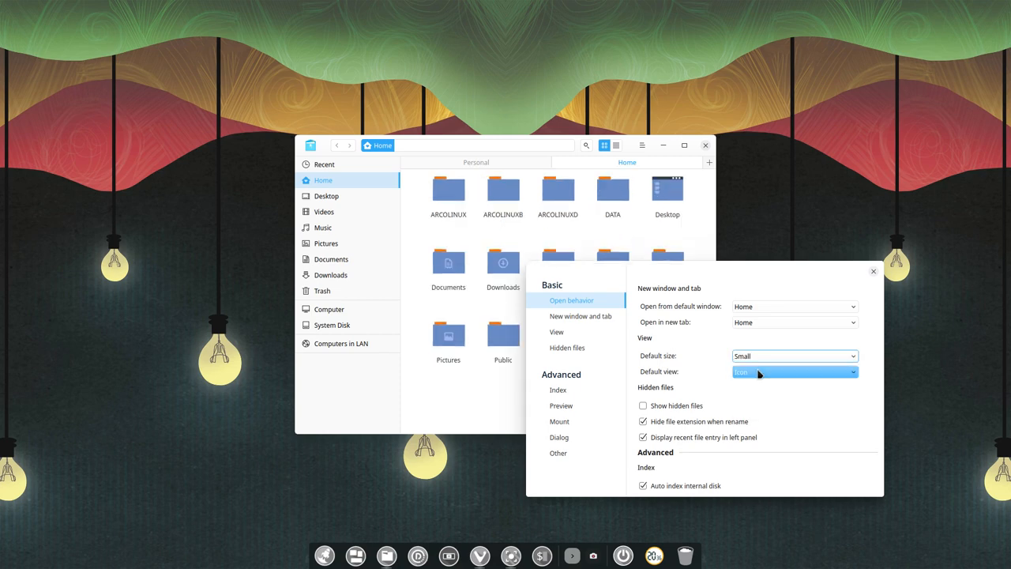
pyautogui.click(644, 404)
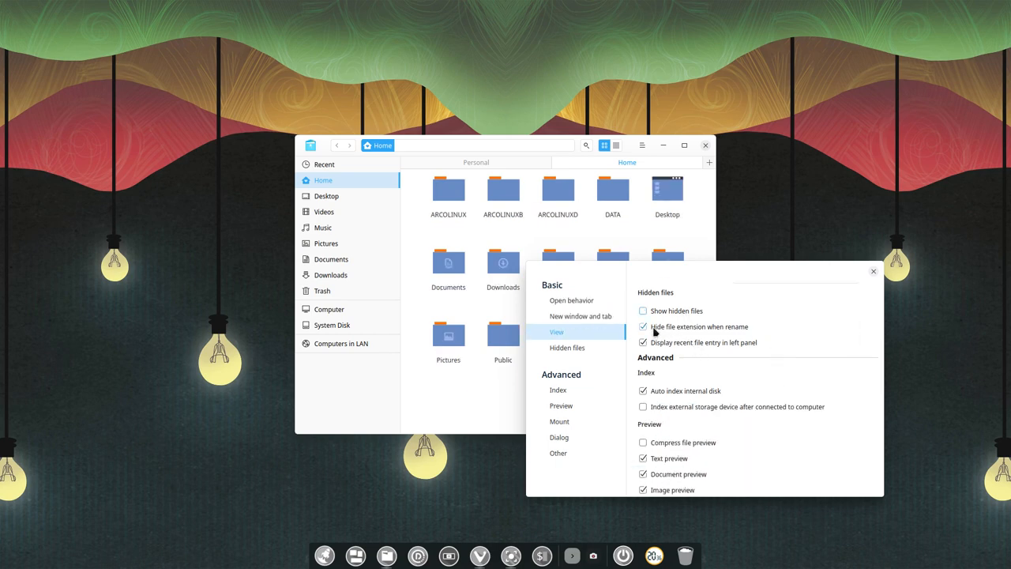
pyautogui.click(642, 326)
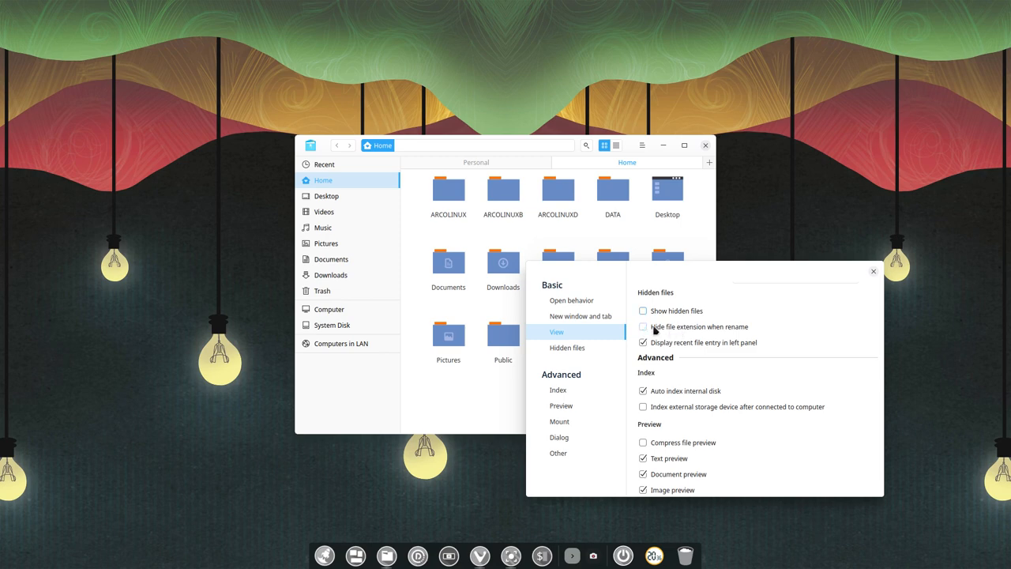
pyautogui.click(643, 326)
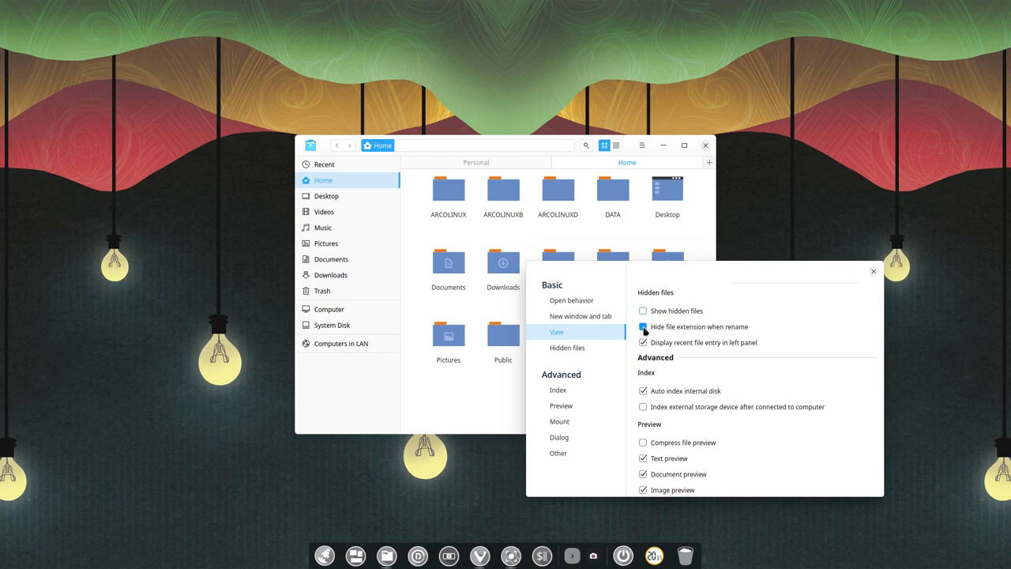
pyautogui.click(643, 325)
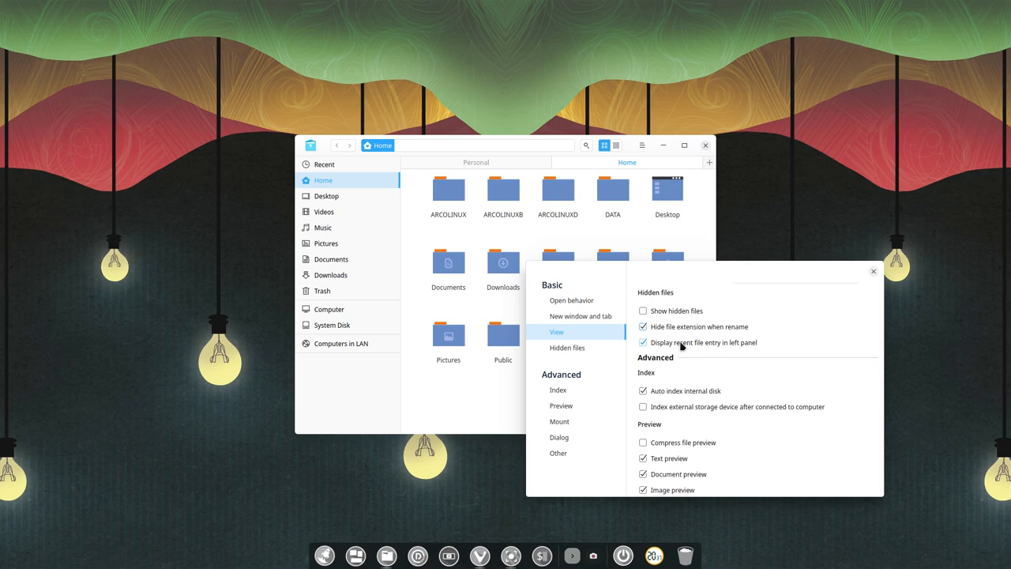
pyautogui.click(560, 436)
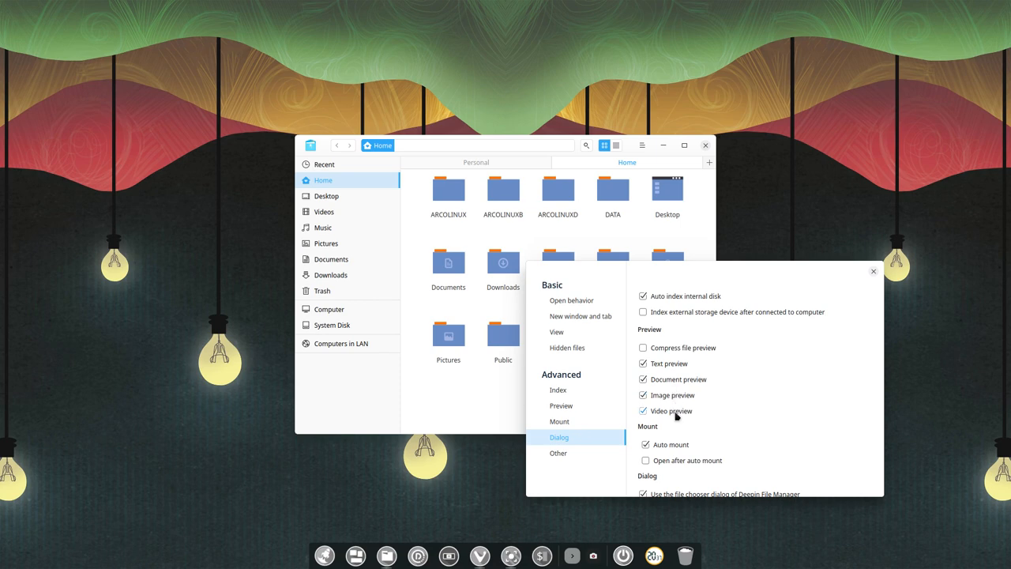
pyautogui.click(558, 452)
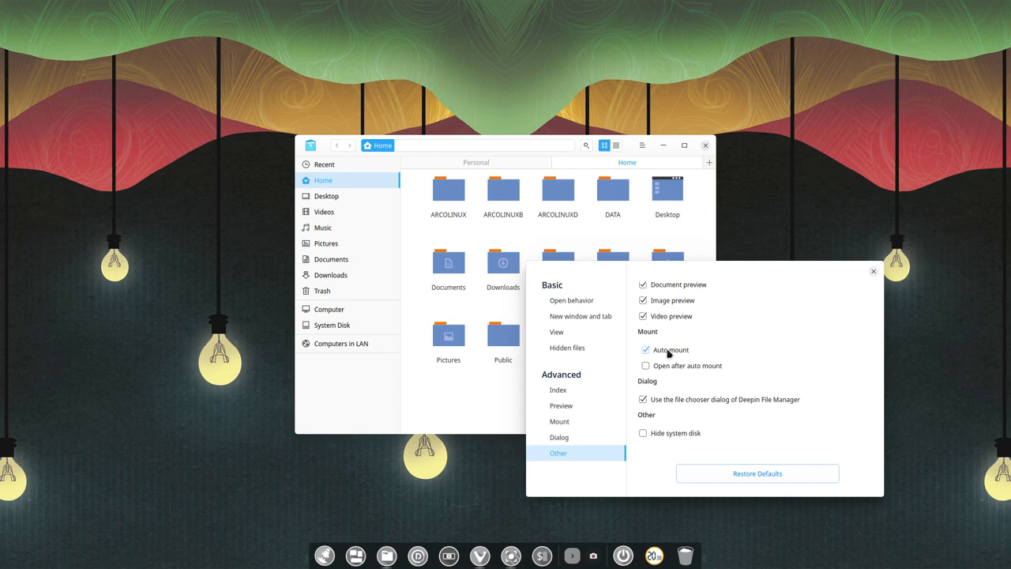
pyautogui.click(643, 349)
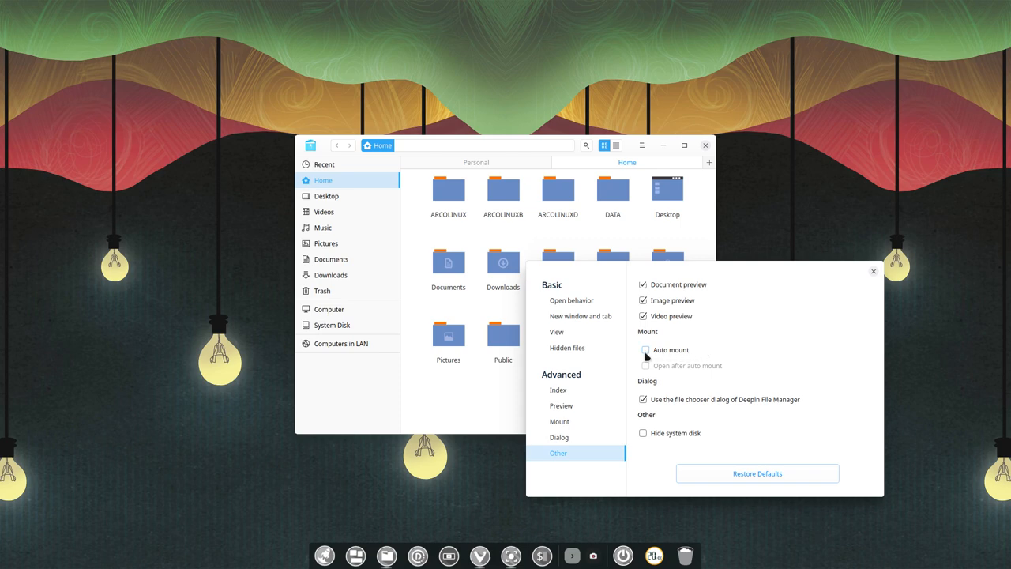
pyautogui.click(644, 351)
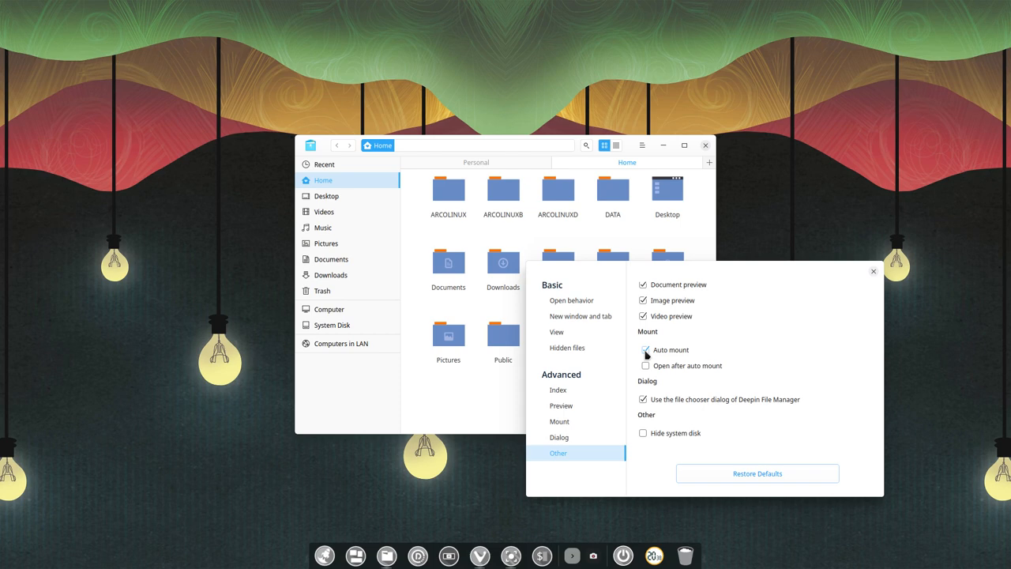
pyautogui.click(643, 351)
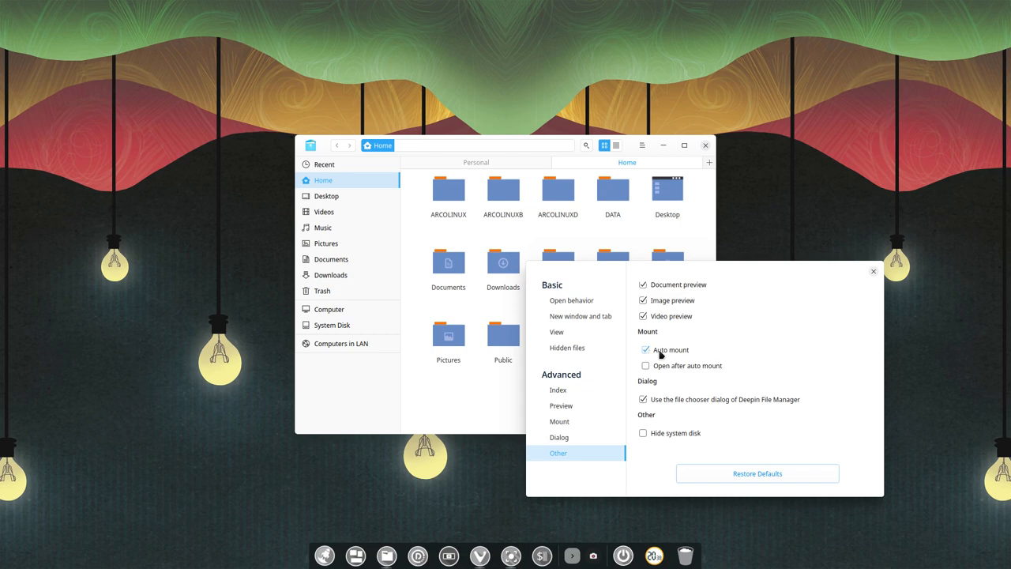
pyautogui.moveTo(662, 366)
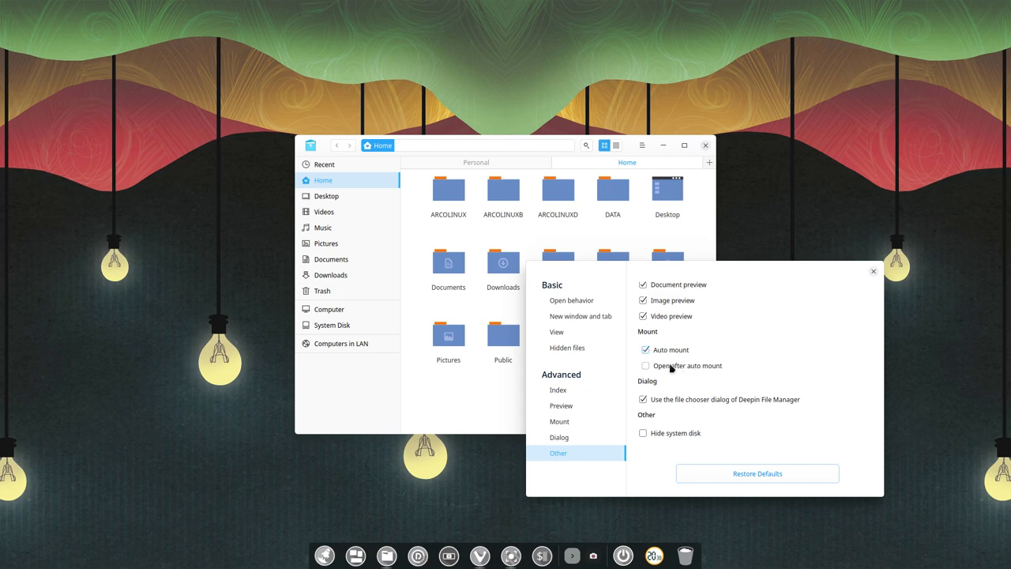
pyautogui.moveTo(726, 389)
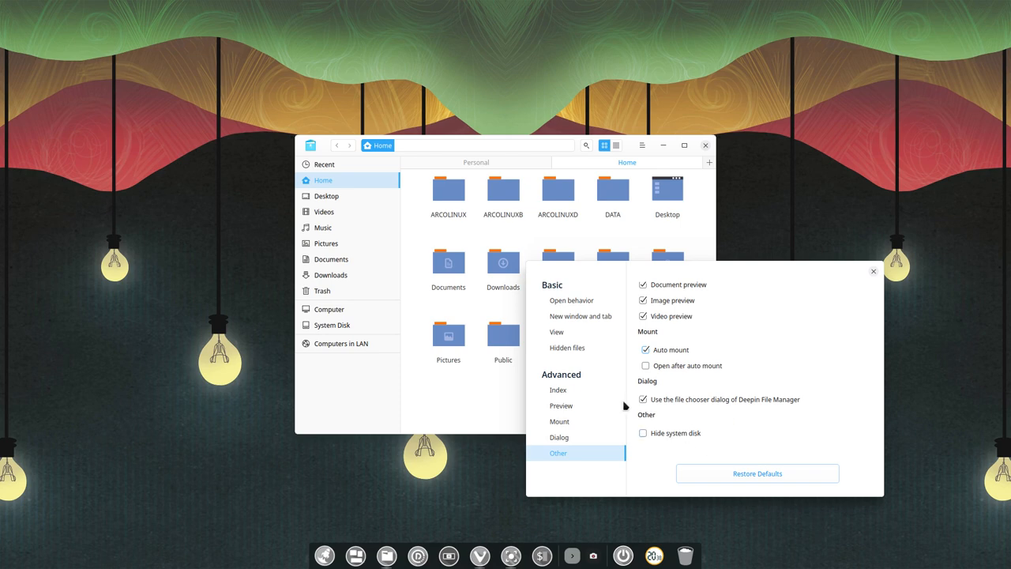
pyautogui.moveTo(340, 325)
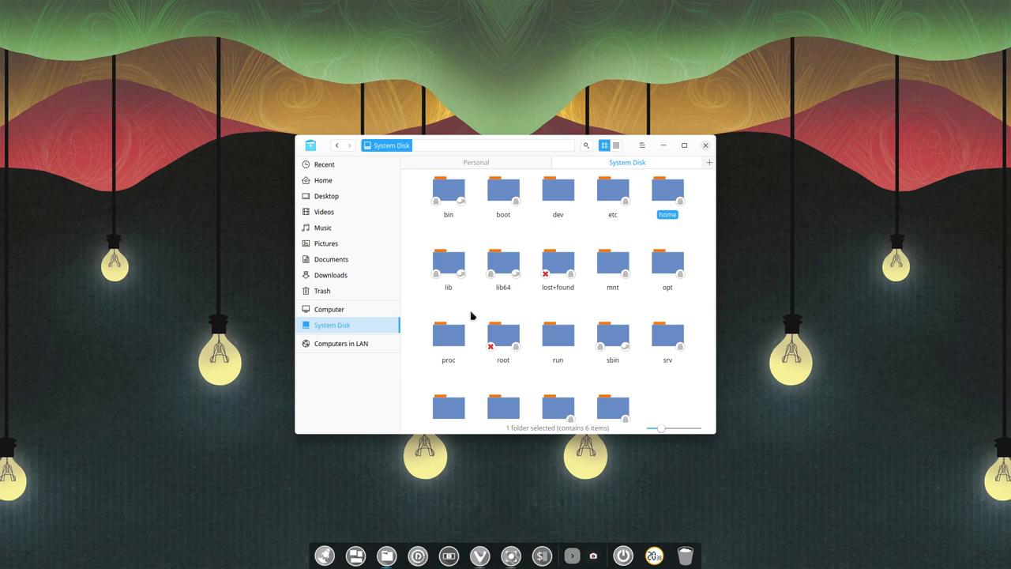
pyautogui.moveTo(679, 152)
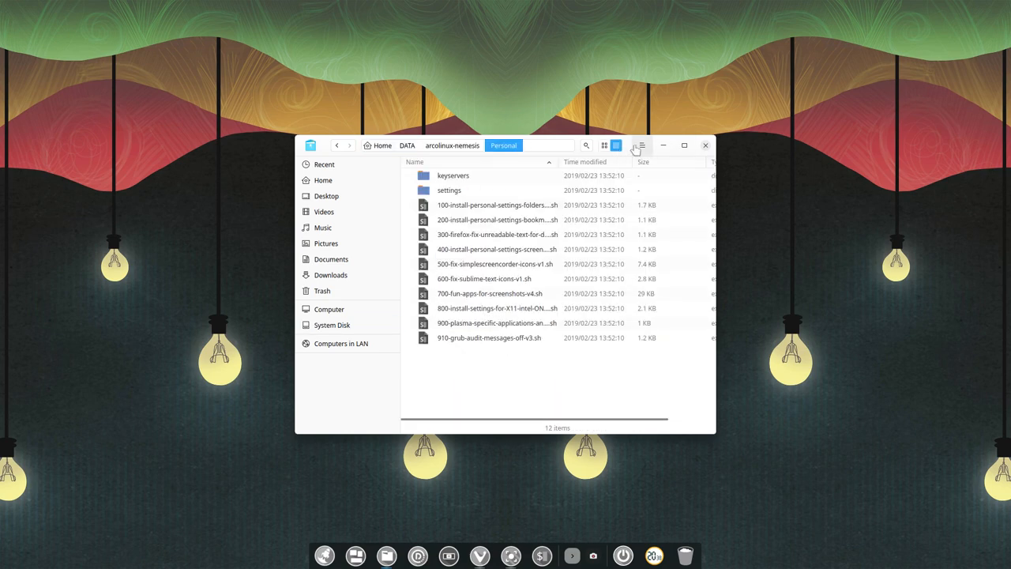
# Apply the red tag to 910-grub-audit-messages-off-v3.sh from its context menu.
pyautogui.click(641, 145)
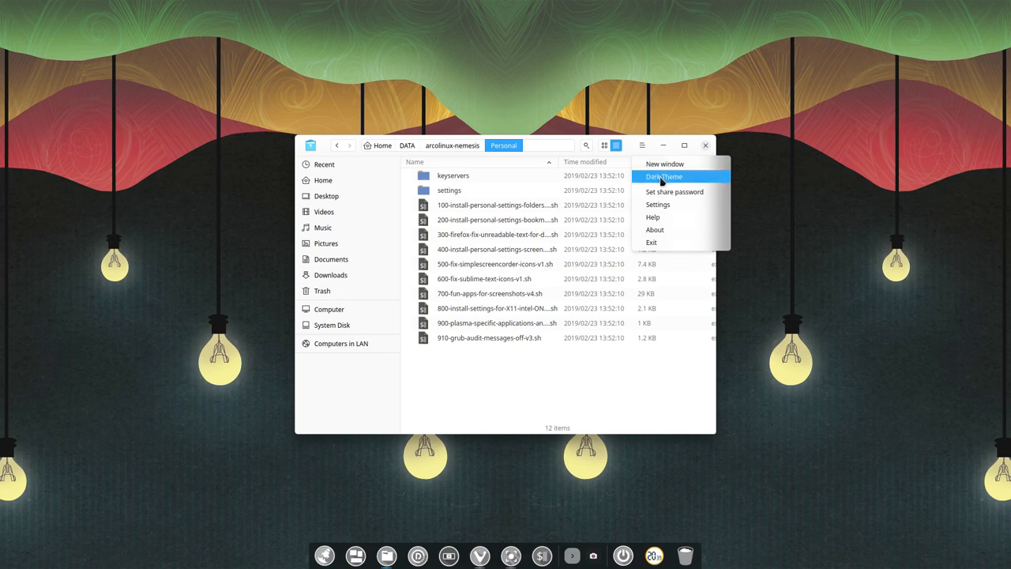
pyautogui.rightClick(480, 338)
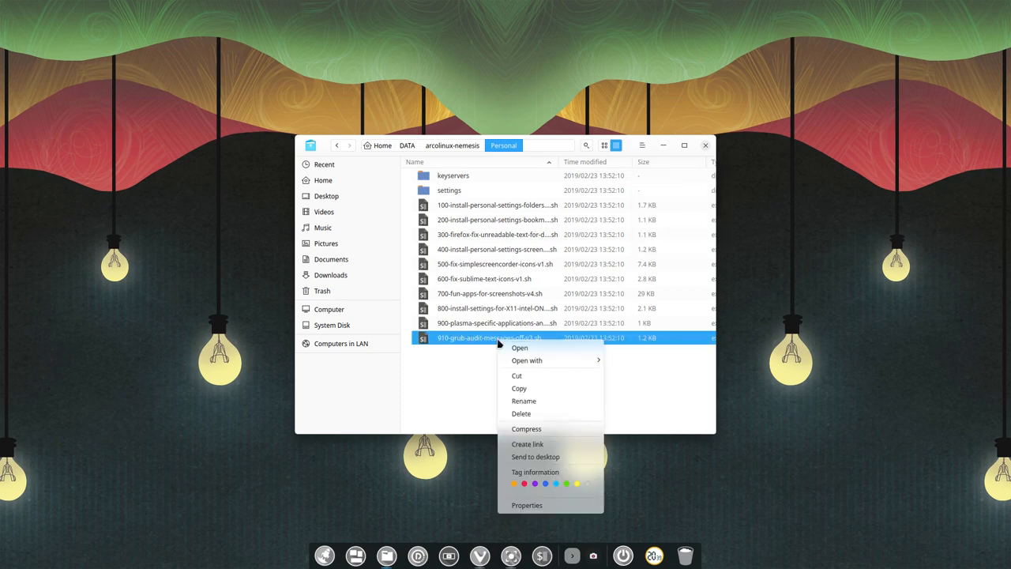
pyautogui.moveTo(534, 361)
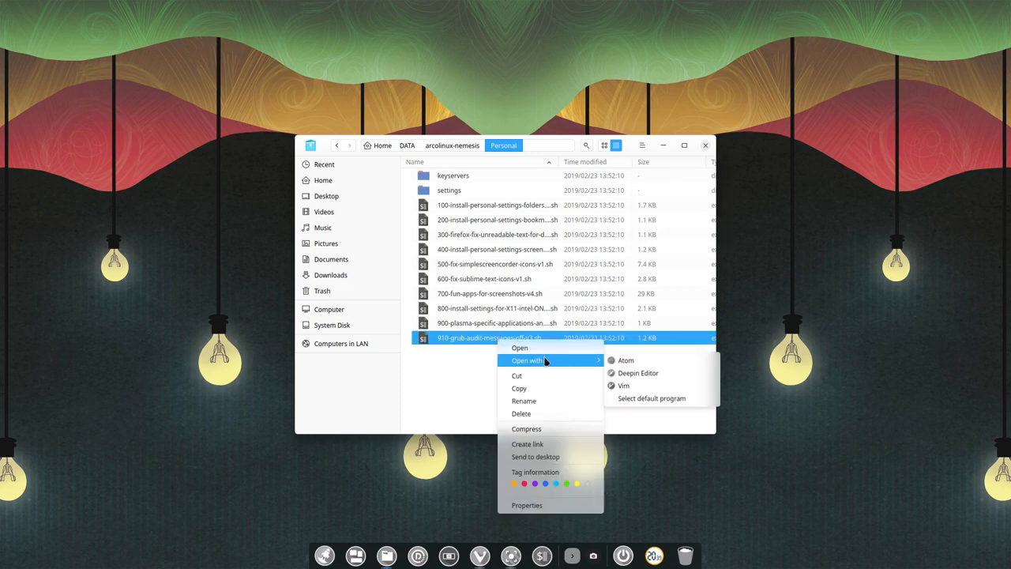
pyautogui.moveTo(537, 401)
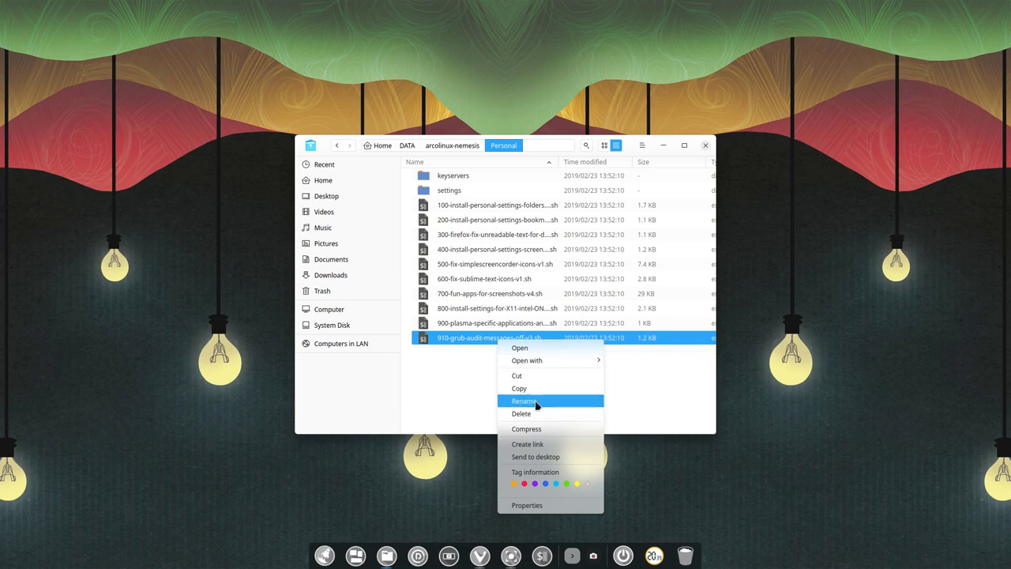
pyautogui.moveTo(537, 456)
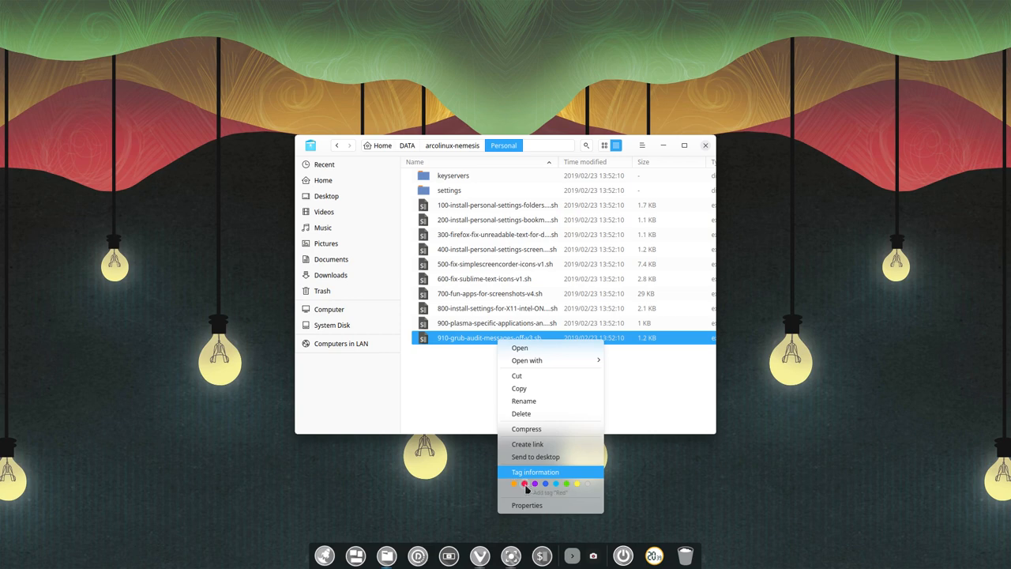
pyautogui.click(523, 483)
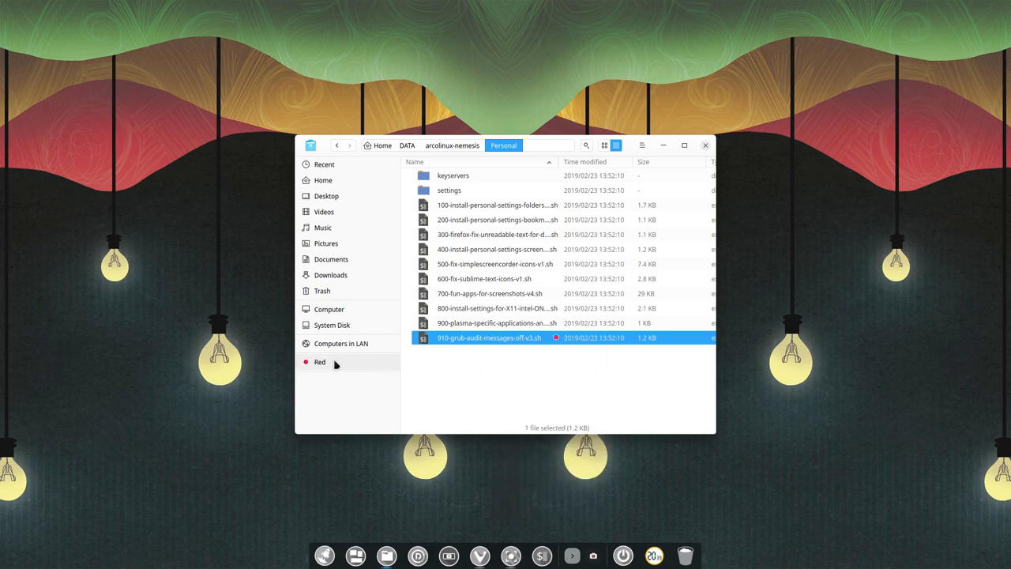
pyautogui.moveTo(345, 330)
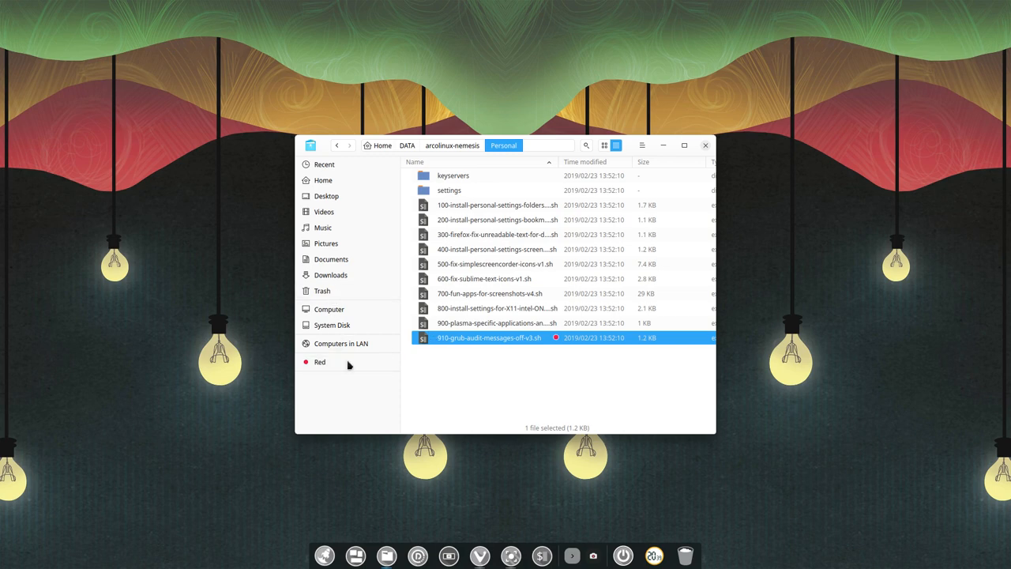
# Show the Red tag list and review the tagged script's properties and permissions.
pyautogui.click(319, 362)
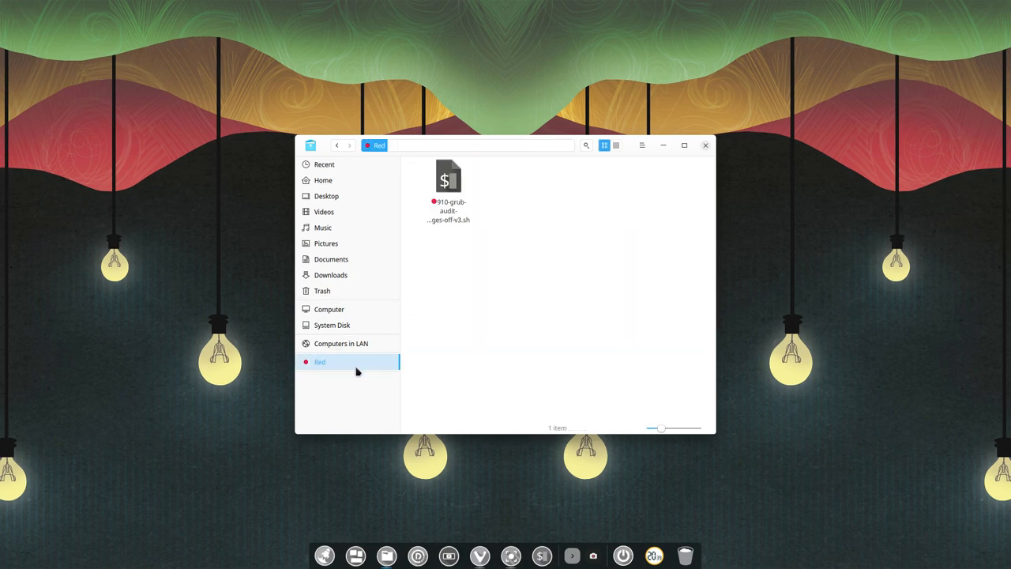
pyautogui.rightClick(448, 177)
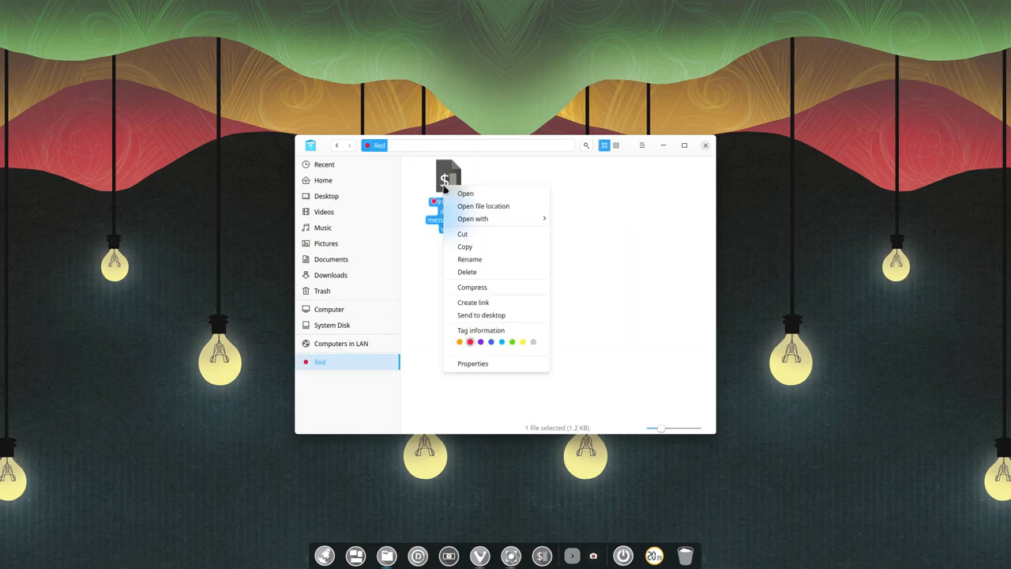
pyautogui.moveTo(471, 341)
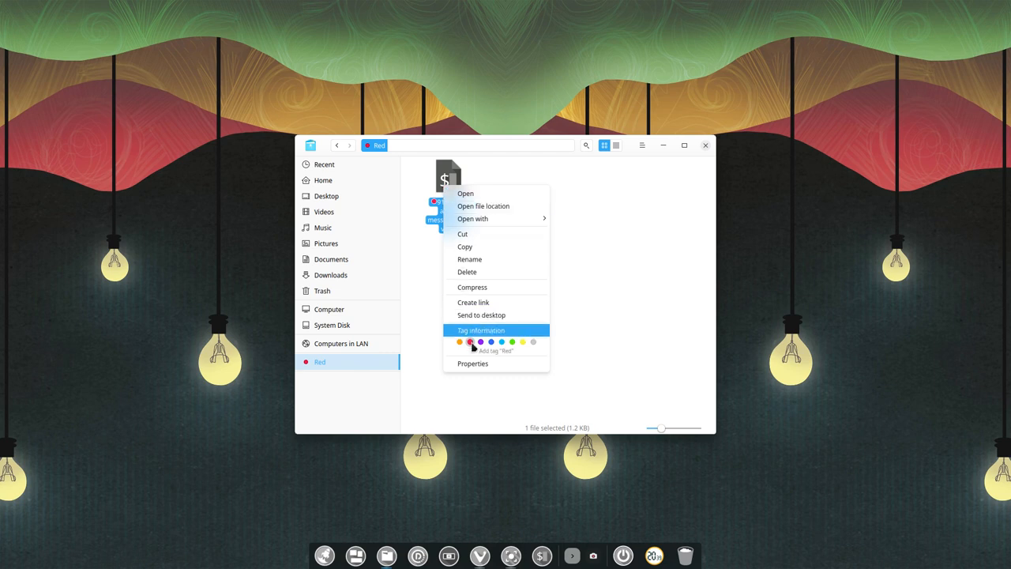
pyautogui.moveTo(478, 363)
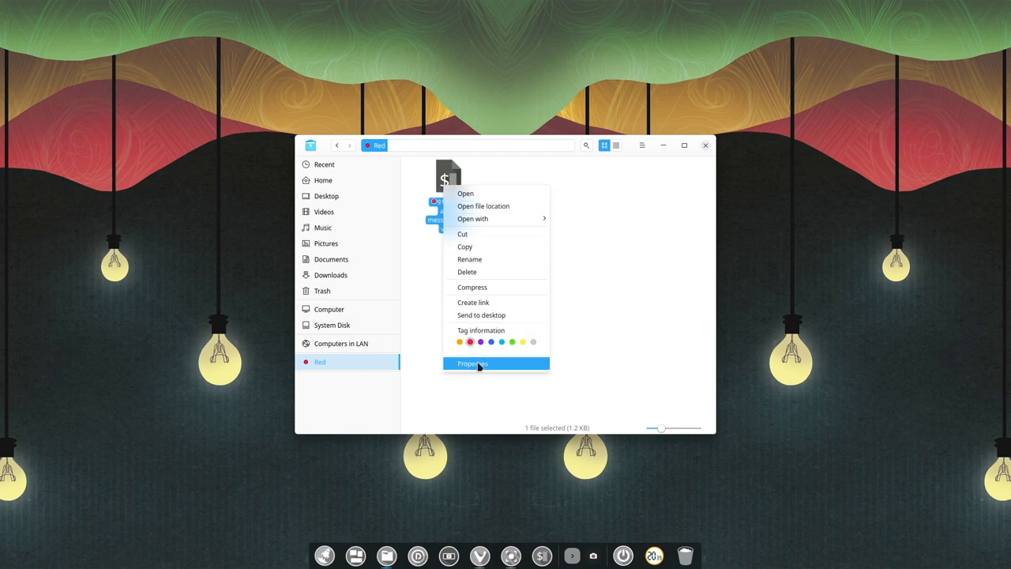
pyautogui.click(475, 364)
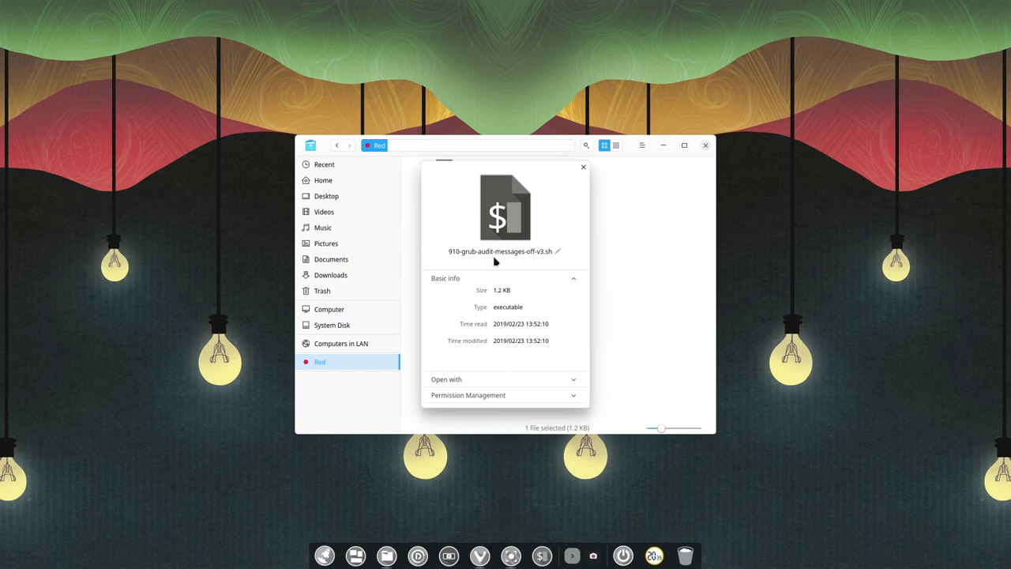
pyautogui.moveTo(559, 254)
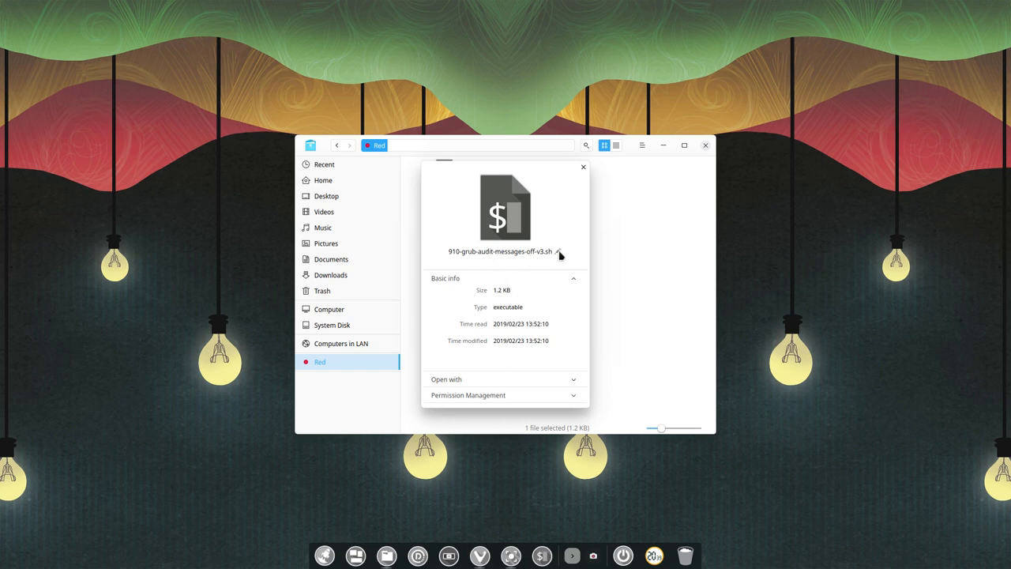
pyautogui.moveTo(575, 381)
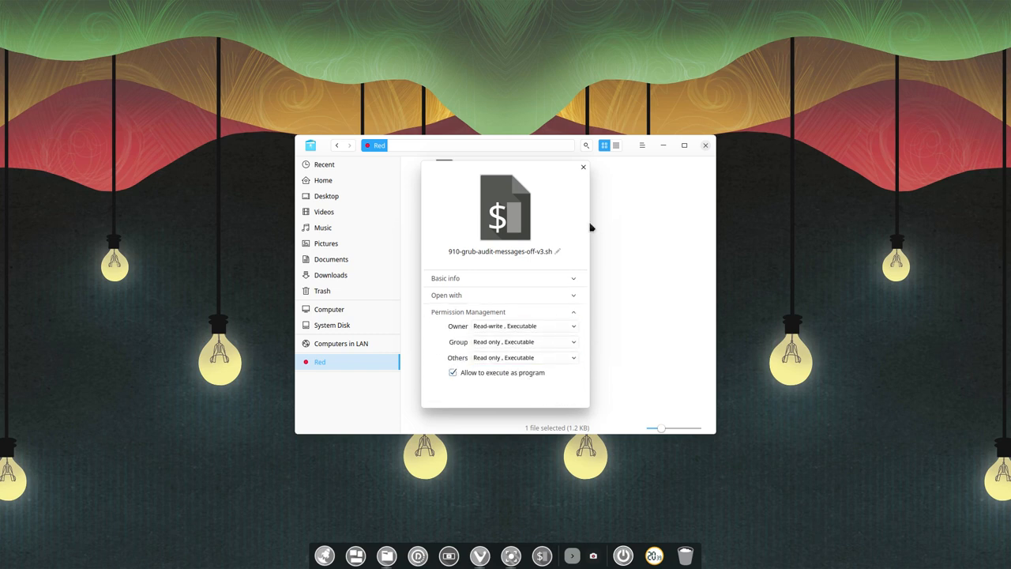
pyautogui.click(583, 167)
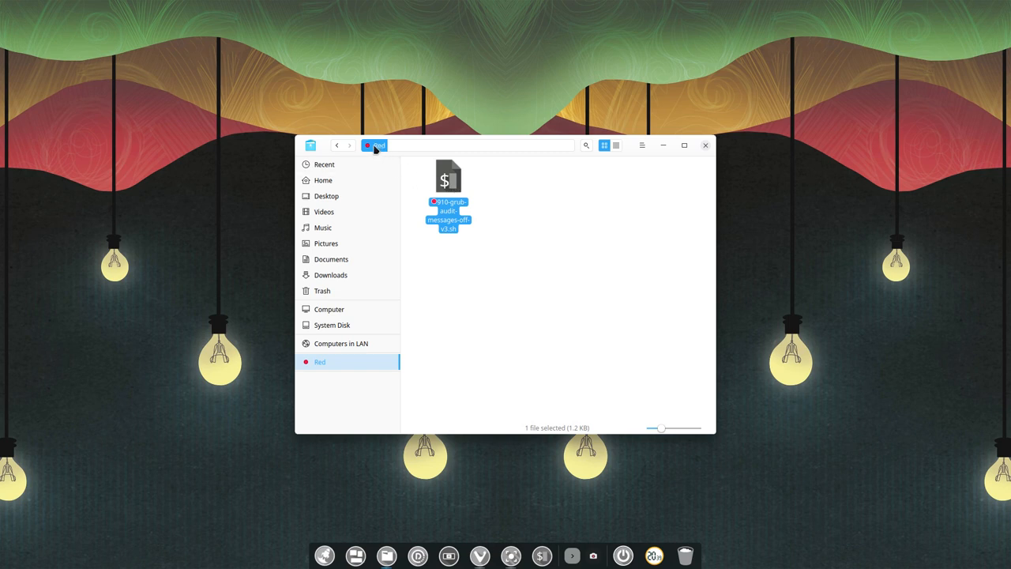
# Remove the red tag from the script and return to the Home folder.
pyautogui.rightClick(449, 190)
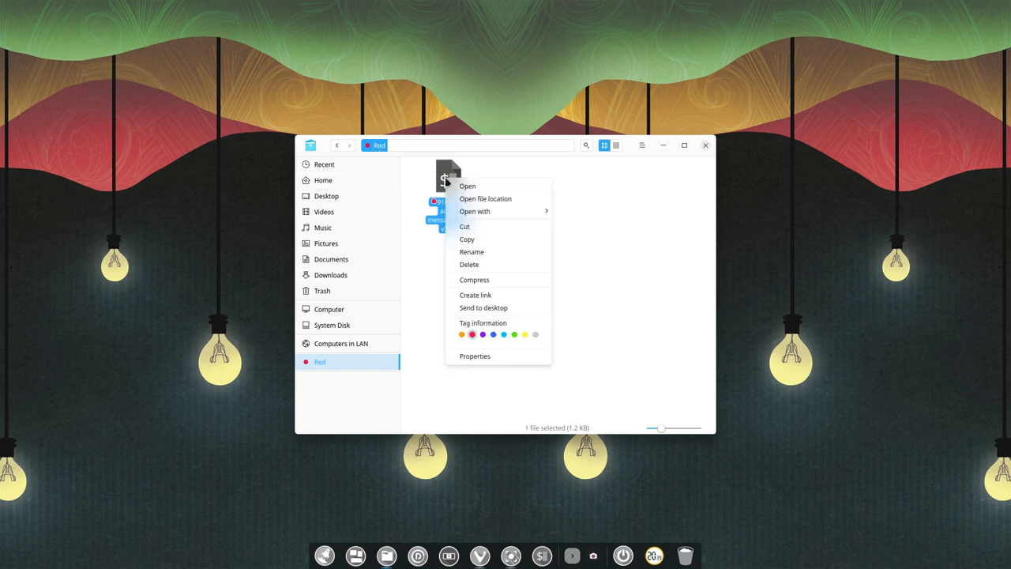
pyautogui.click(469, 264)
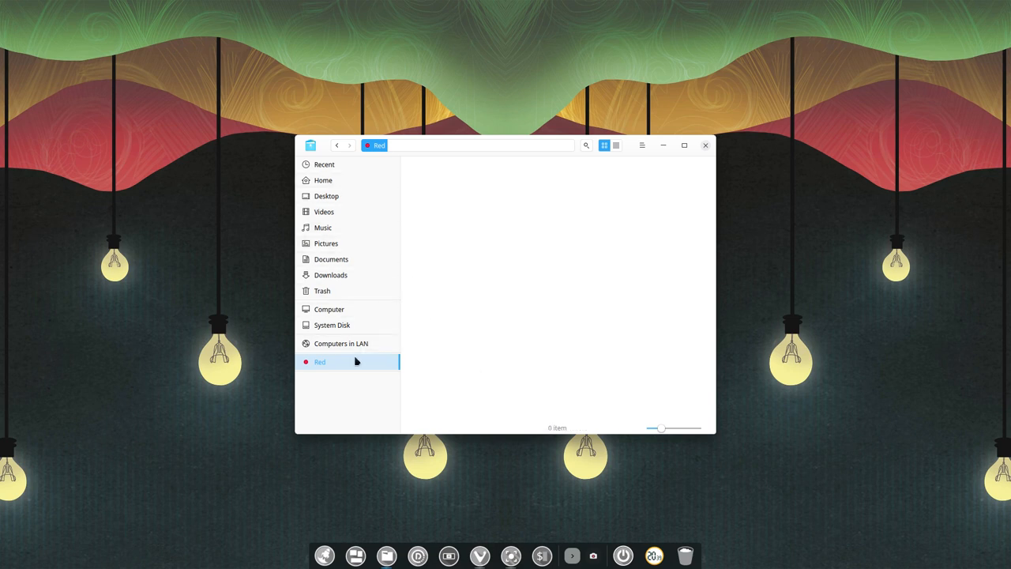
pyautogui.click(323, 181)
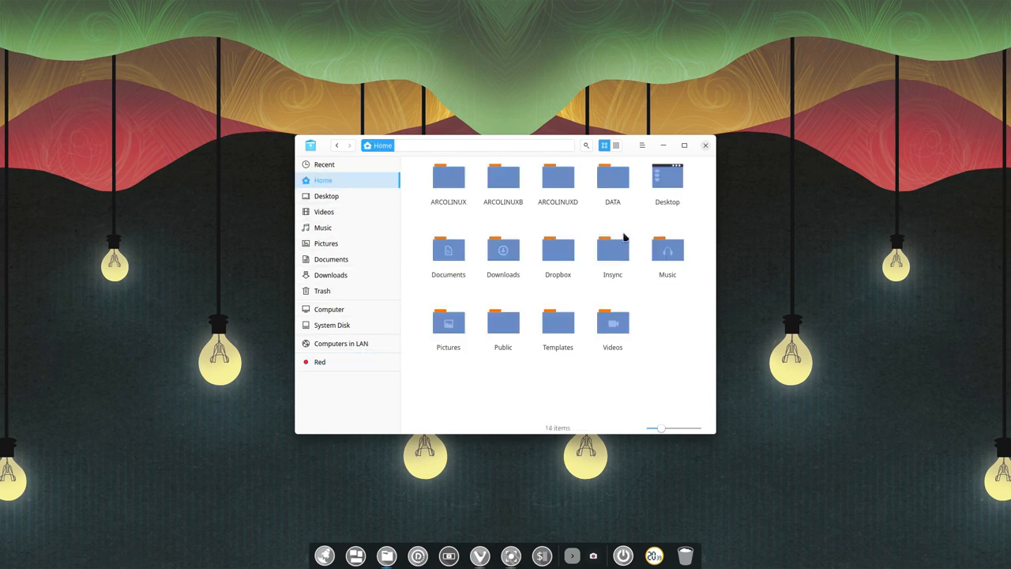
# Delete the now-empty Red tag from the sidebar.
pyautogui.click(319, 362)
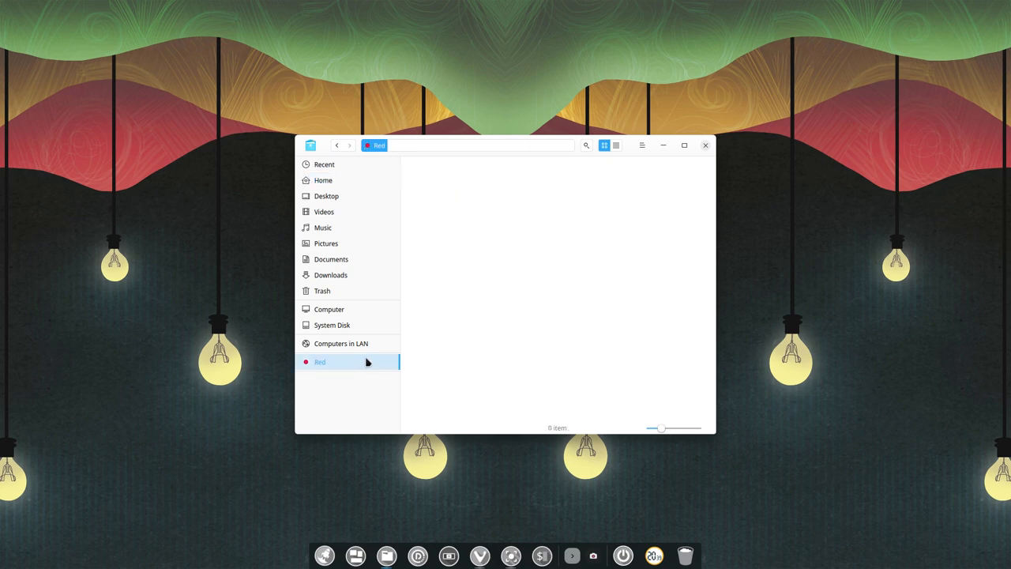
pyautogui.rightClick(319, 362)
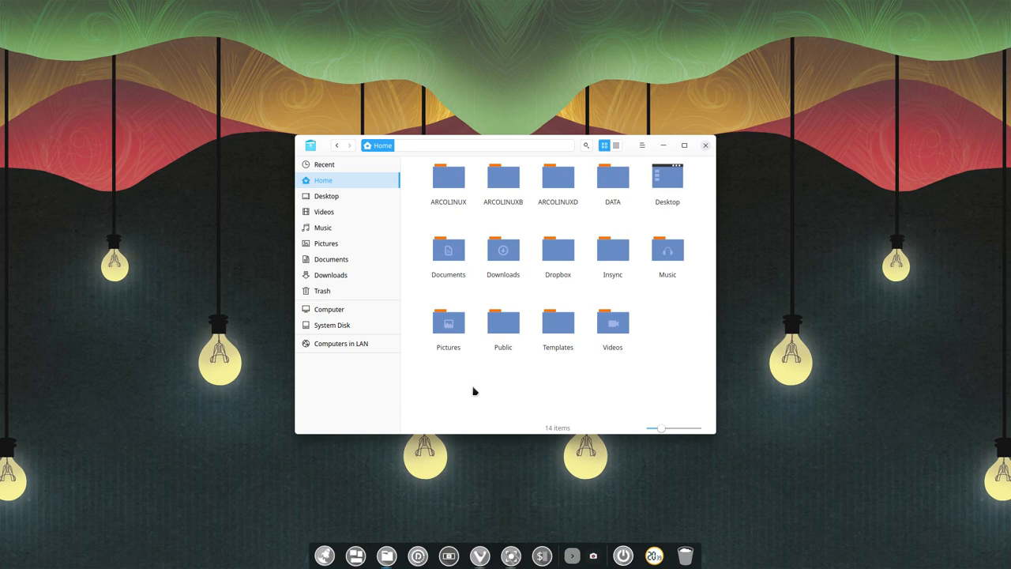
pyautogui.moveTo(664, 314)
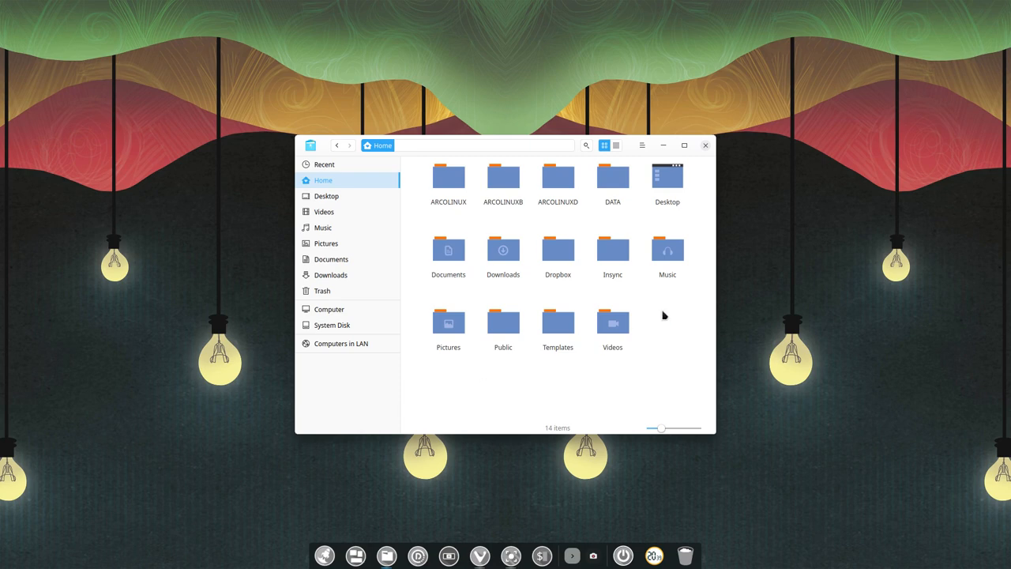
pyautogui.click(616, 146)
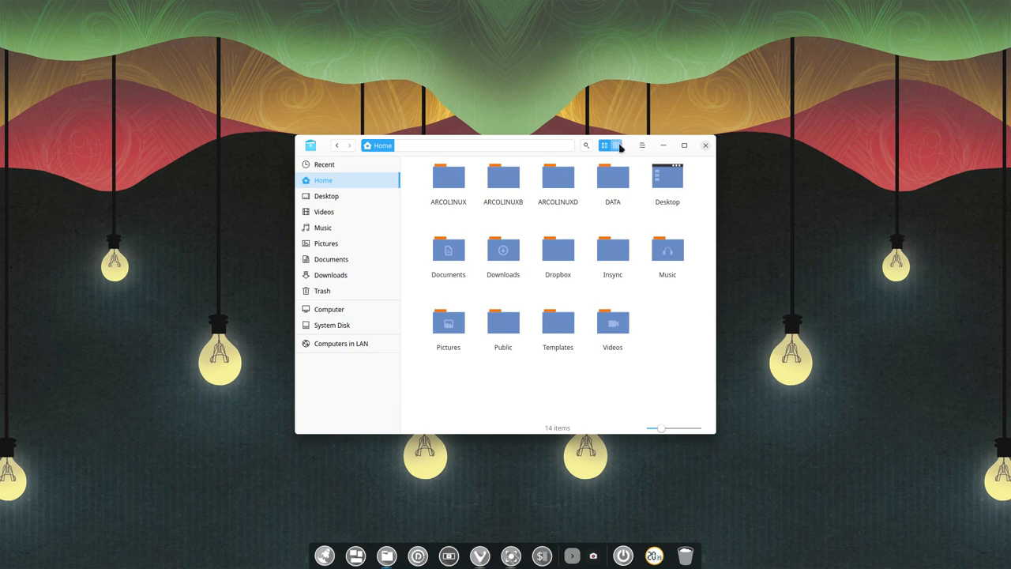
pyautogui.click(603, 145)
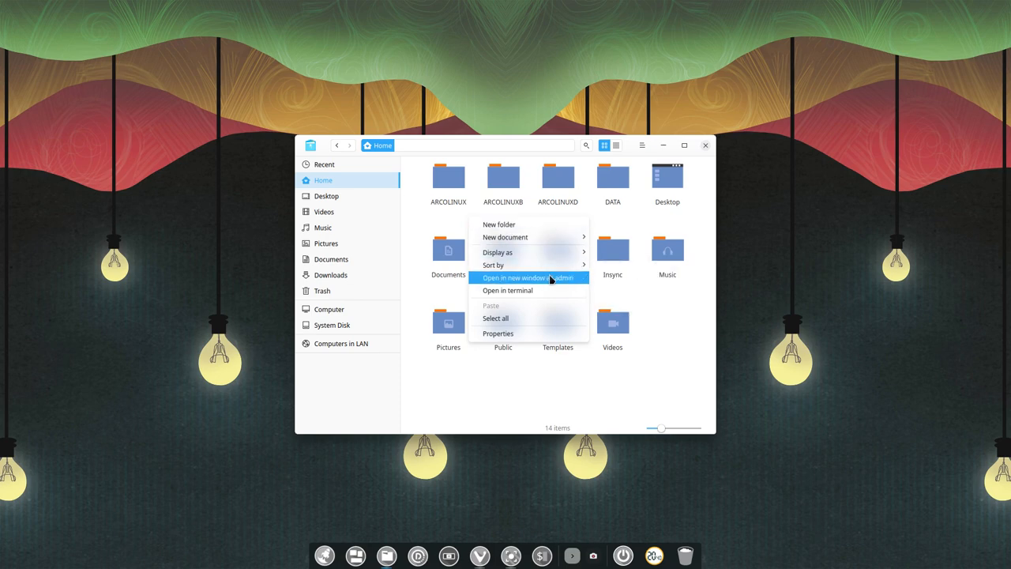
pyautogui.moveTo(423, 213)
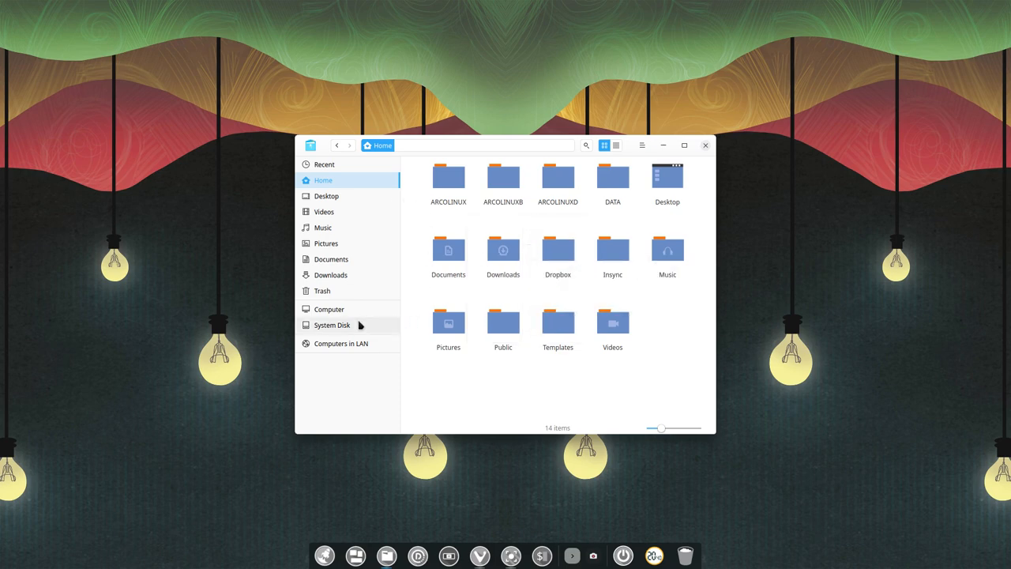
# Browse the System Disk root and enter the usr folder.
pyautogui.click(332, 326)
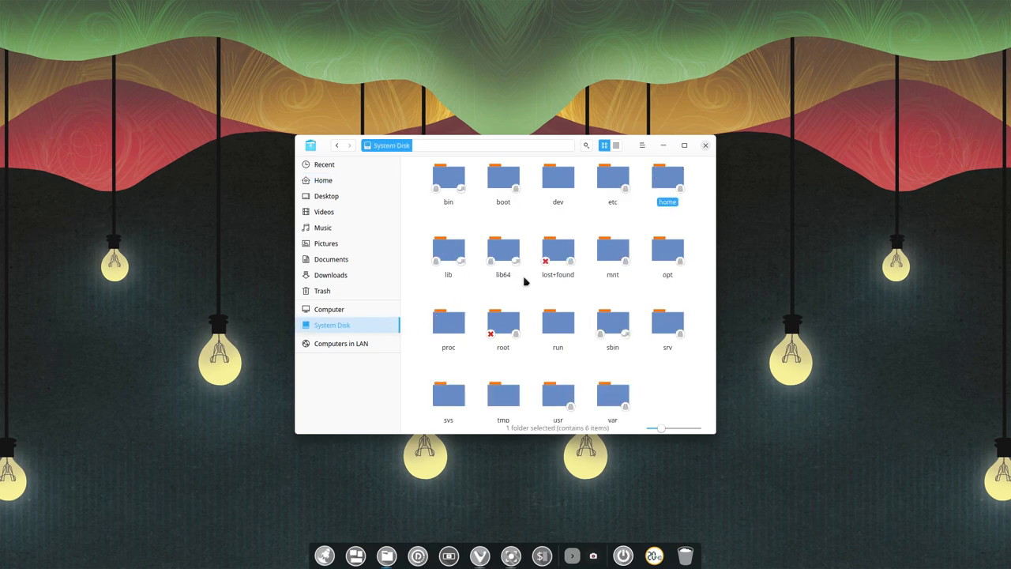
pyautogui.click(556, 175)
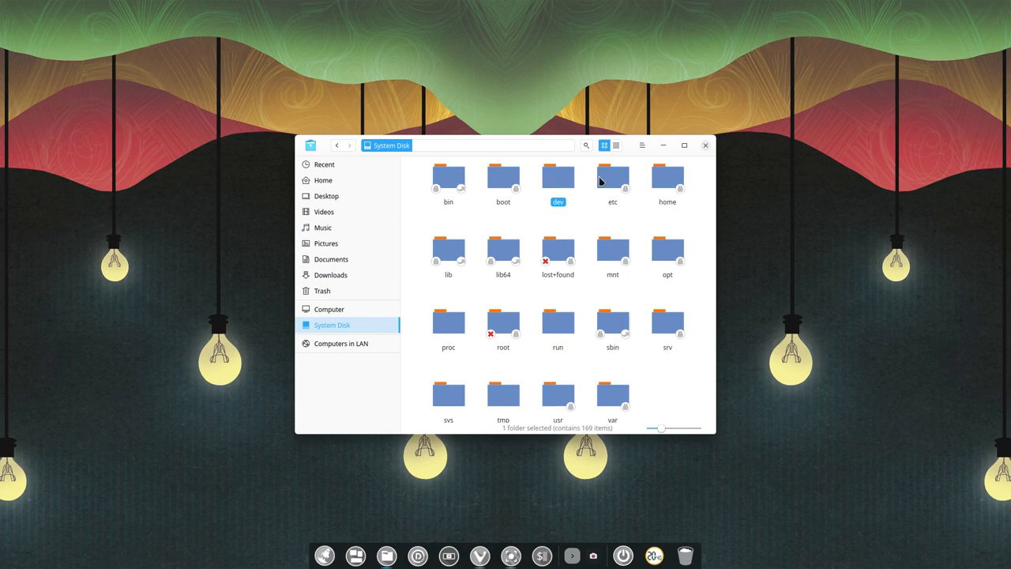
pyautogui.moveTo(564, 401)
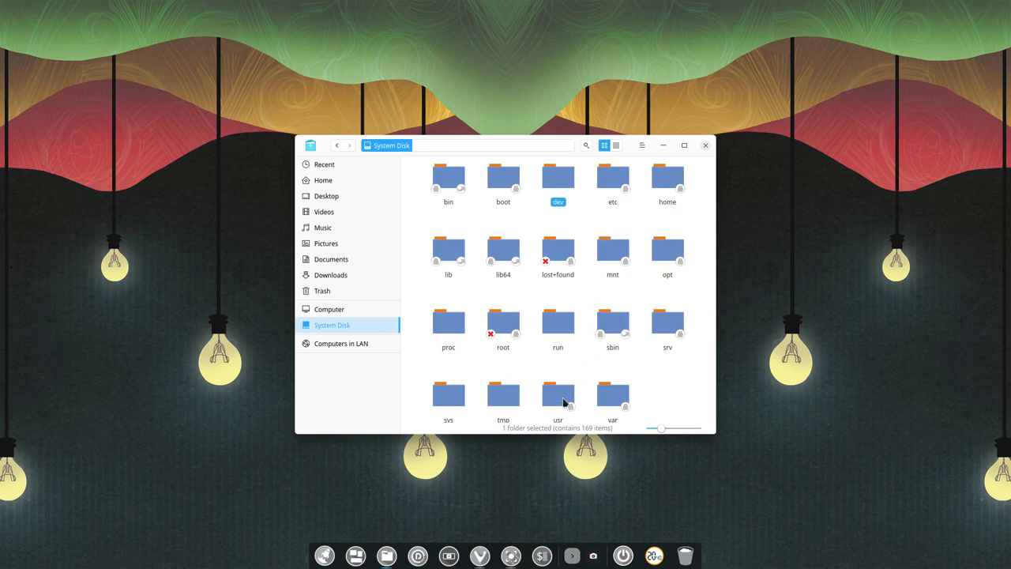
pyautogui.doubleClick(556, 395)
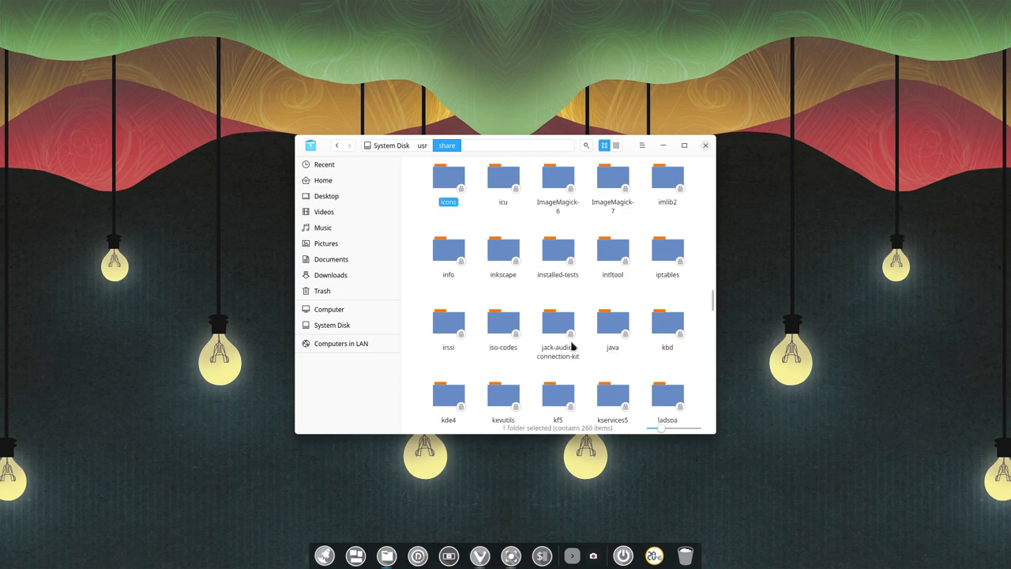
pyautogui.moveTo(420, 344)
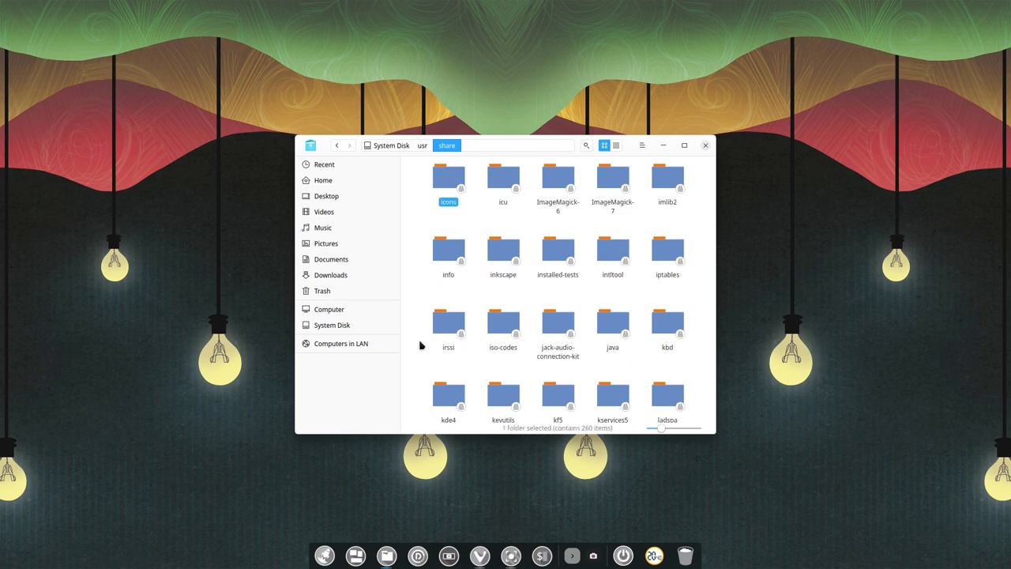
# Enter share/icons and select the Sardi-Colora-Halloween theme folder.
pyautogui.doubleClick(448, 177)
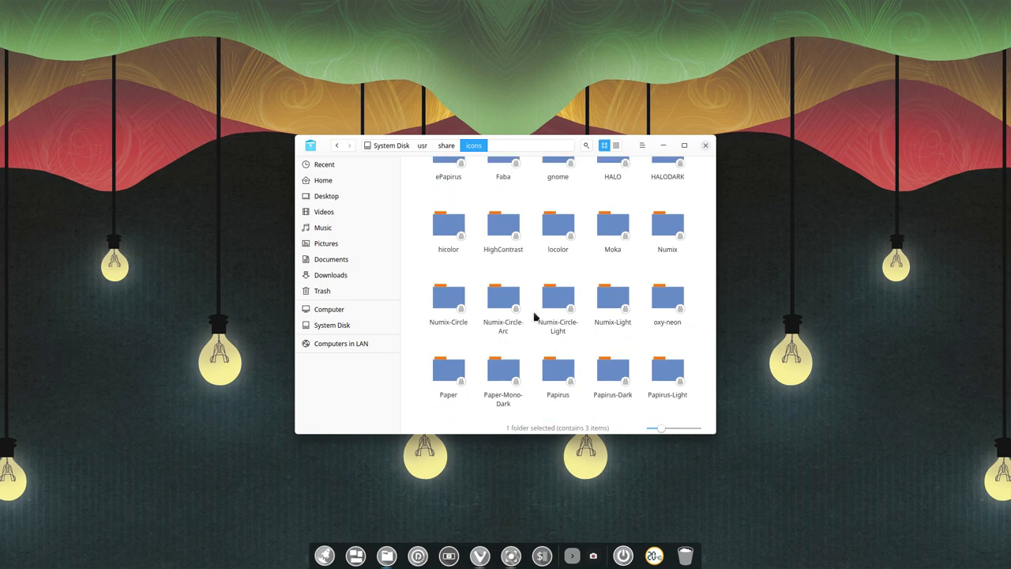
pyautogui.scroll(-3)
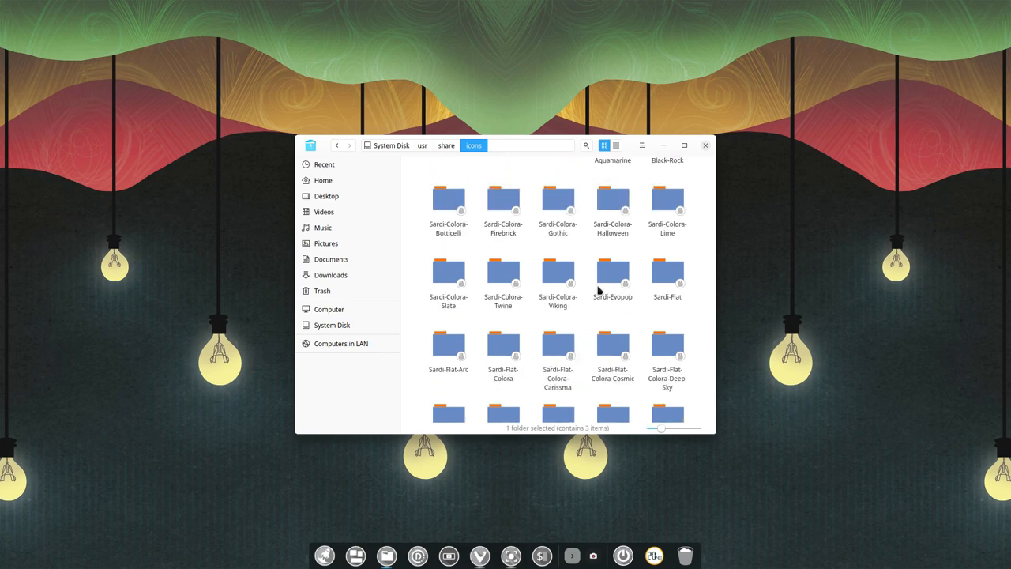
pyautogui.click(613, 202)
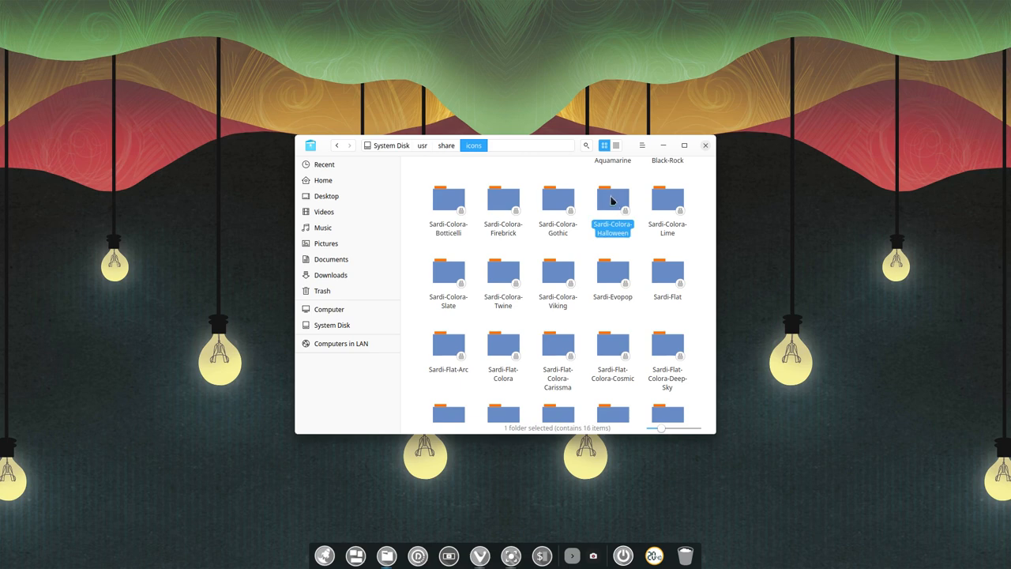
# Open Sardi-Colora-Halloween as admin with the password, look around, then close the admin window.
pyautogui.rightClick(613, 199)
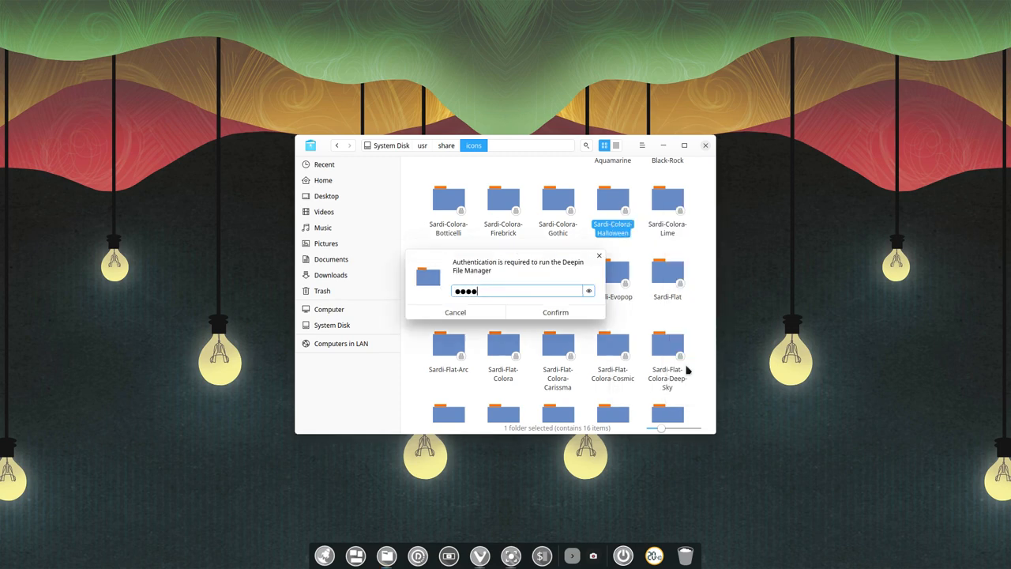
pyautogui.click(555, 313)
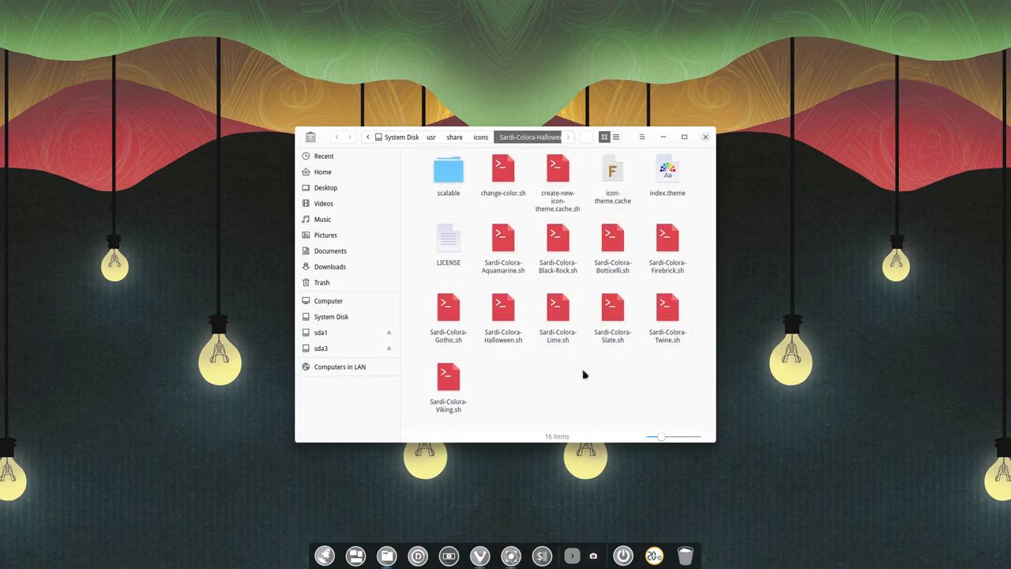
pyautogui.click(560, 171)
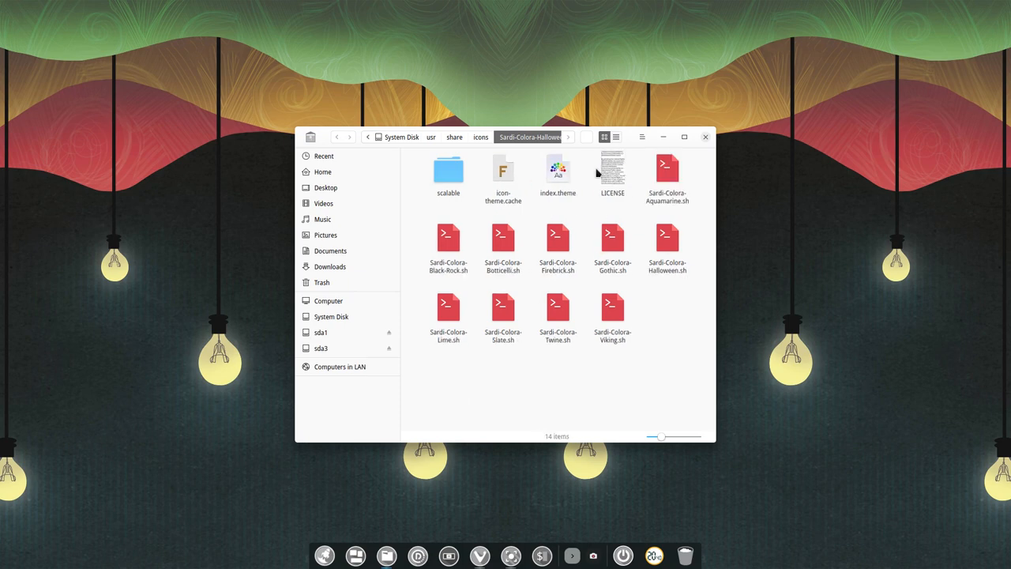
pyautogui.click(480, 136)
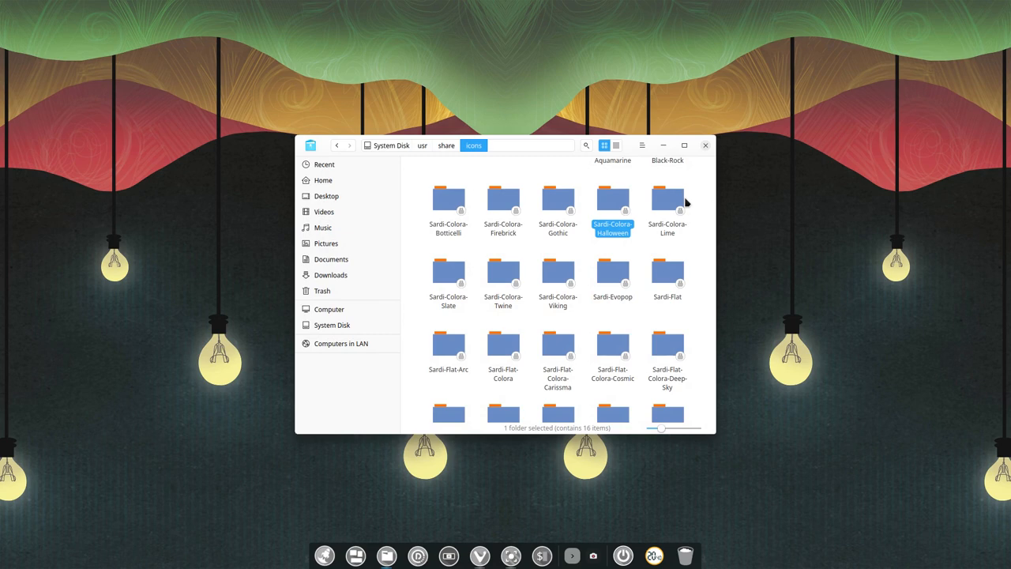
pyautogui.moveTo(613, 211)
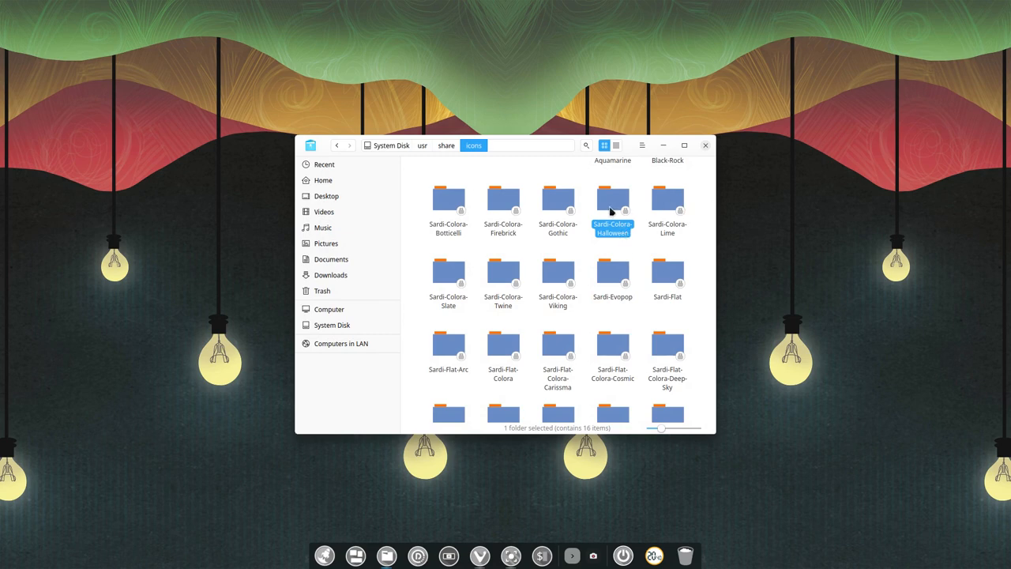
pyautogui.moveTo(445, 149)
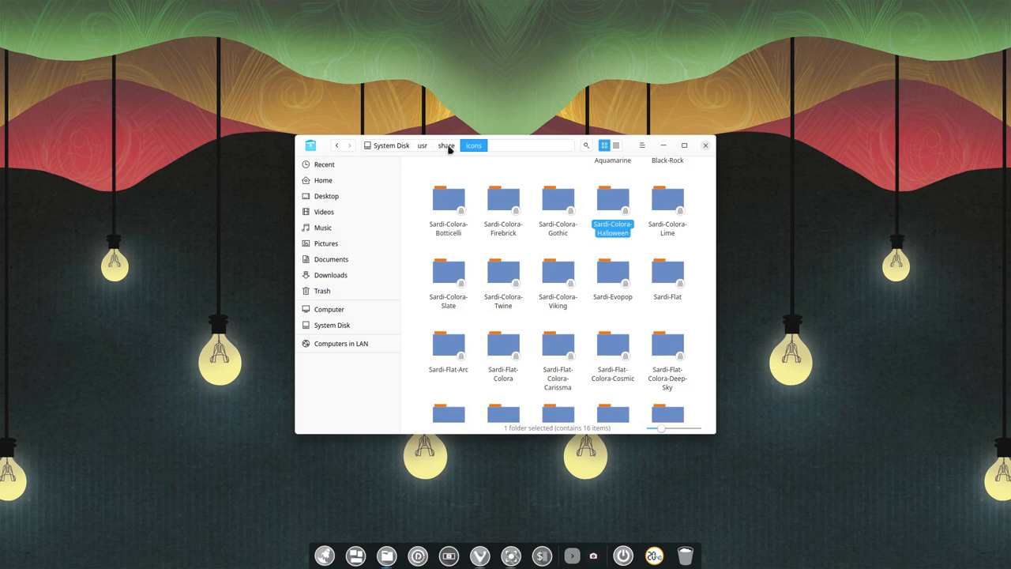
# Move up to the share folder via the breadcrumb bar.
pyautogui.click(445, 145)
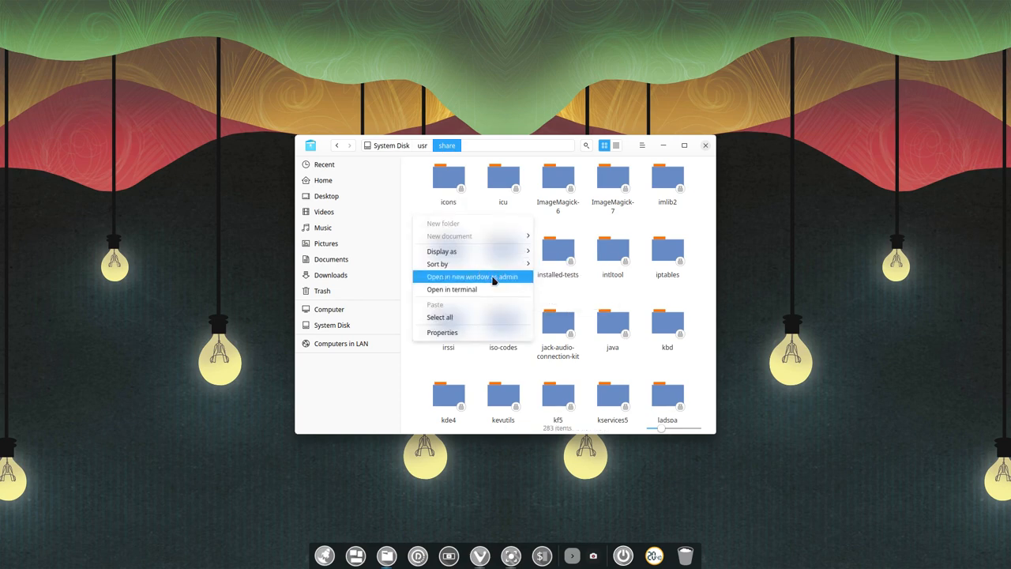
pyautogui.moveTo(506, 280)
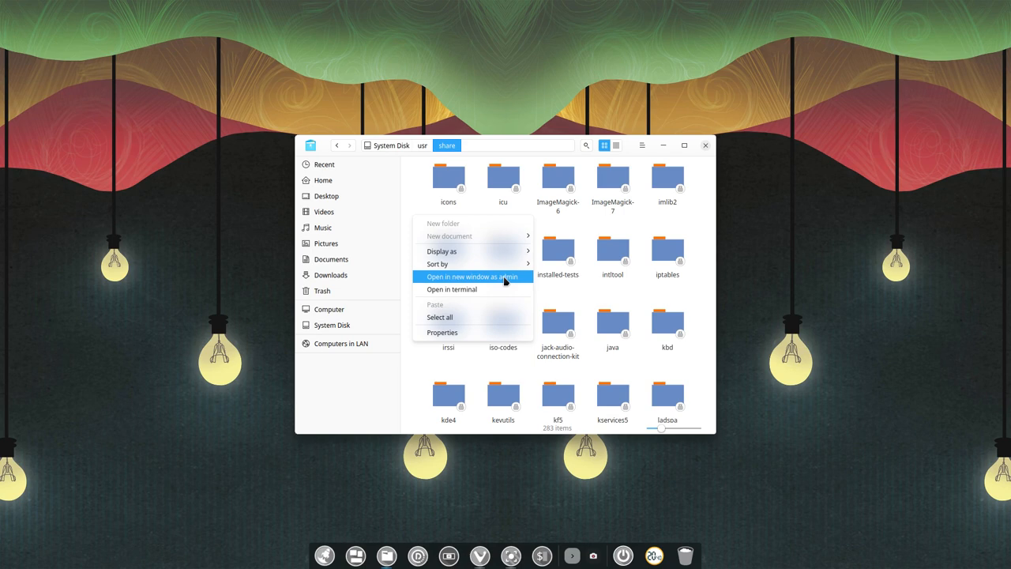
pyautogui.moveTo(477, 312)
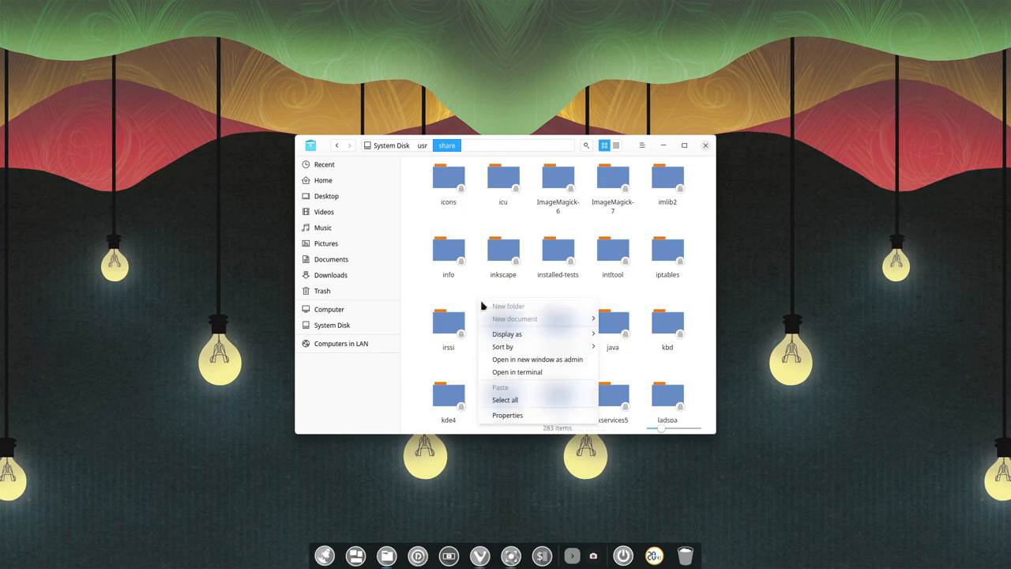
pyautogui.moveTo(529, 270)
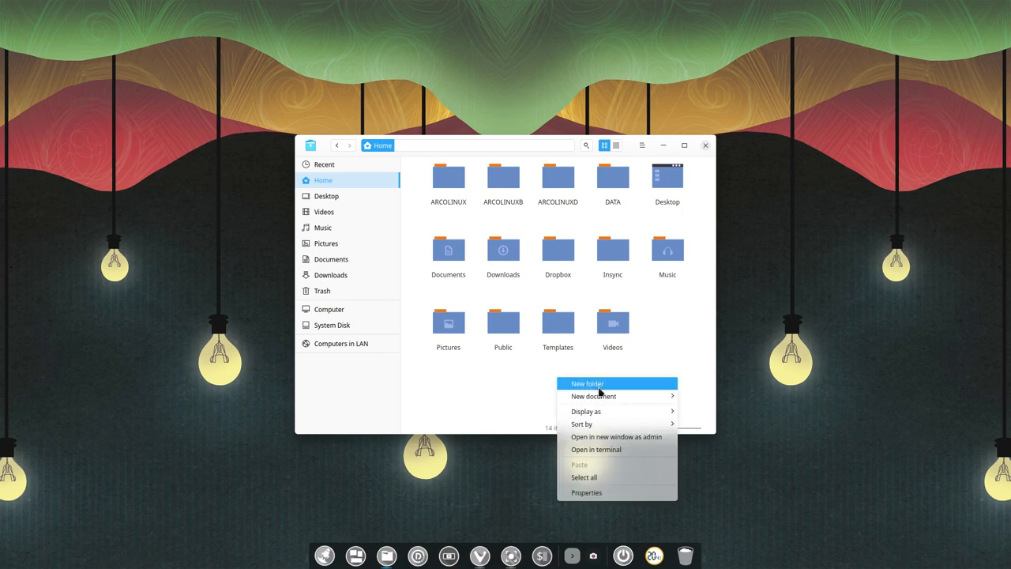
pyautogui.moveTo(581, 423)
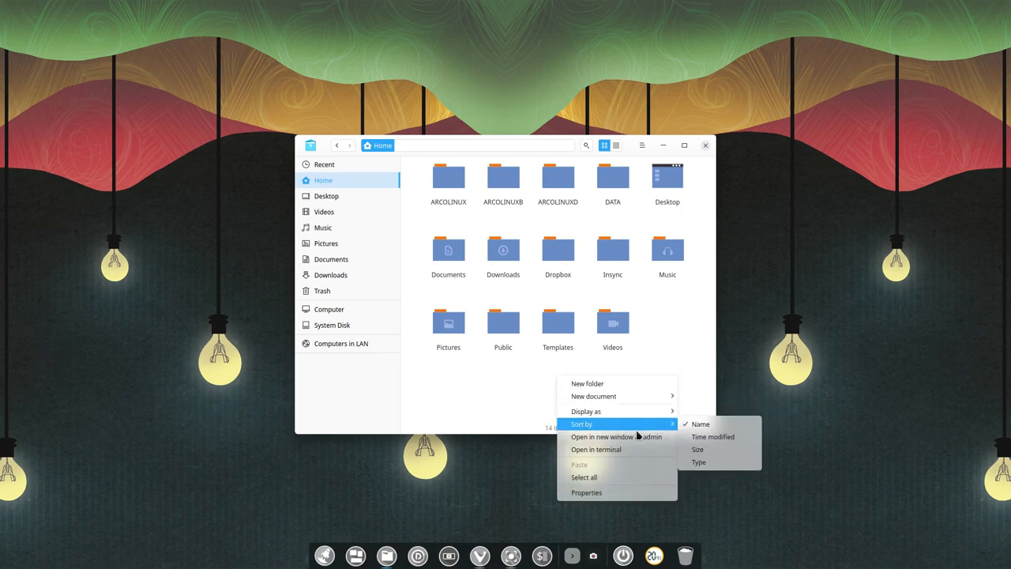
pyautogui.moveTo(642, 493)
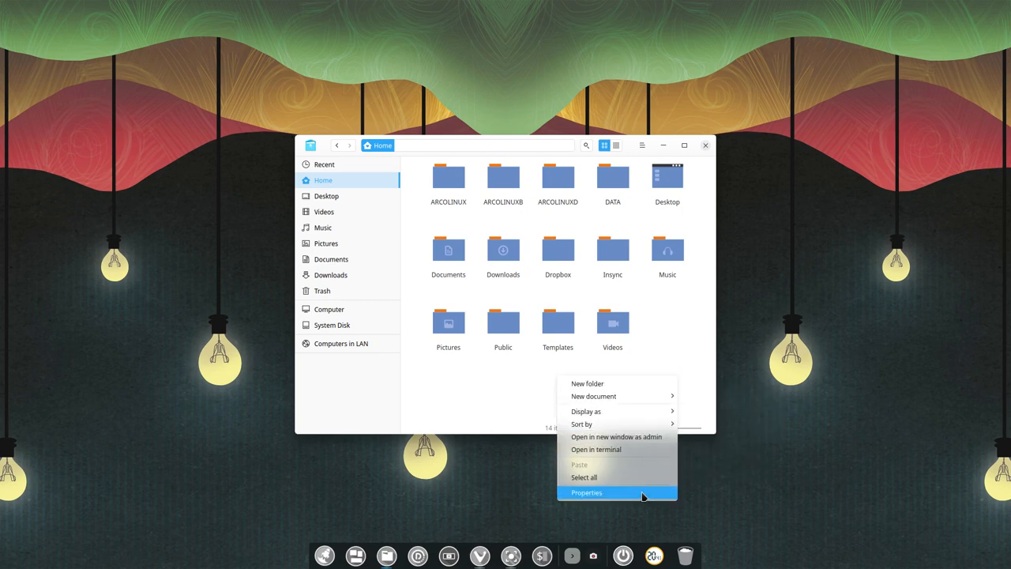
pyautogui.moveTo(613, 395)
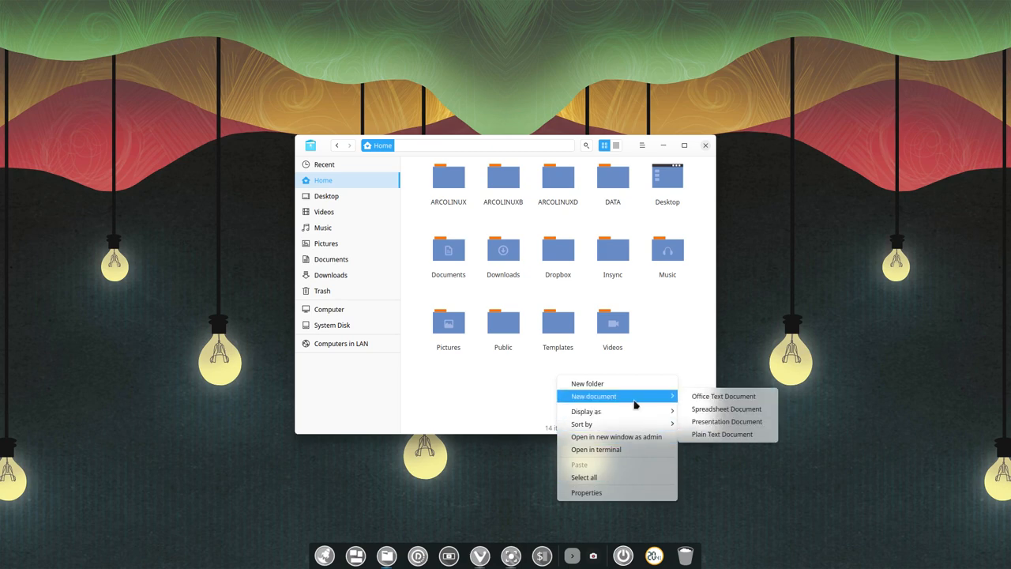
pyautogui.moveTo(723, 395)
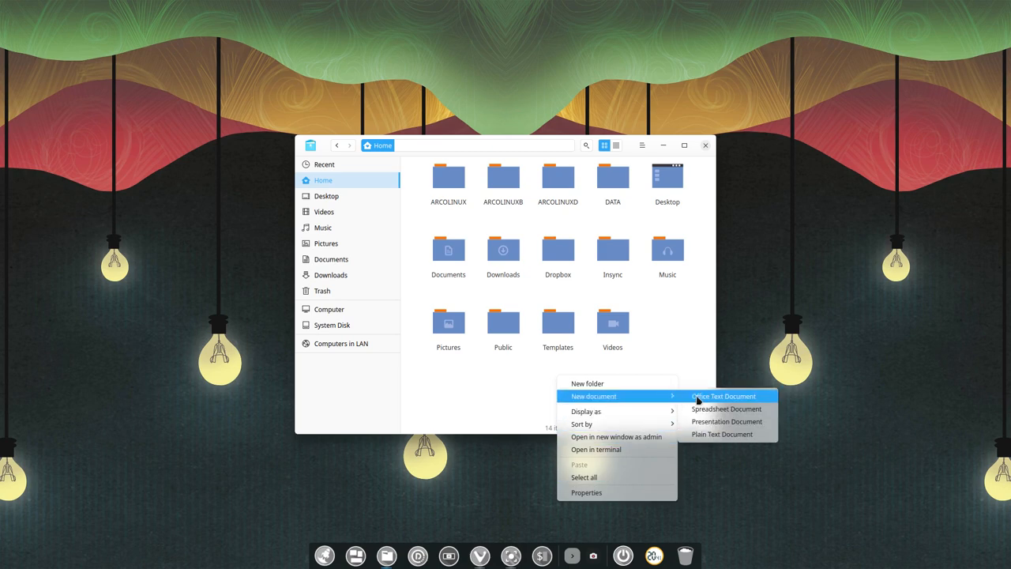
pyautogui.click(724, 395)
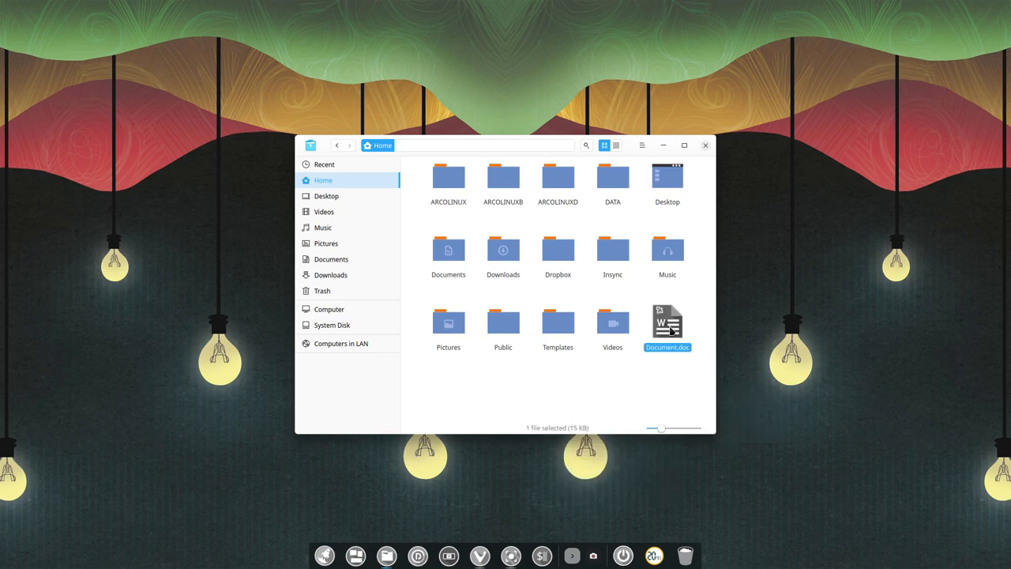
pyautogui.moveTo(665, 290)
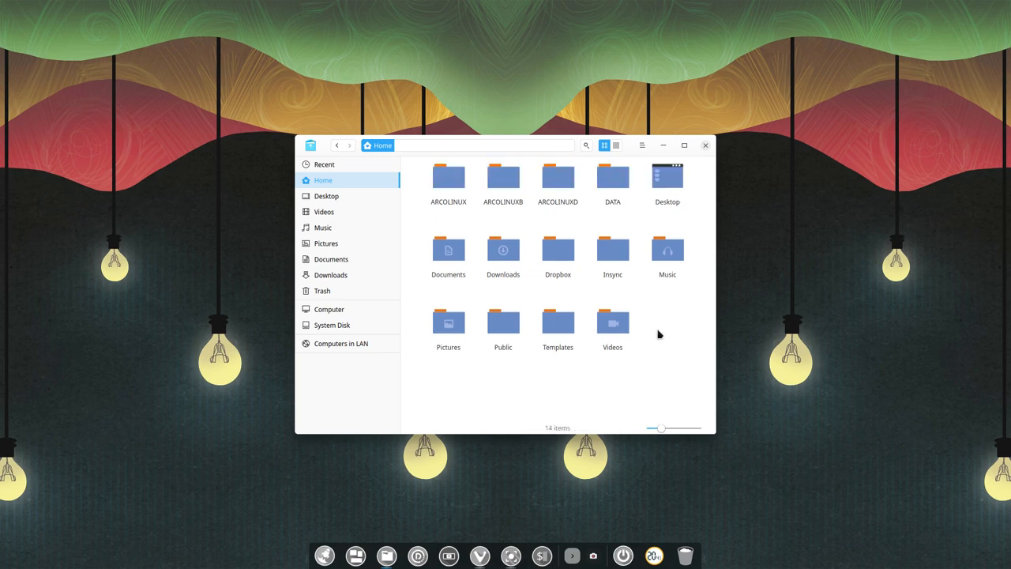
pyautogui.moveTo(632, 385)
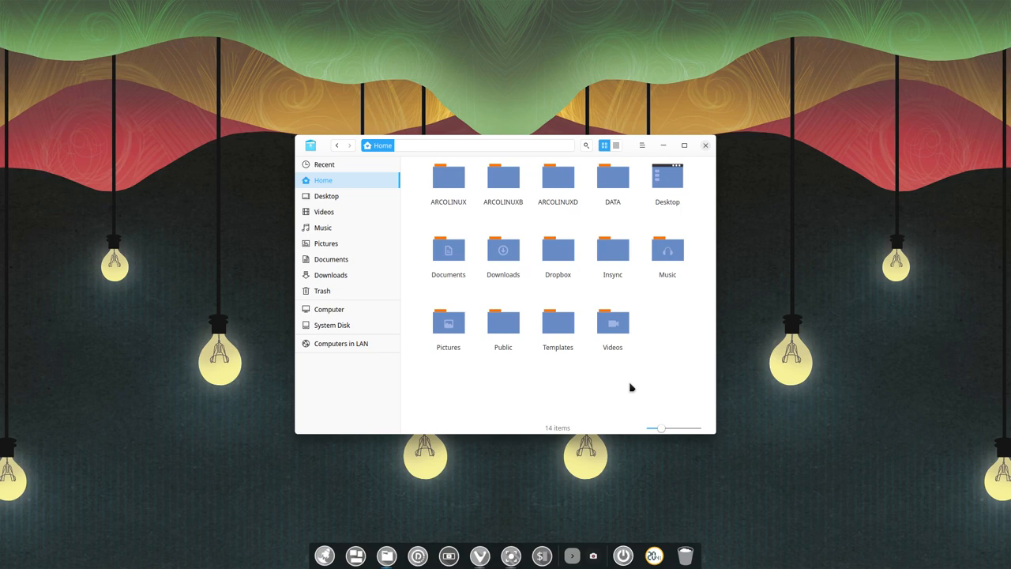
pyautogui.moveTo(583, 382)
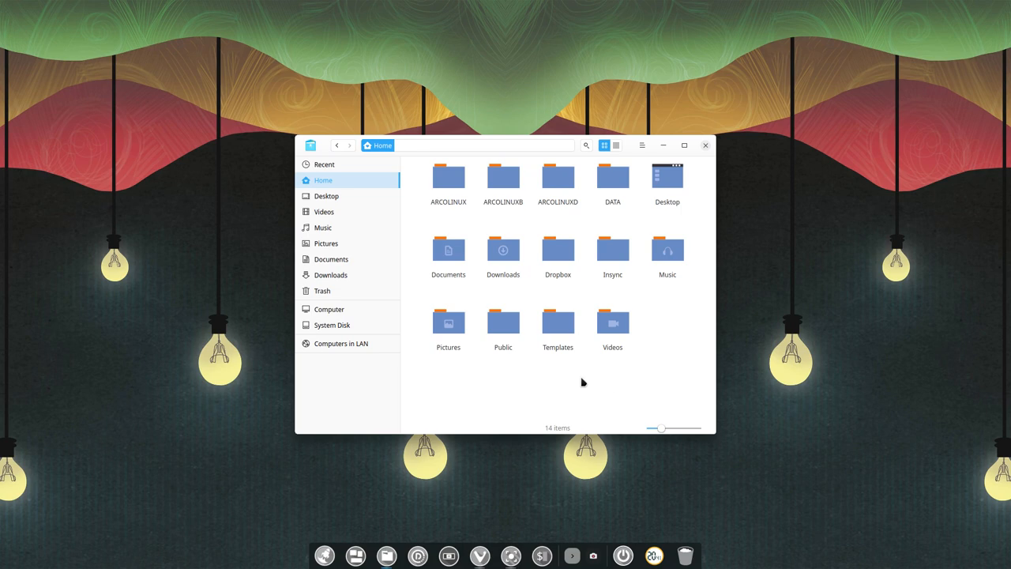
pyautogui.moveTo(297, 158)
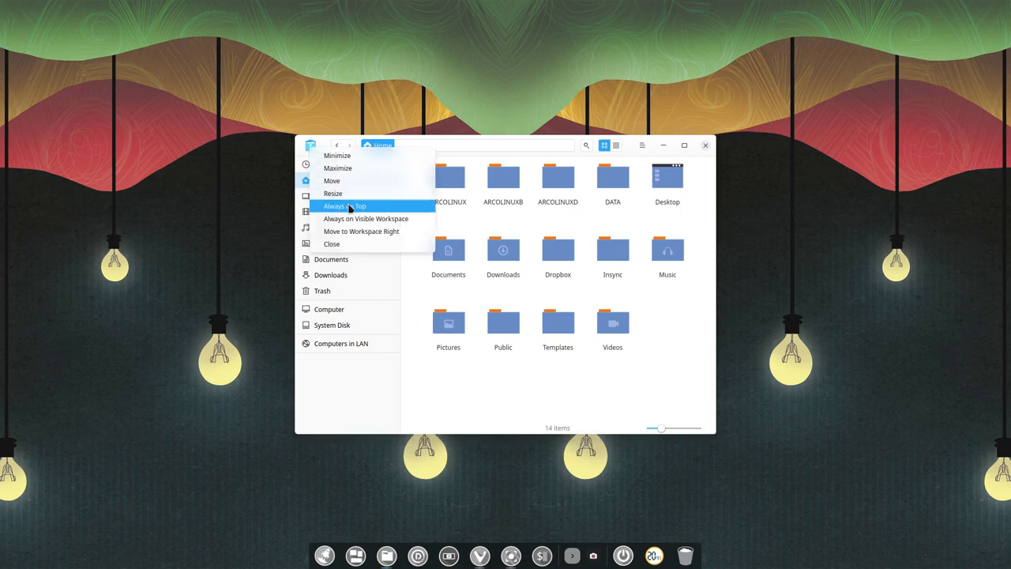
pyautogui.moveTo(455, 152)
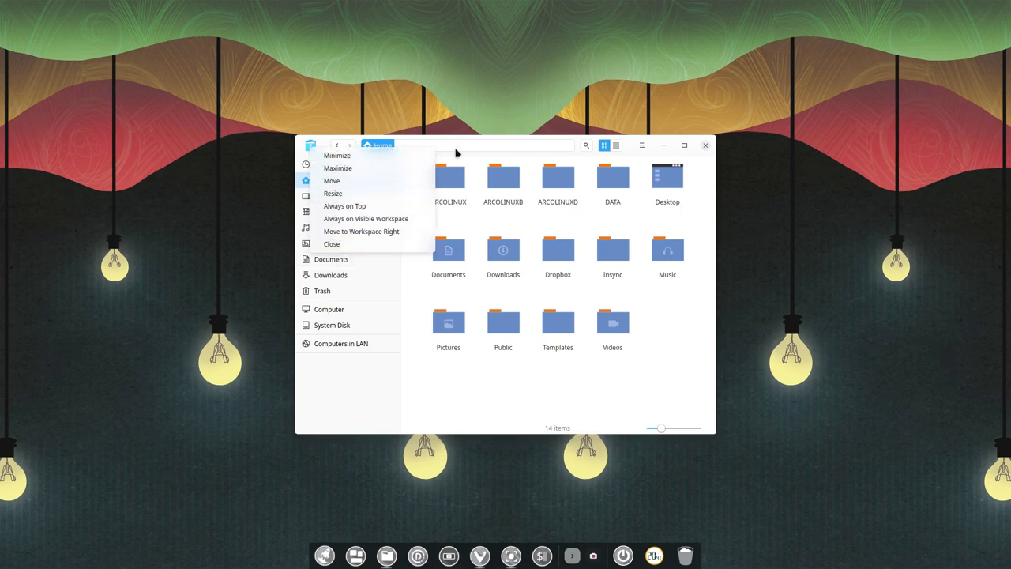
pyautogui.click(466, 146)
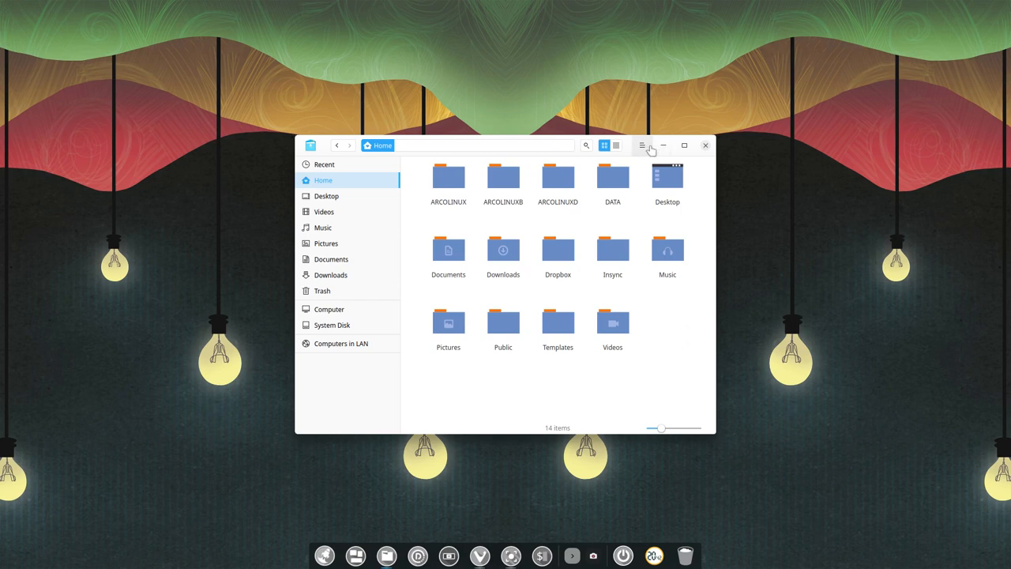
# Review the advanced search File Type and Time Modified filters, then close the file manager.
pyautogui.click(586, 146)
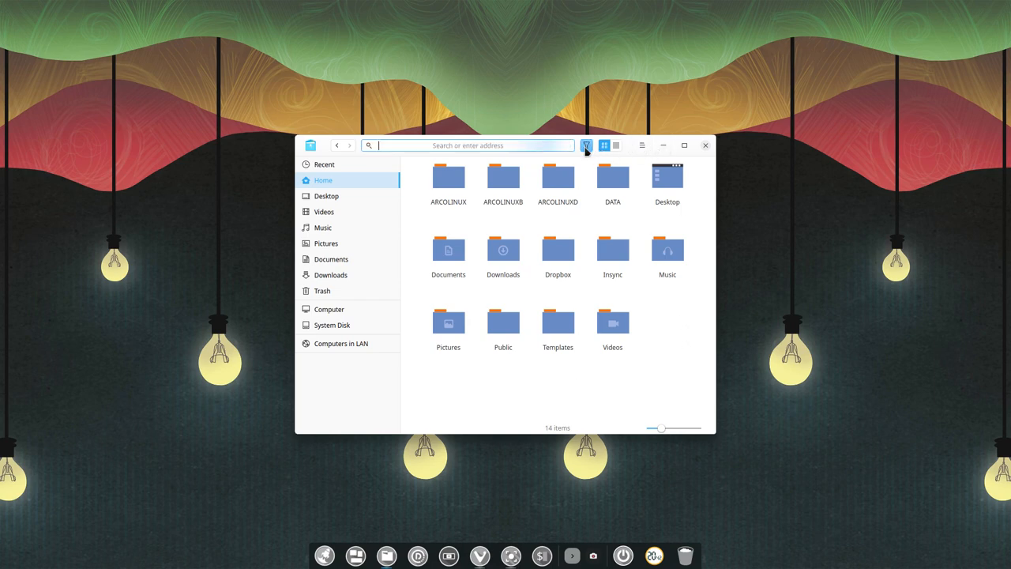
pyautogui.click(587, 145)
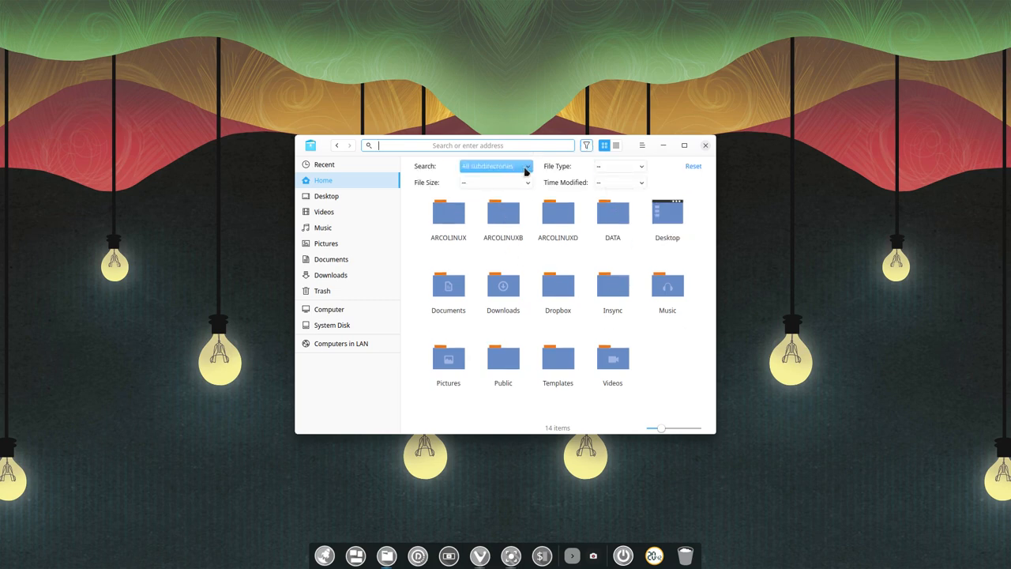
pyautogui.click(619, 166)
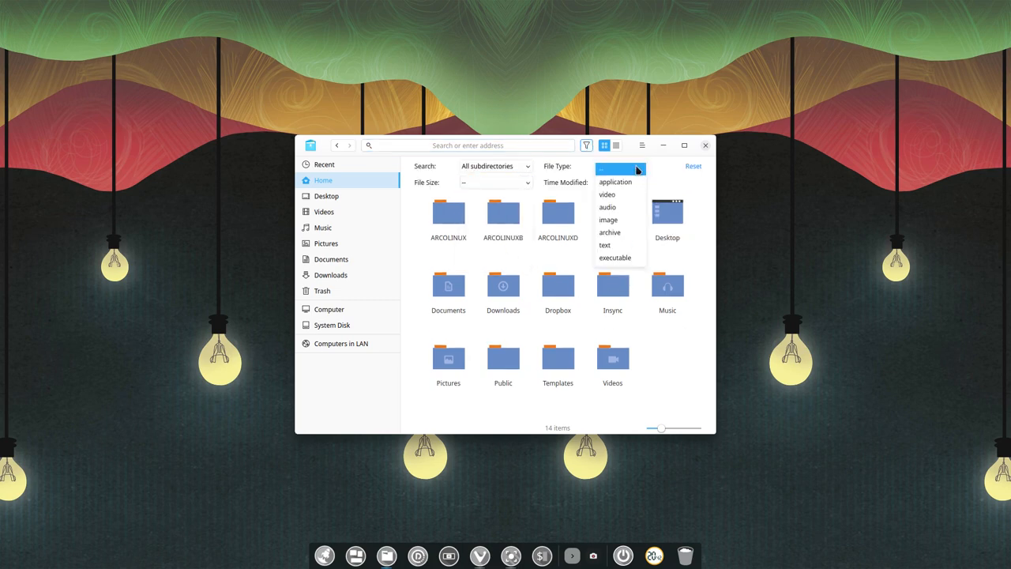
pyautogui.click(619, 184)
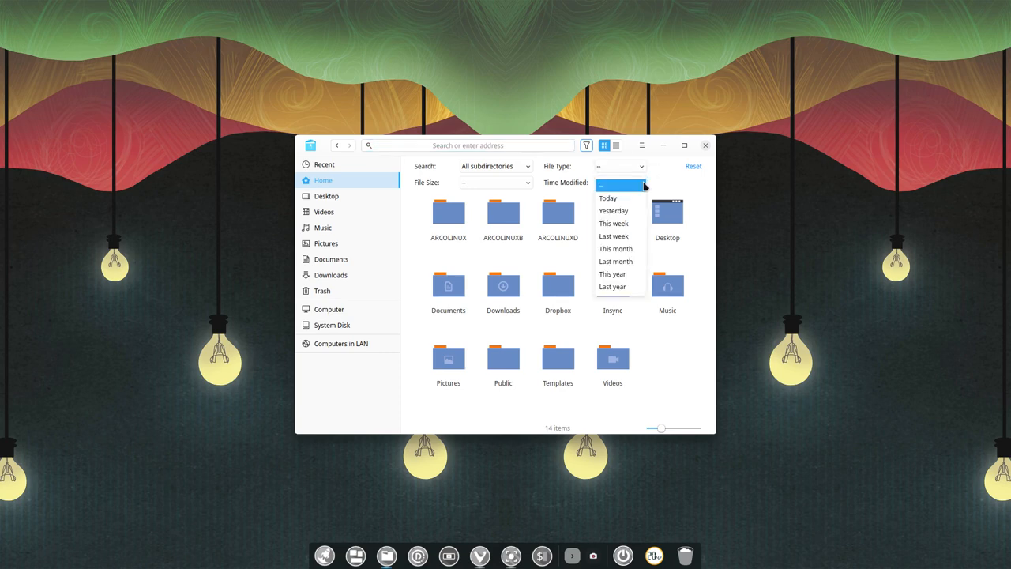
pyautogui.click(692, 165)
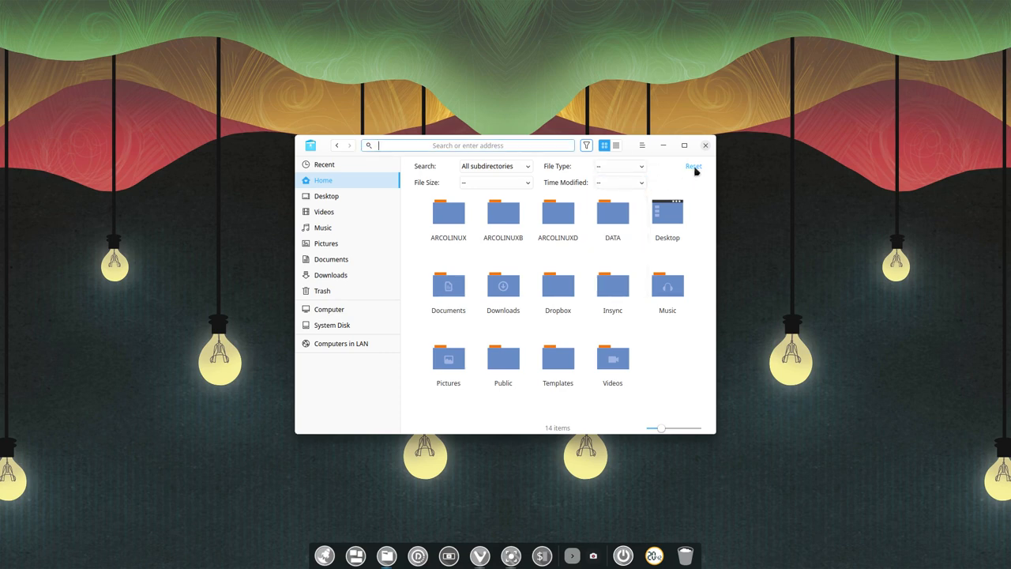
pyautogui.click(704, 145)
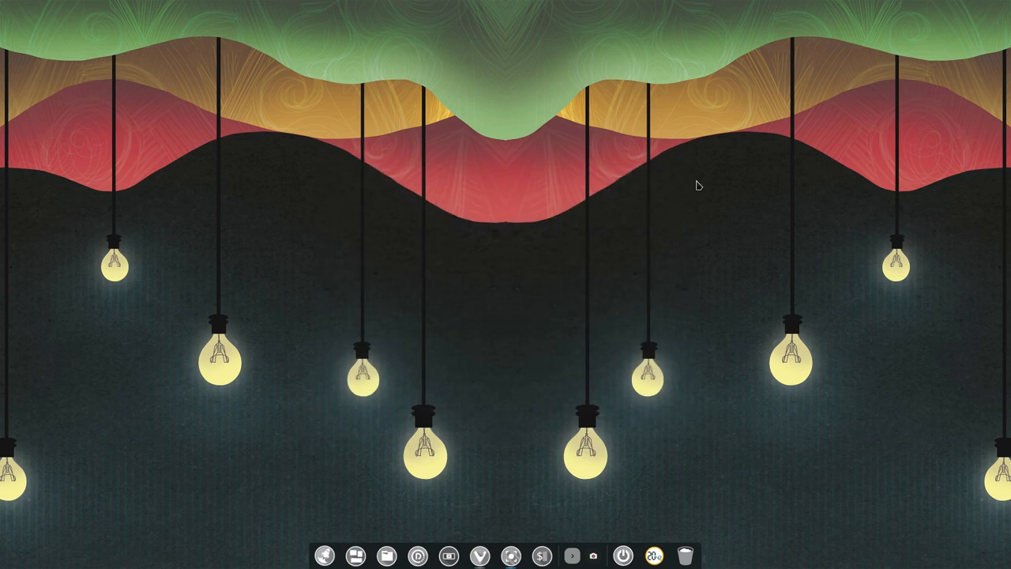